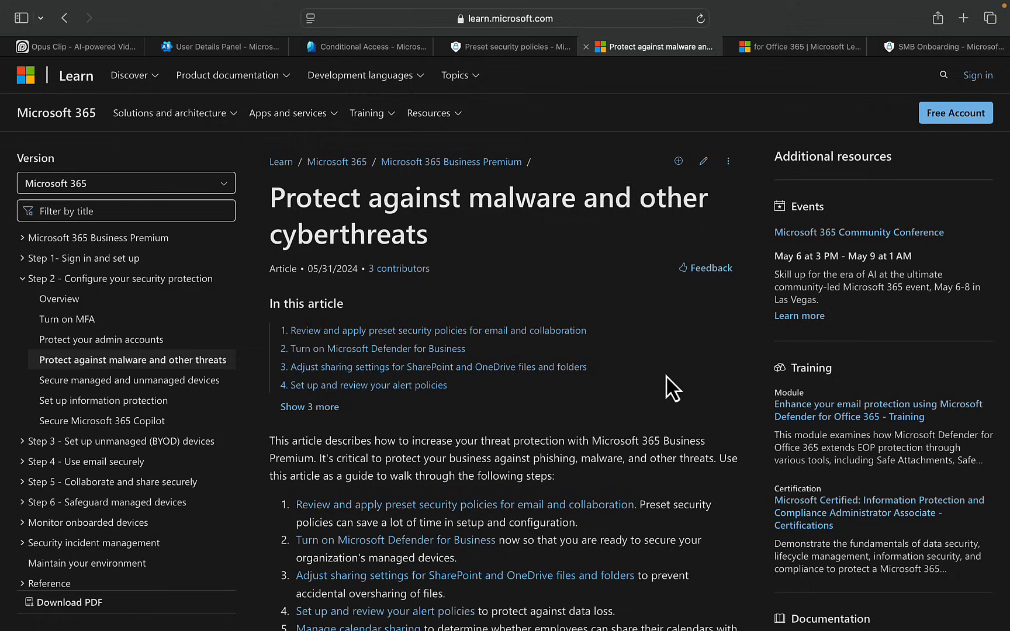
mouse_move(477, 238)
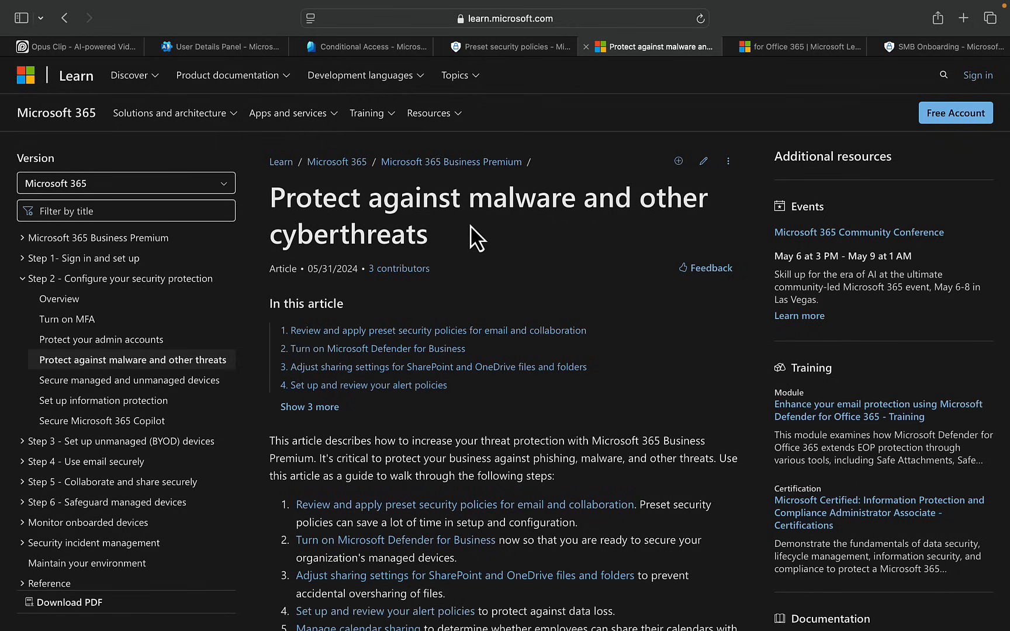
mouse_move(522, 250)
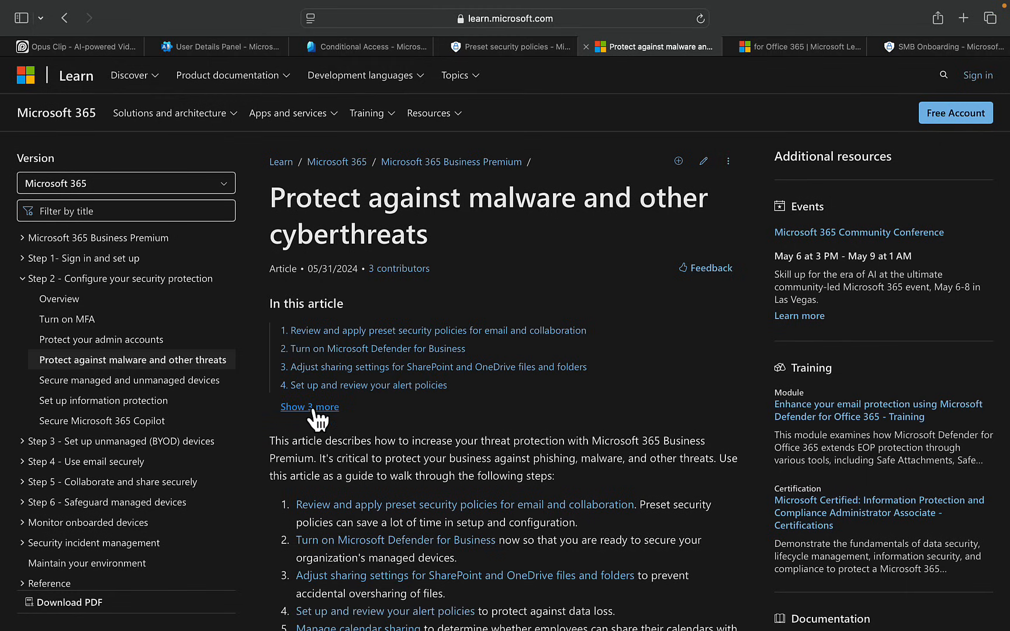
- Expand 'In this article' via 'Show 3 more' so all six sections and Next steps appear
click(309, 407)
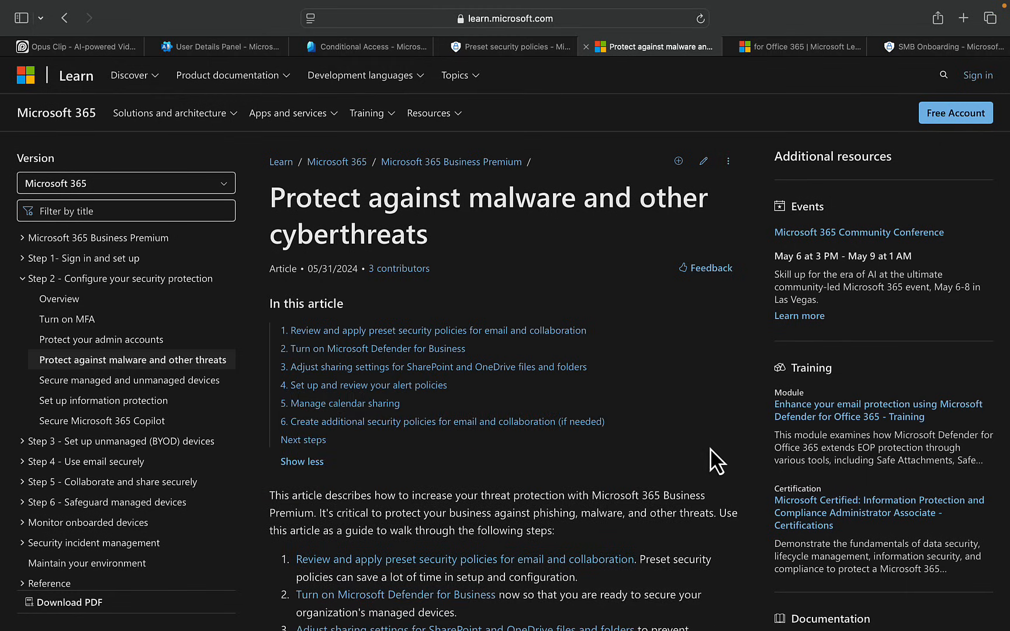
mouse_move(351, 421)
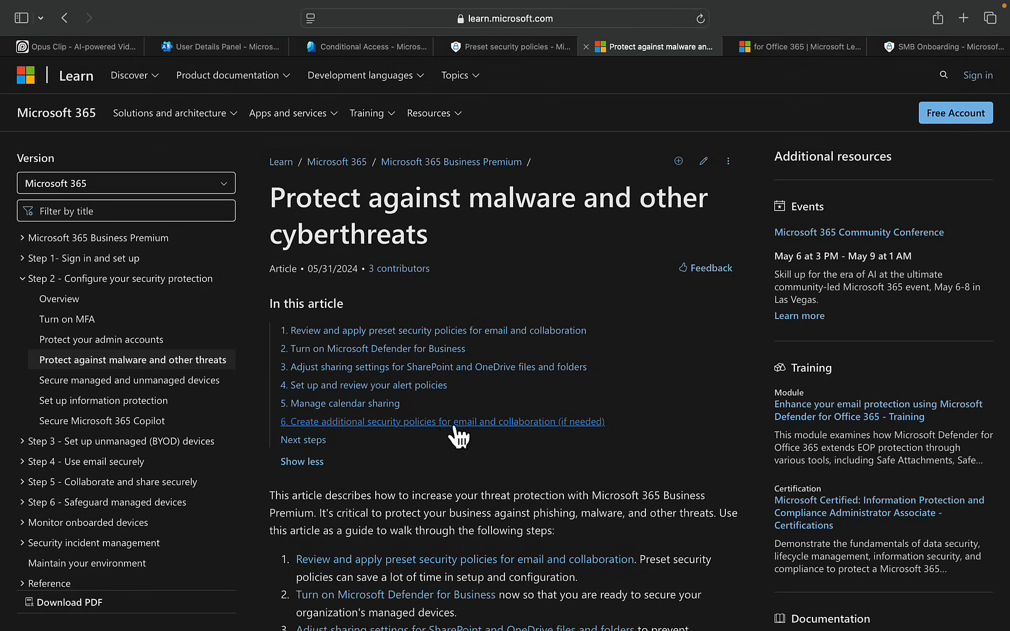
mouse_move(641, 426)
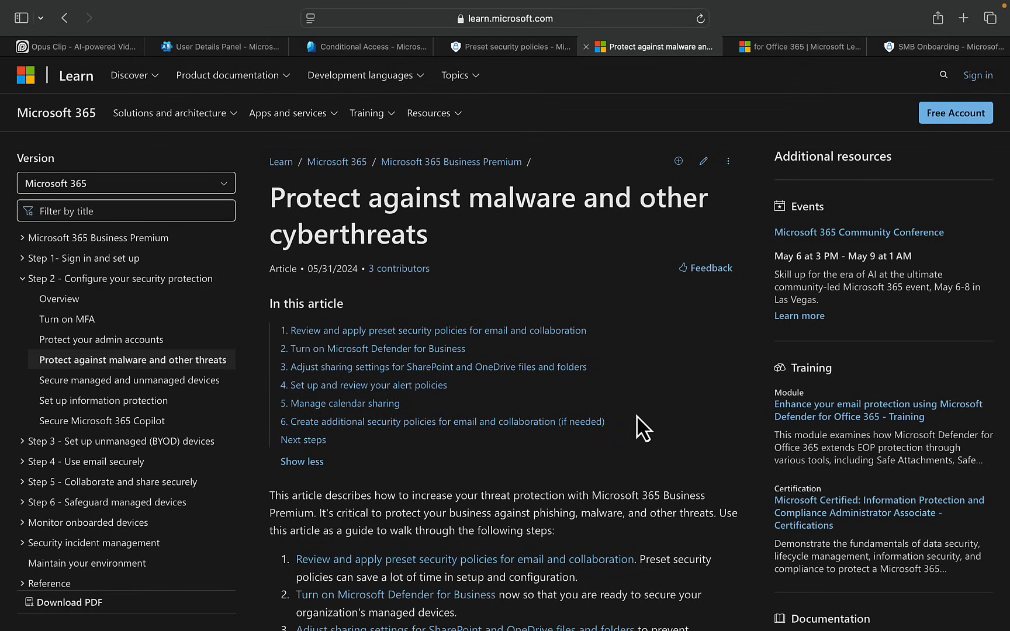
mouse_move(652, 414)
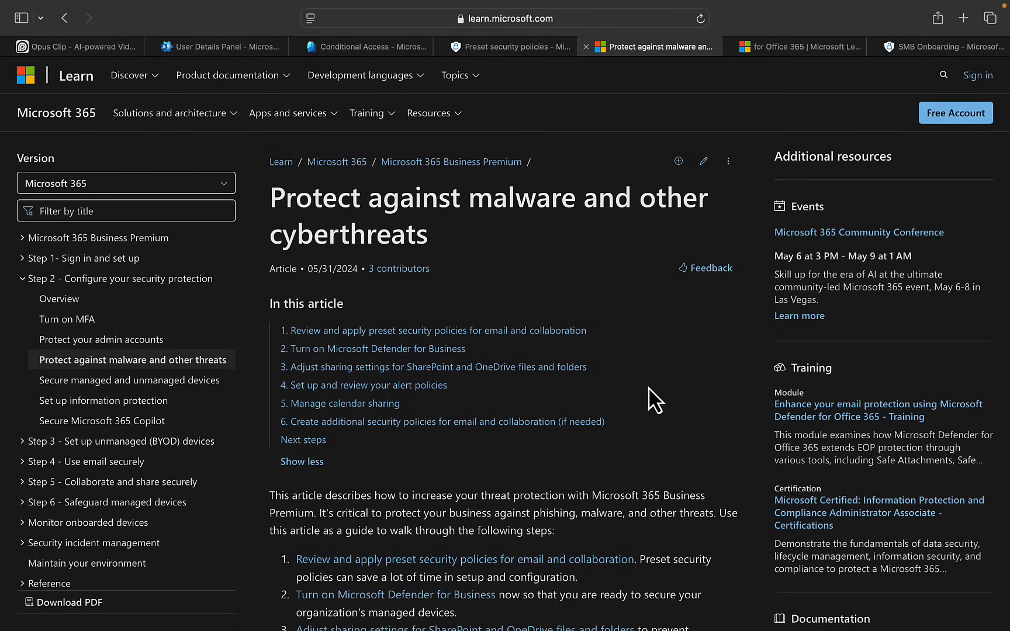
mouse_move(653, 457)
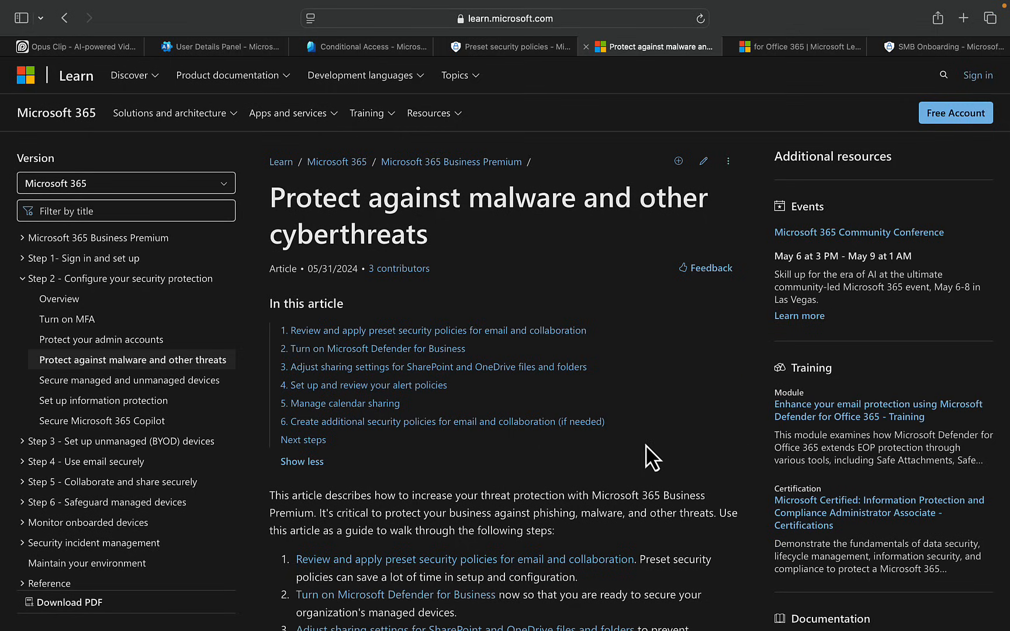
mouse_move(698, 425)
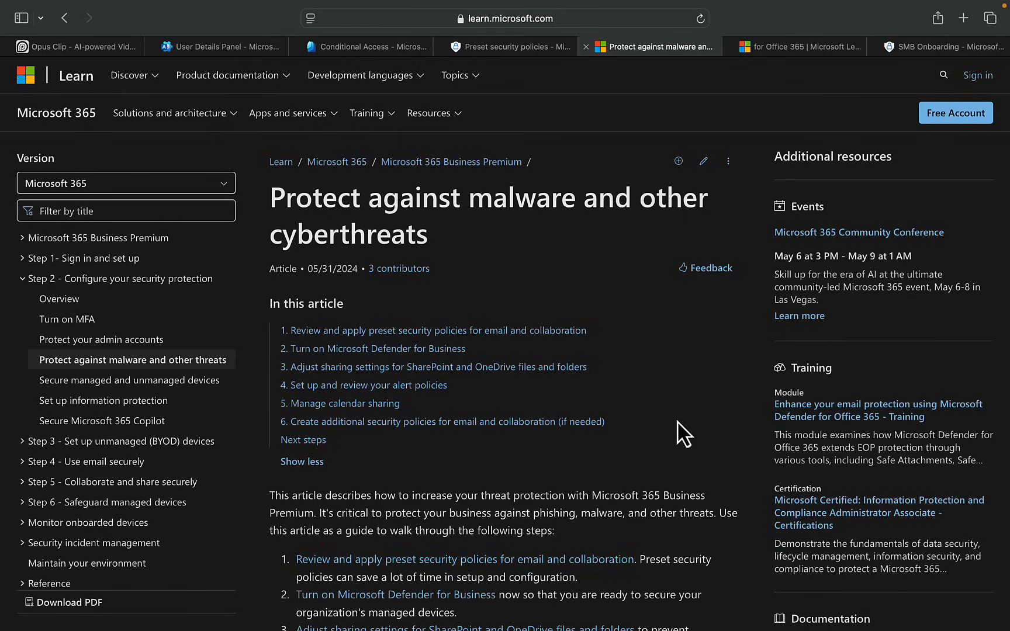
mouse_move(674, 444)
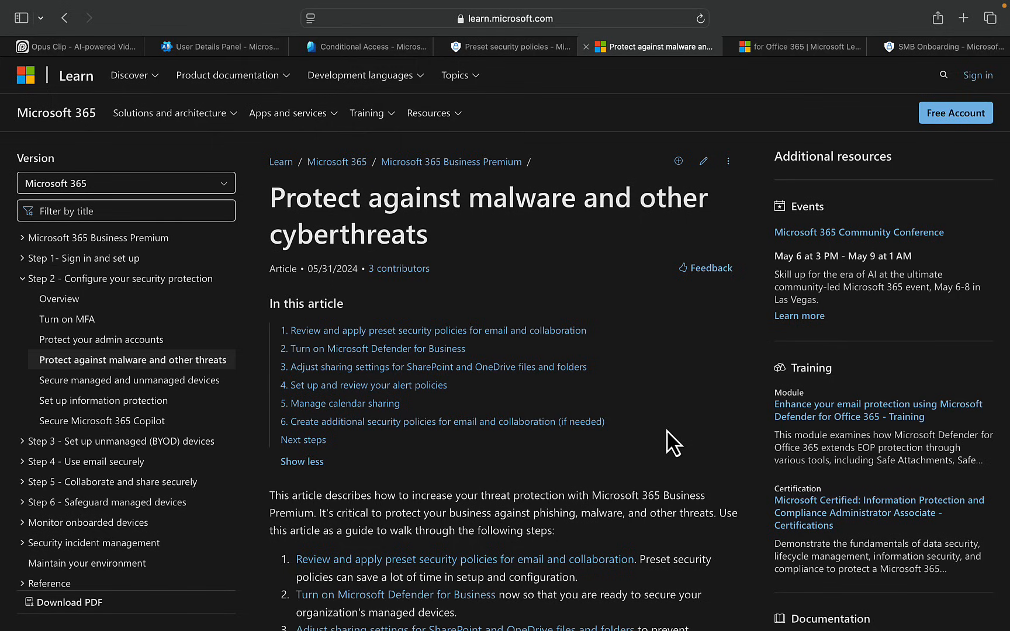
- Scroll past section 1 and its screenshot to the 'What are preset security policies?' heading
scroll(down, 3)
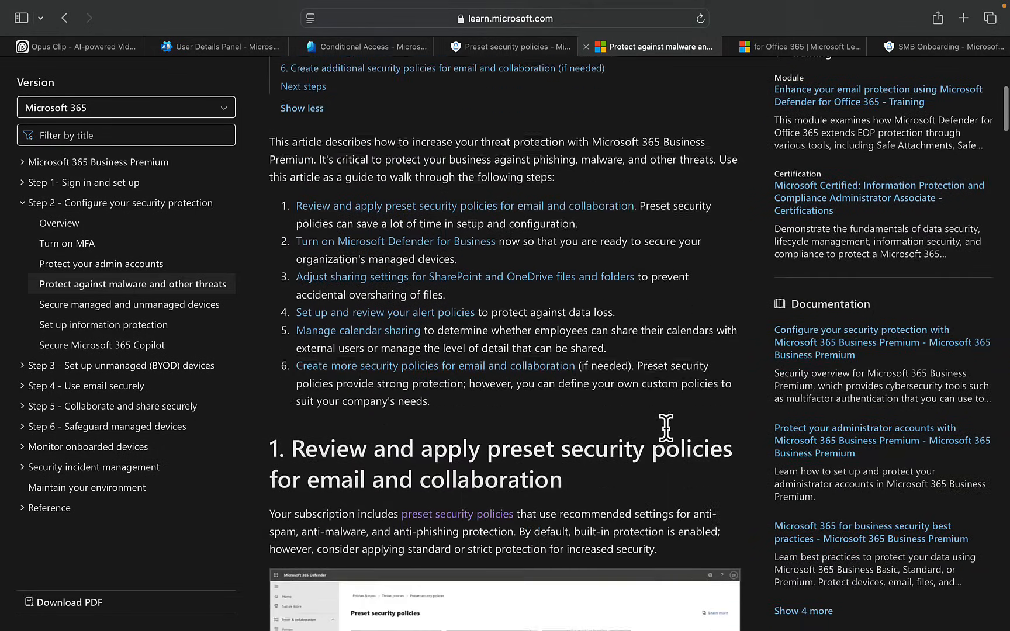
scroll(down, 3)
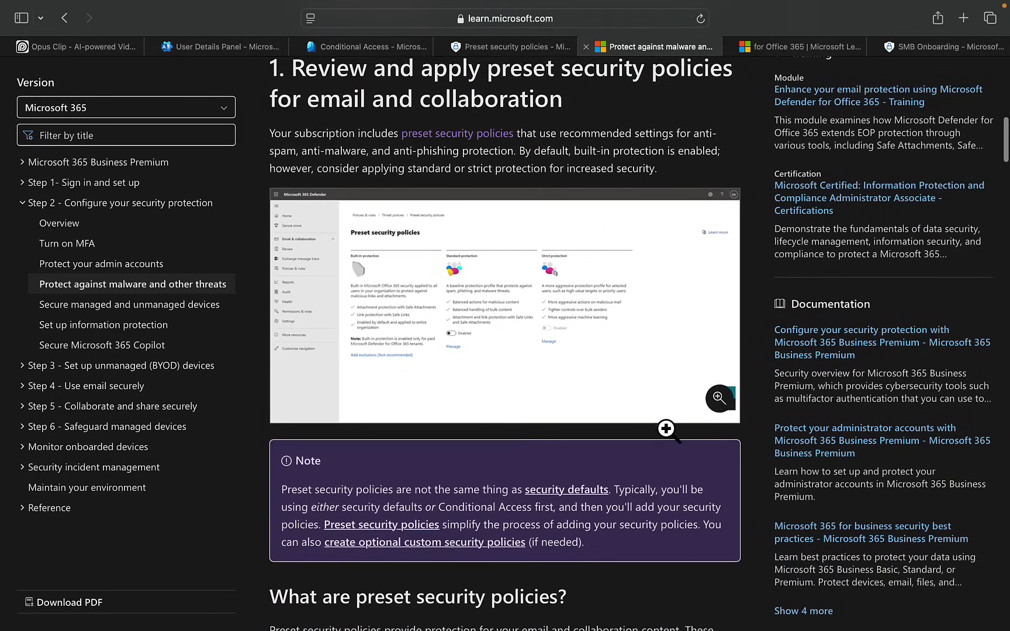
scroll(down, 3)
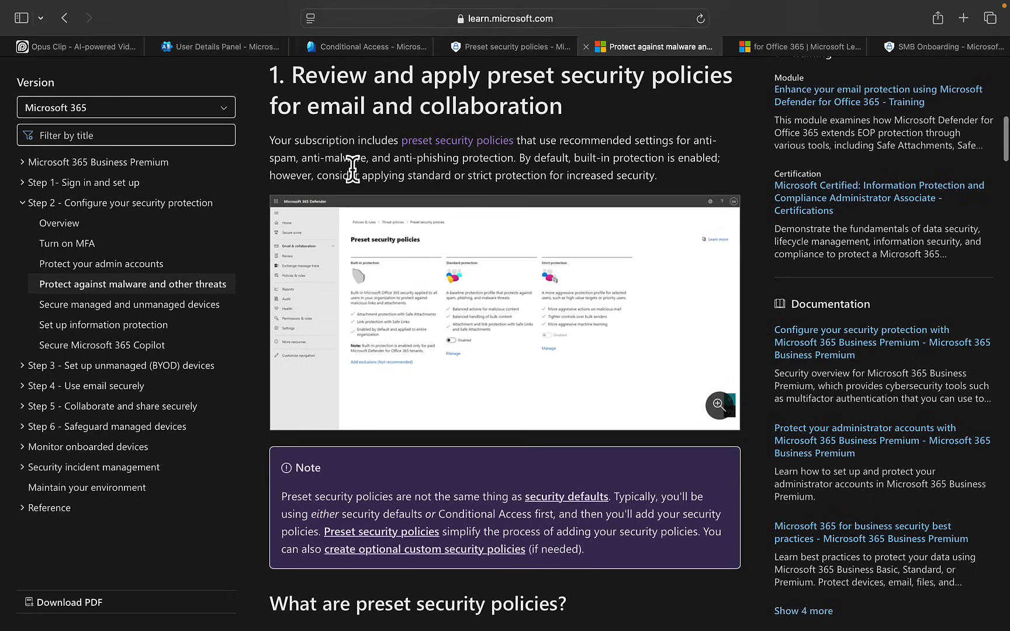
mouse_move(384, 181)
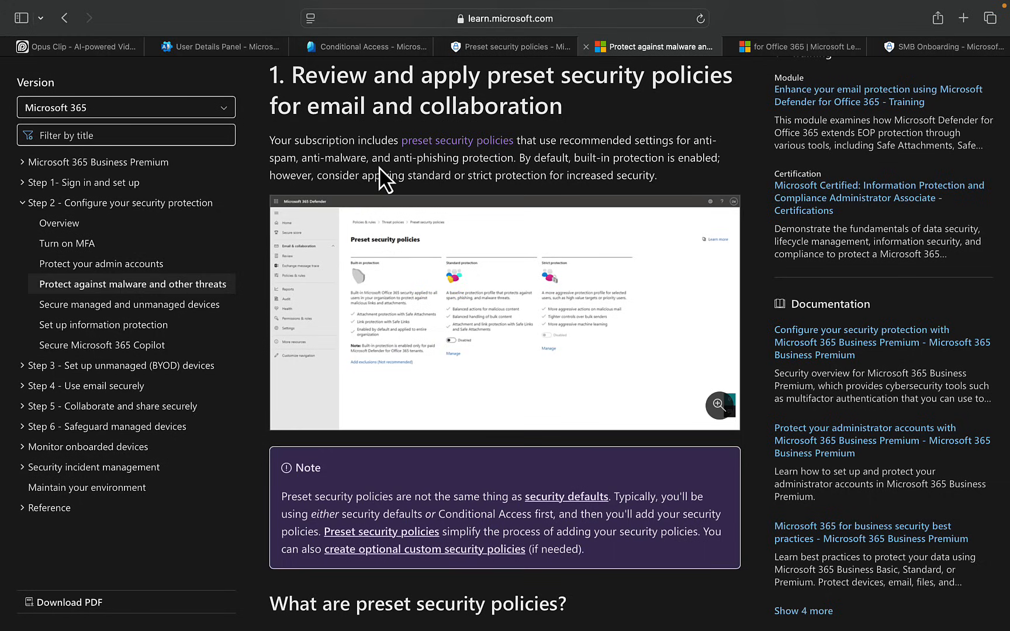
mouse_move(416, 198)
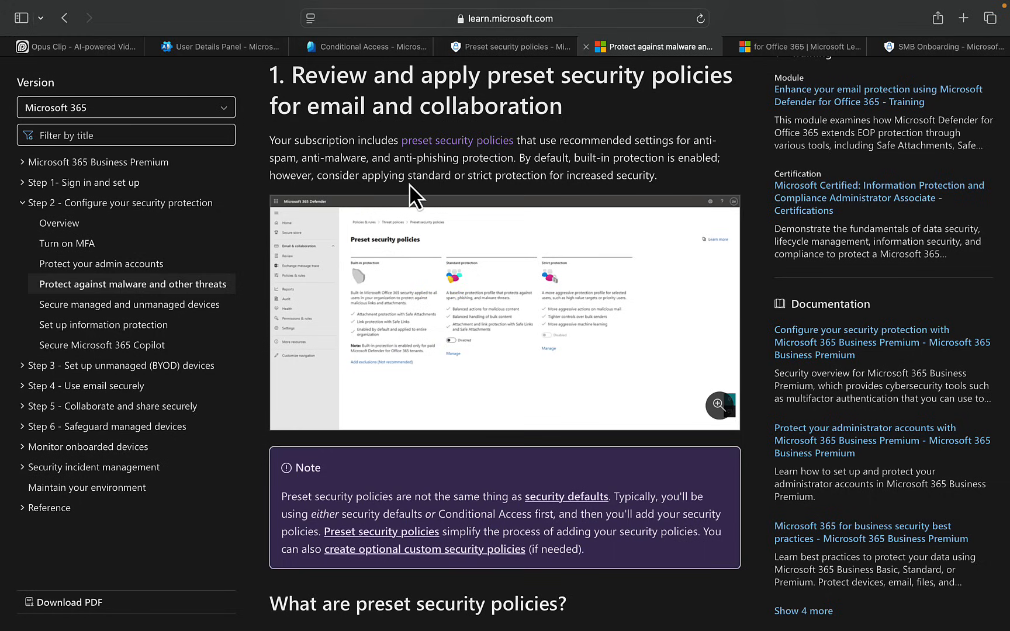
mouse_move(572, 201)
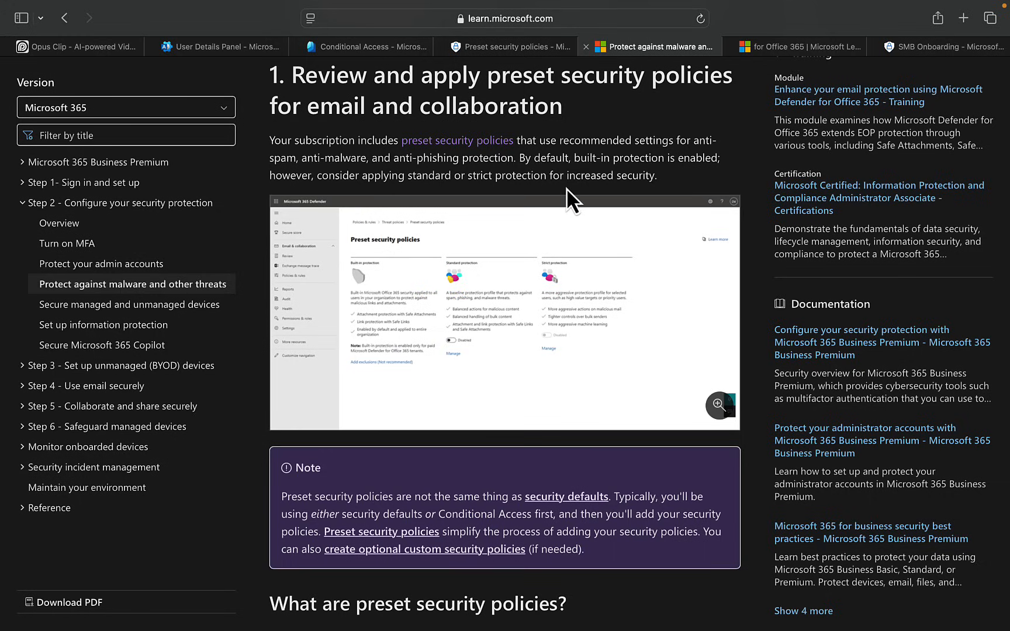
scroll(down, 3)
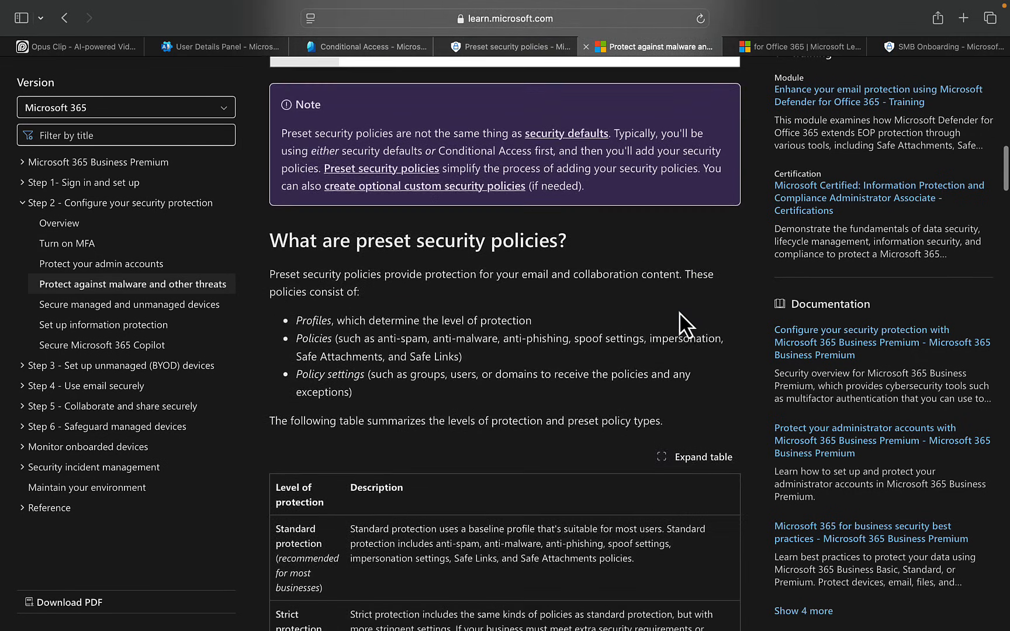
scroll(down, 3)
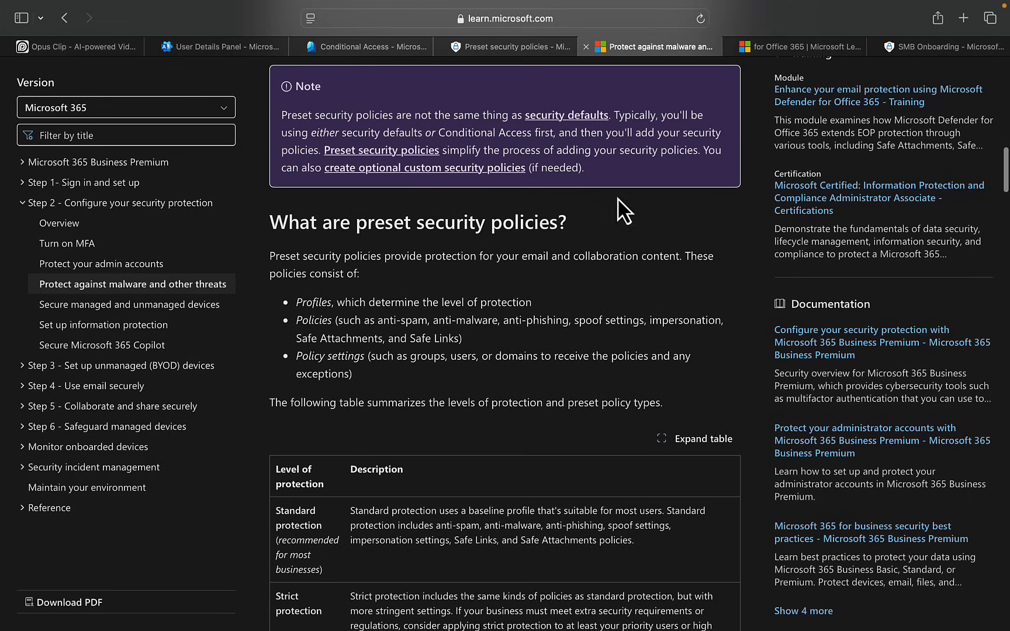
mouse_move(669, 225)
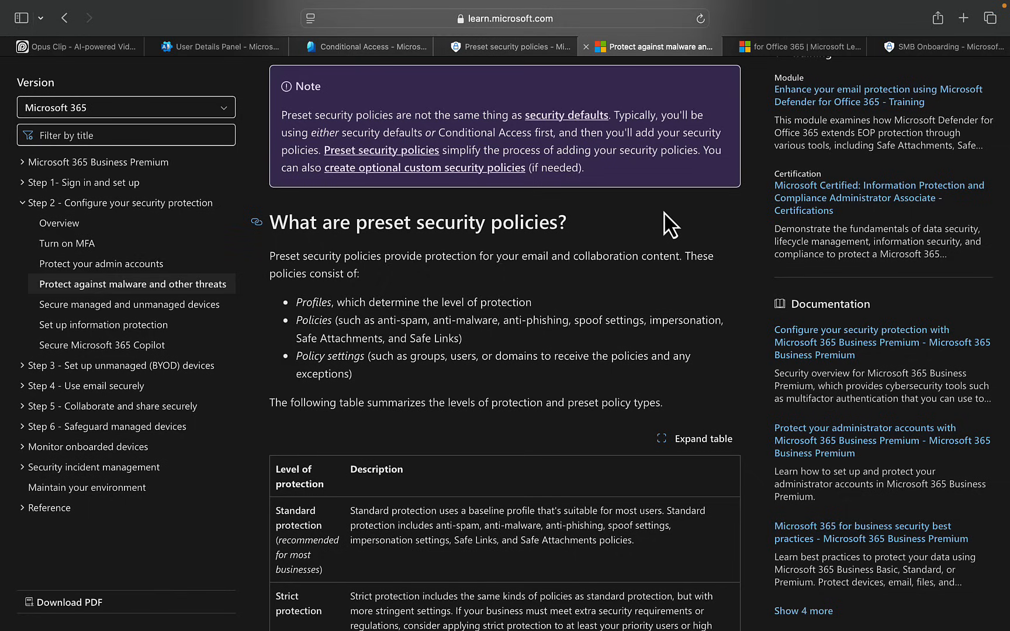
- Scroll through the levels-of-protection table and Tip down to 'Policy order of priority'
scroll(down, 3)
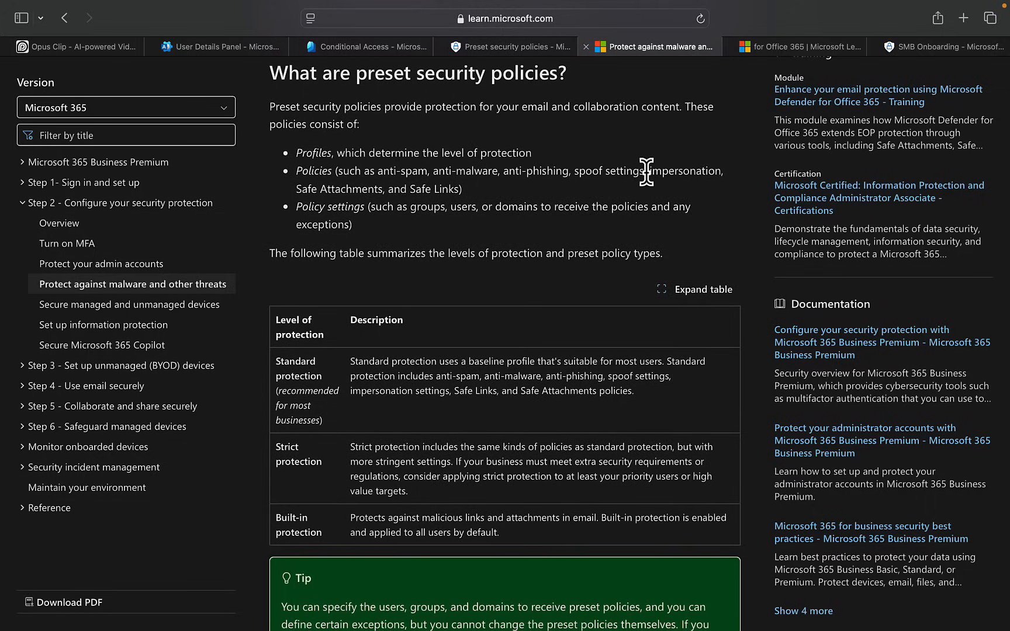
mouse_move(514, 294)
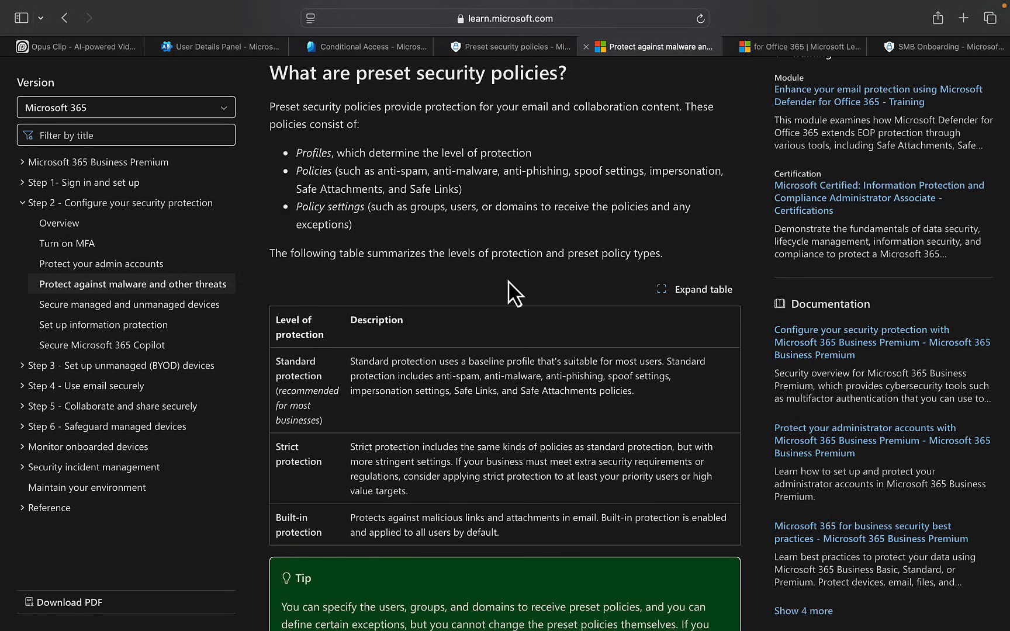
mouse_move(531, 293)
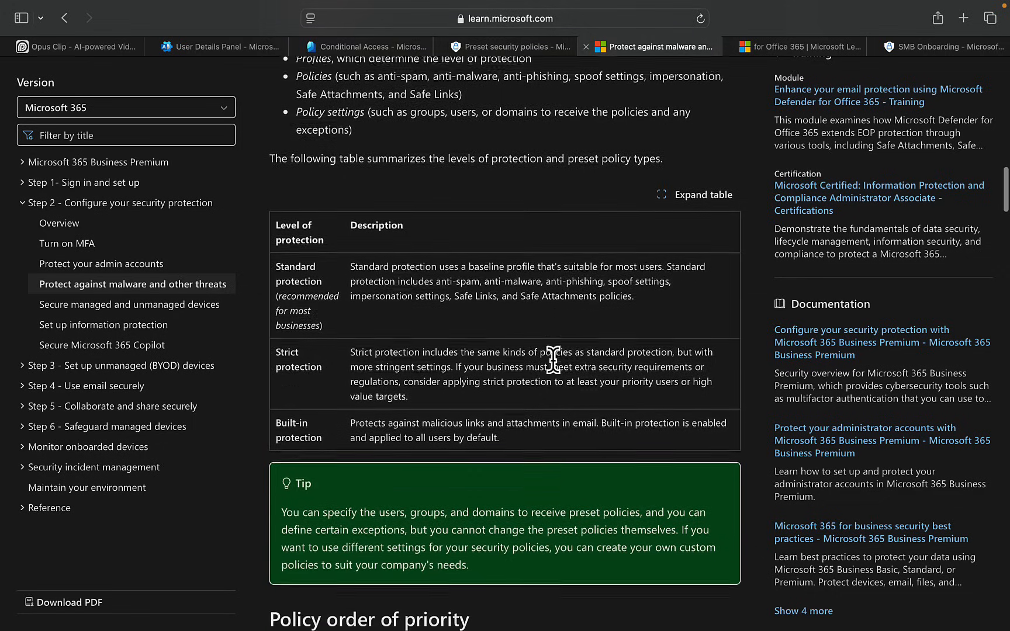
scroll(down, 3)
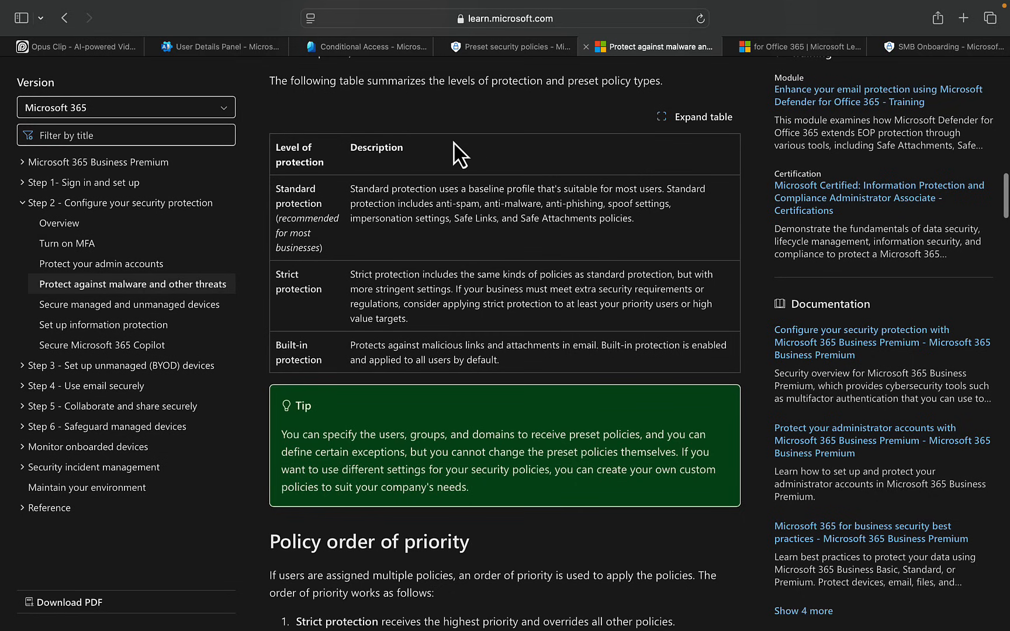
mouse_move(434, 336)
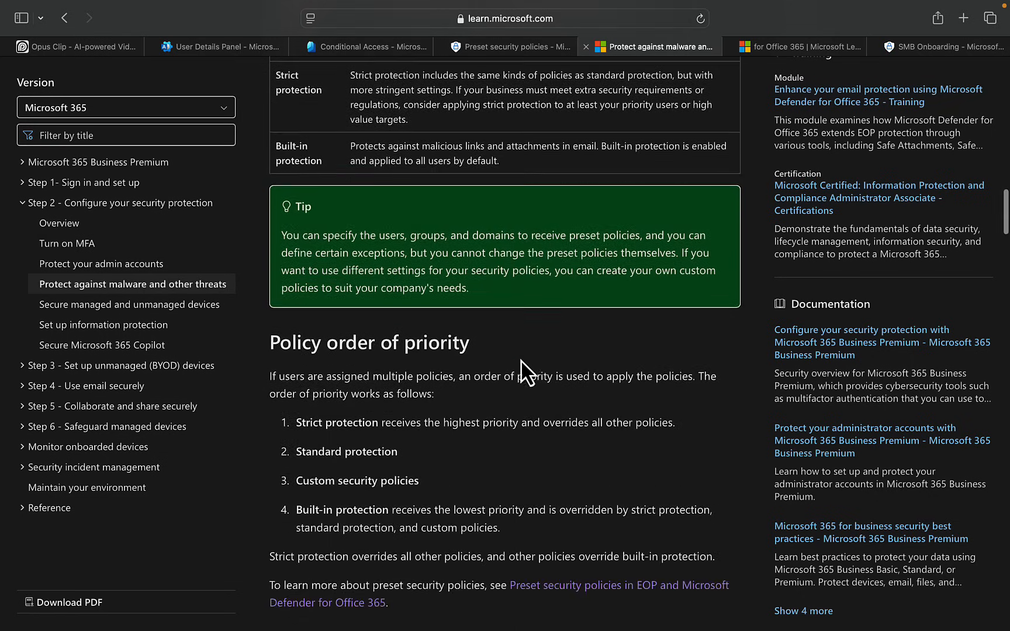
scroll(down, 3)
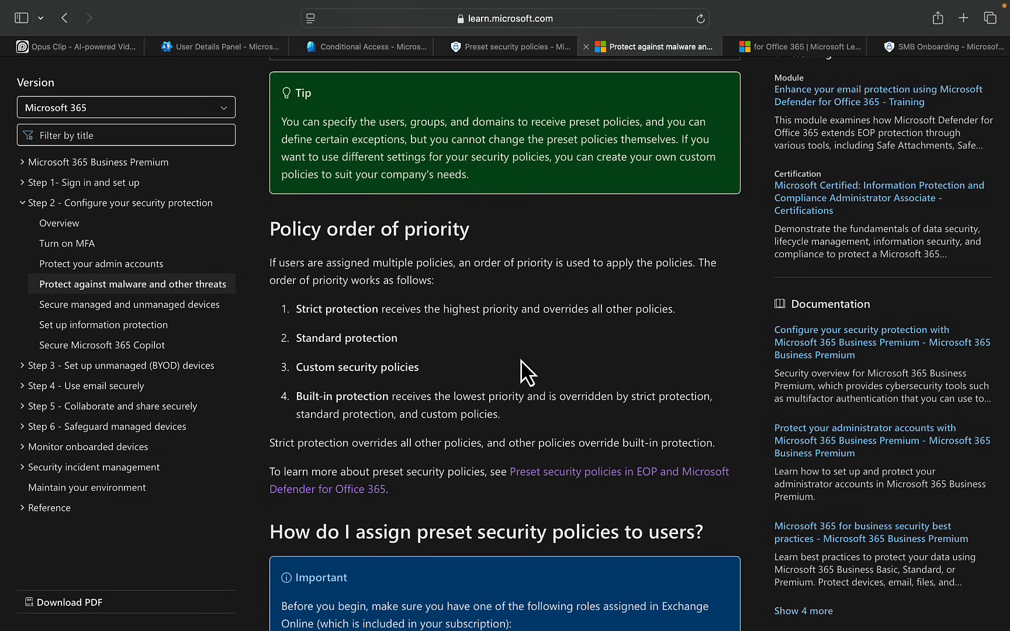
- Scroll to 'How do I assign preset security policies to users?' and its Important note
scroll(down, 3)
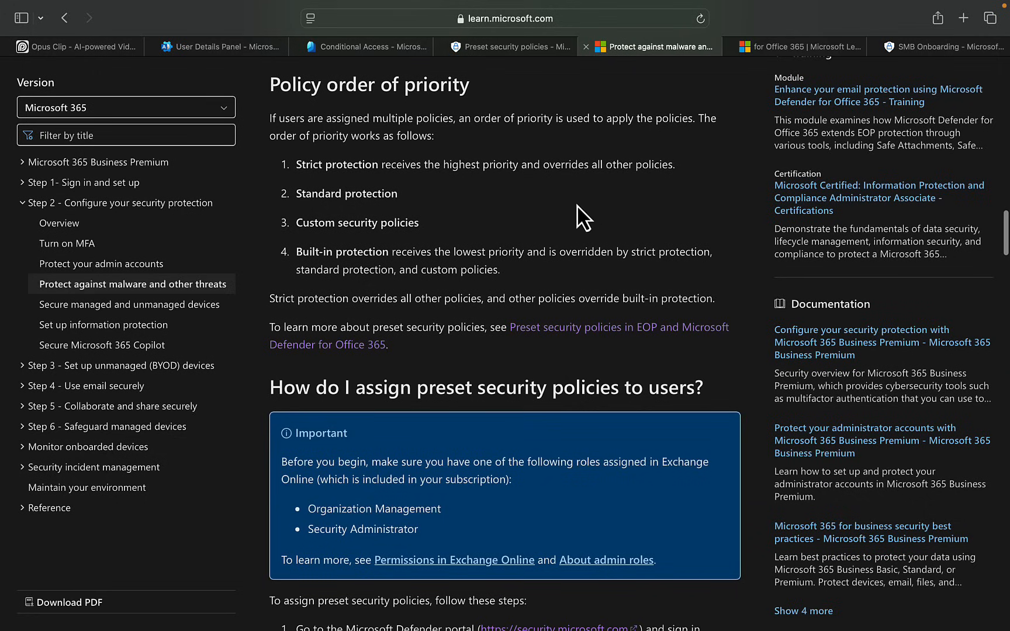
mouse_move(481, 214)
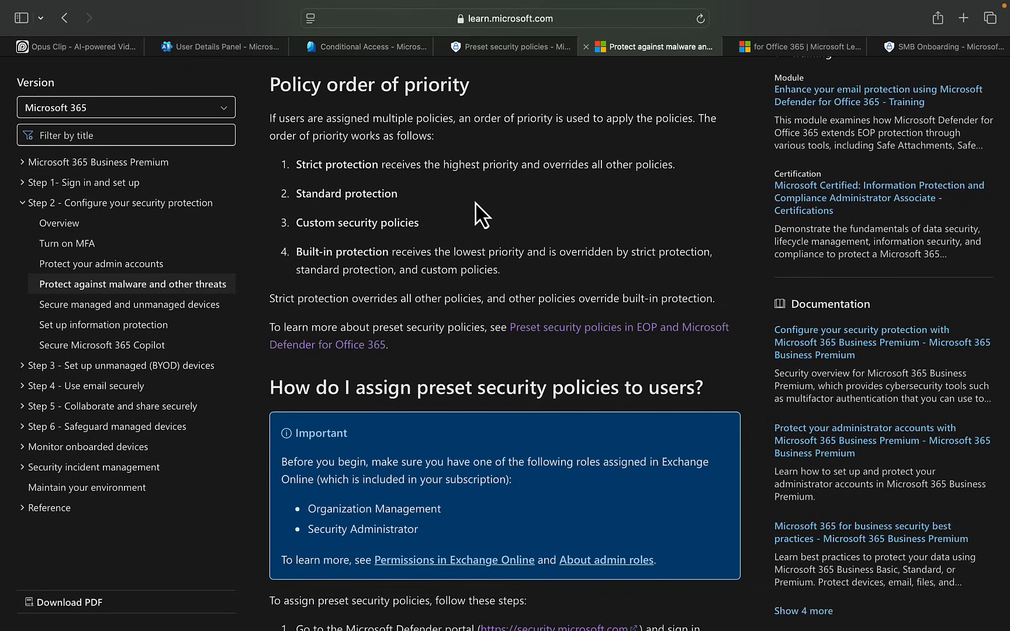
mouse_move(509, 277)
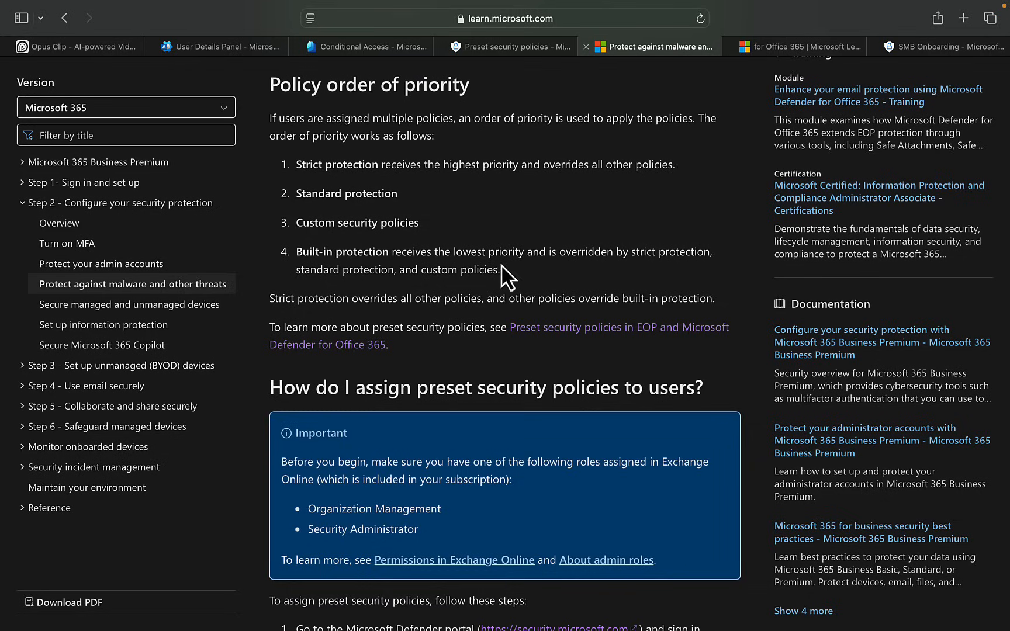
scroll(down, 3)
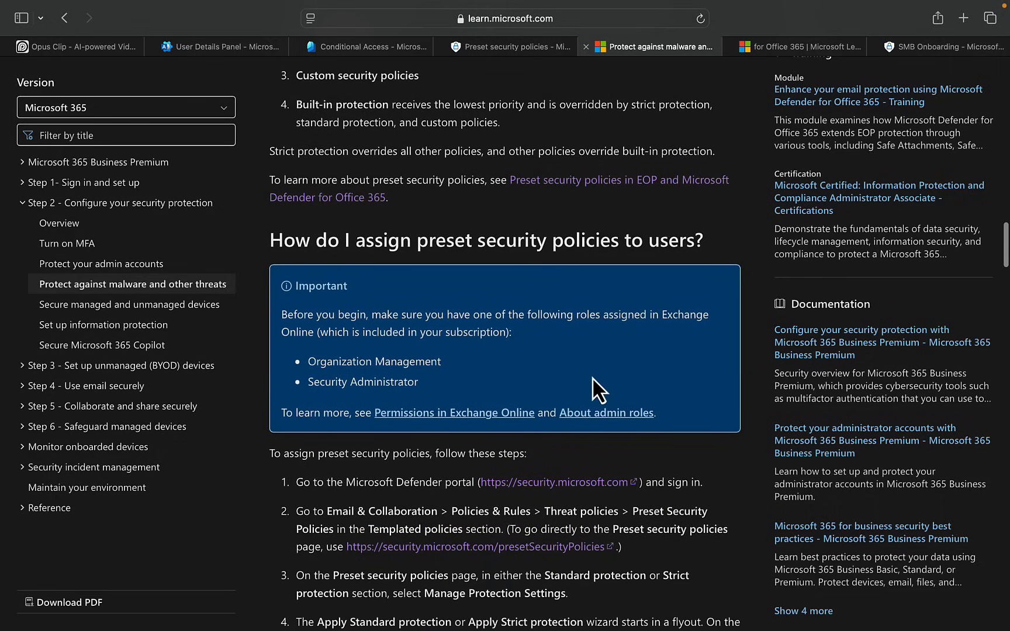
scroll(down, 3)
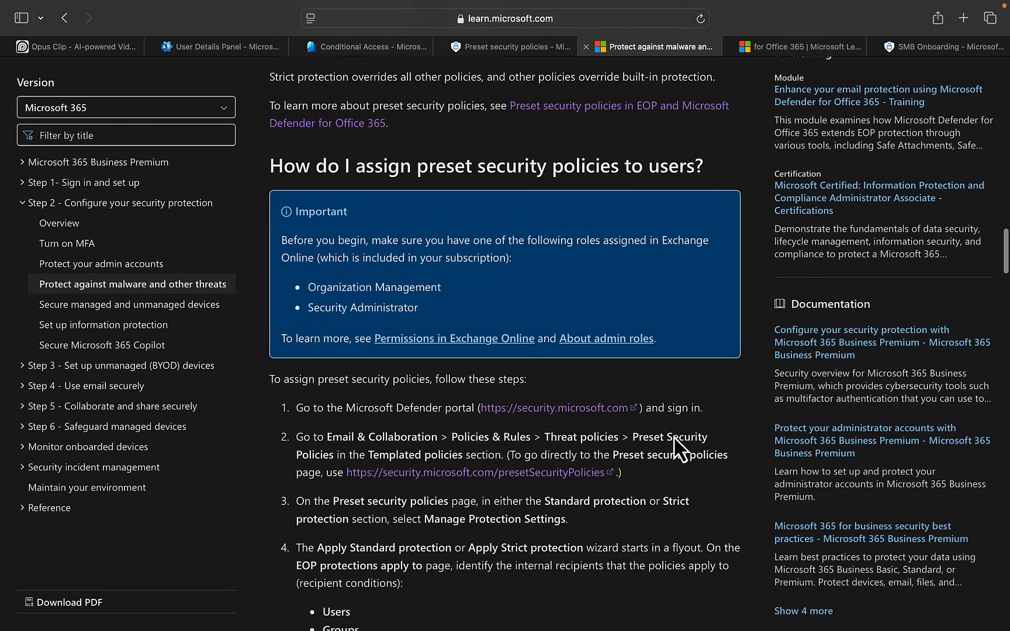
scroll(down, 3)
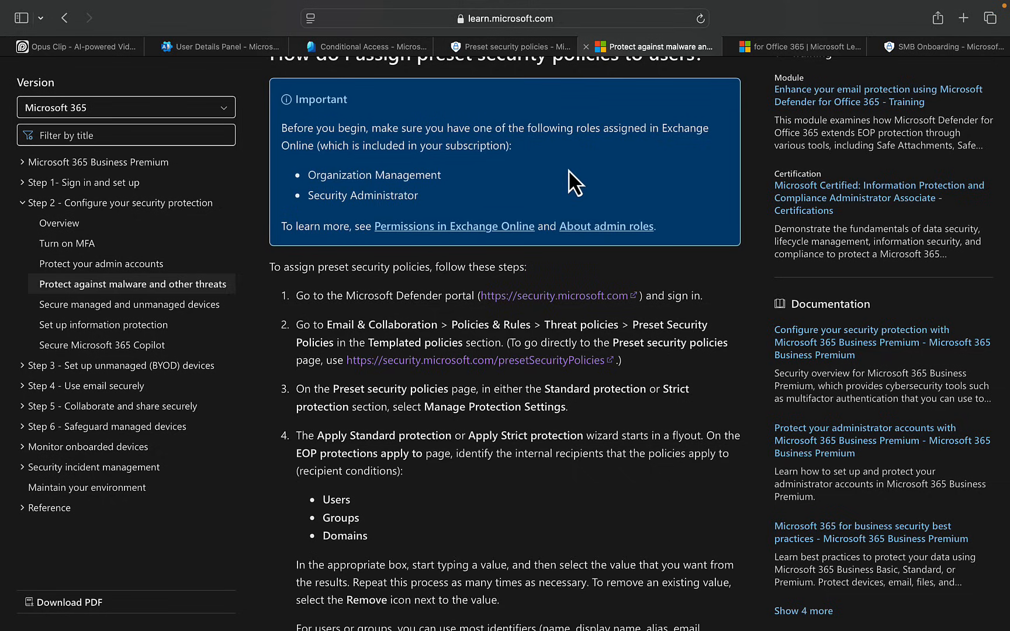
mouse_move(468, 181)
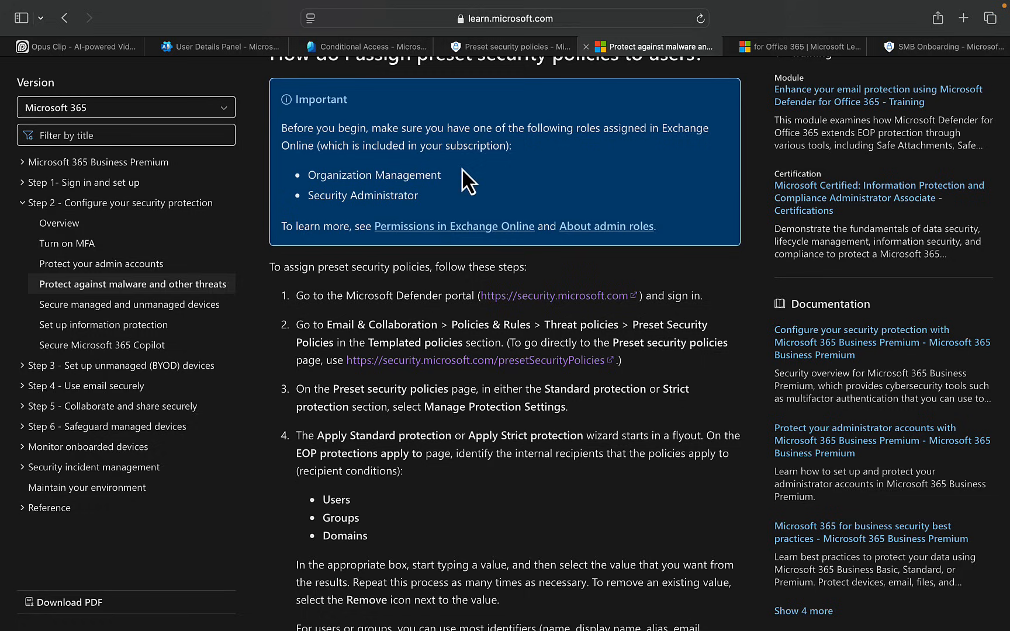
mouse_move(545, 199)
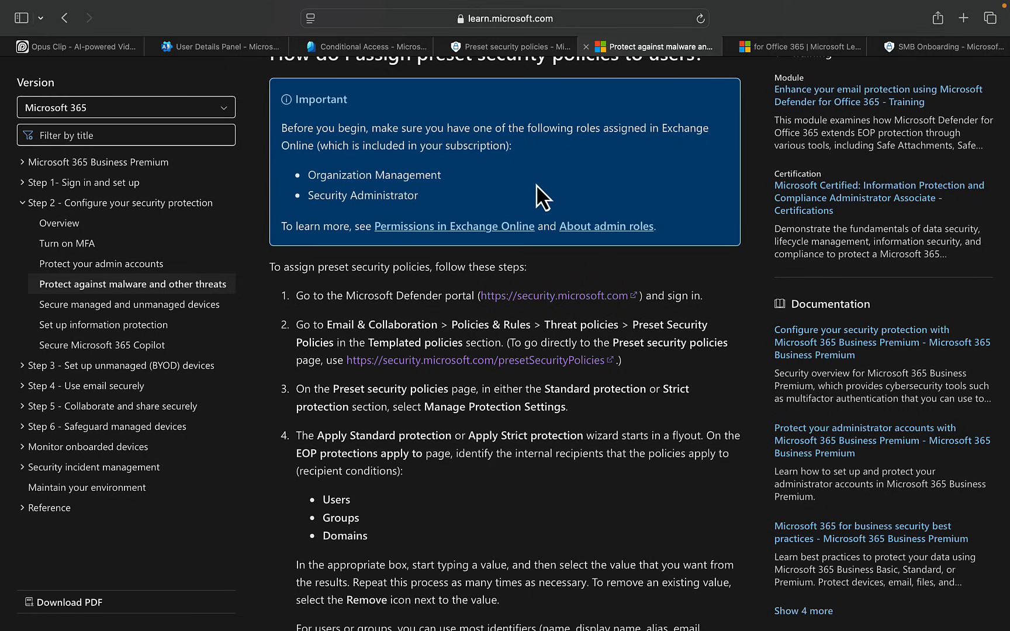
mouse_move(624, 412)
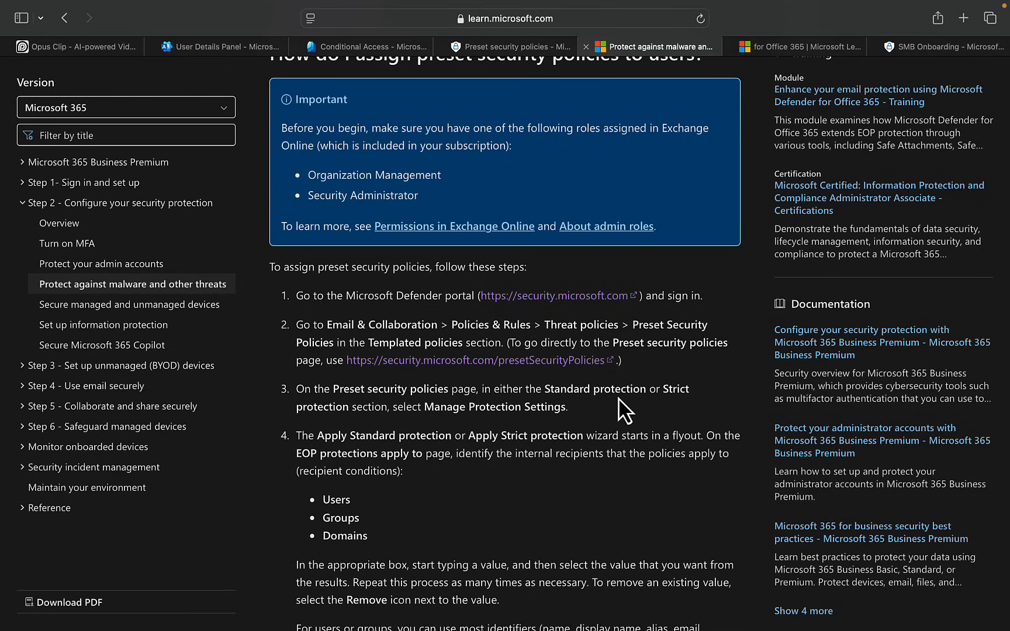
scroll(down, 3)
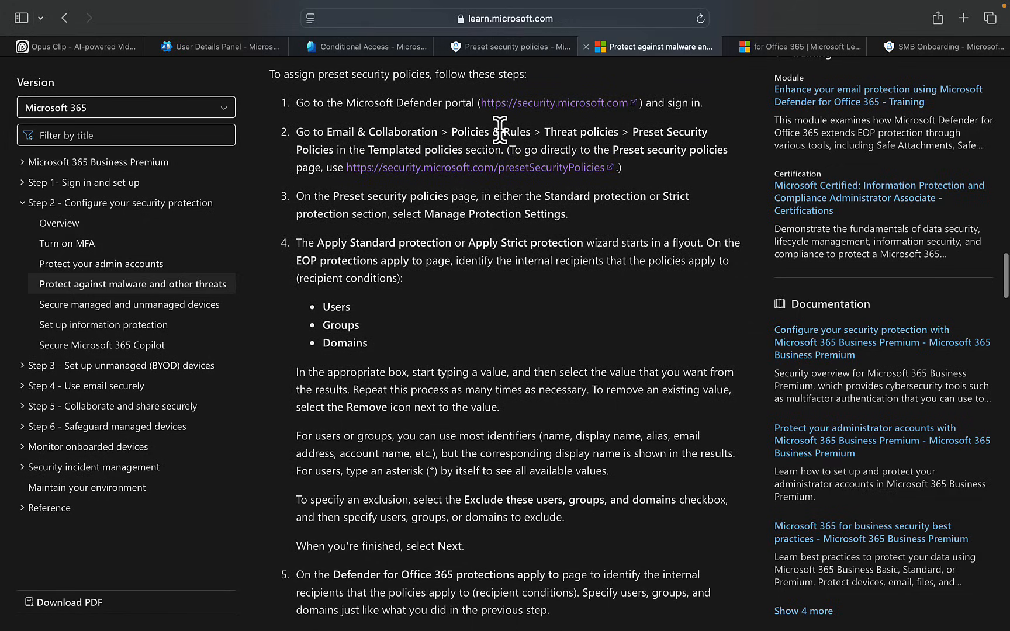
mouse_move(563, 103)
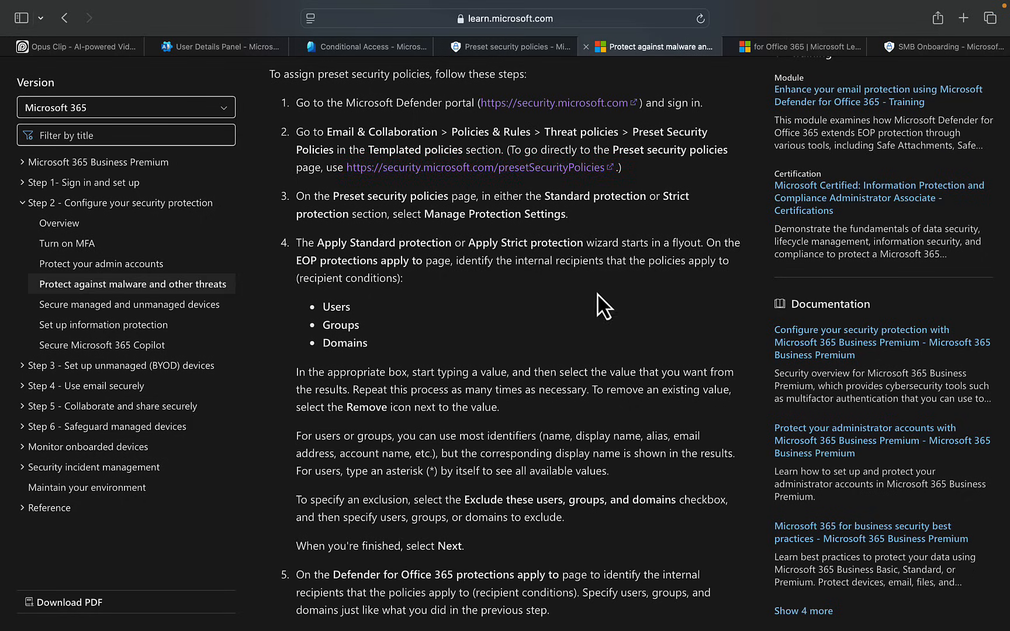
mouse_move(508, 47)
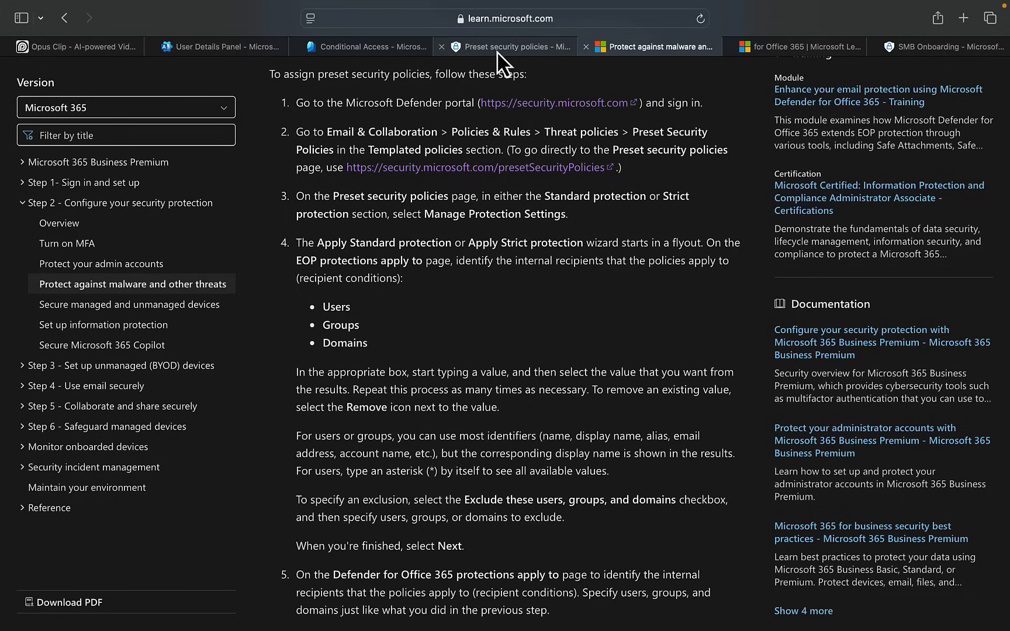
mouse_move(508, 47)
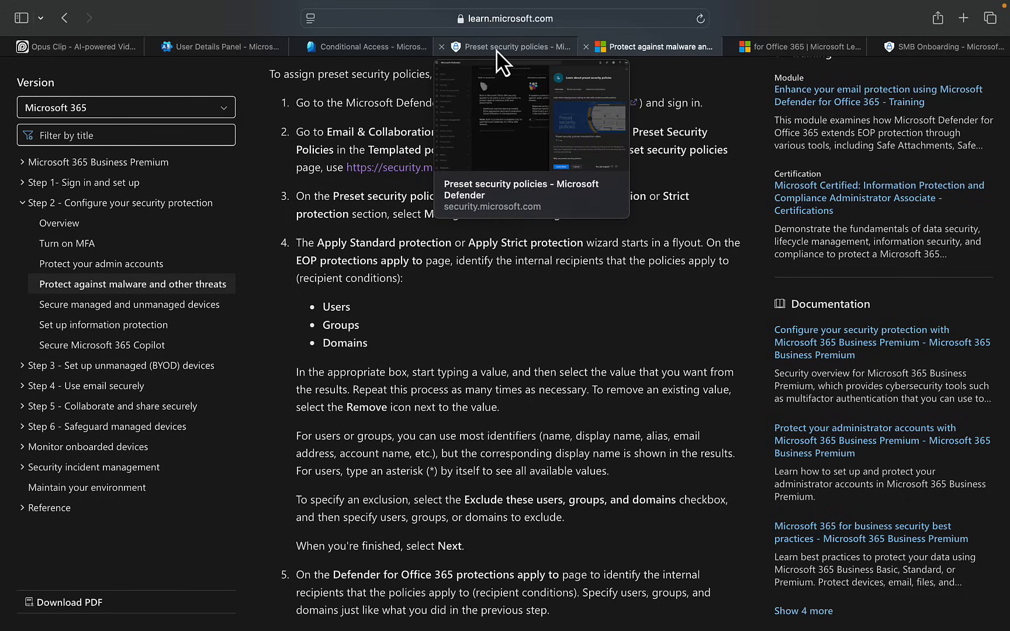
- Switch to the Defender tab, read the panel's Before you begin guidance, and dismiss it
click(511, 47)
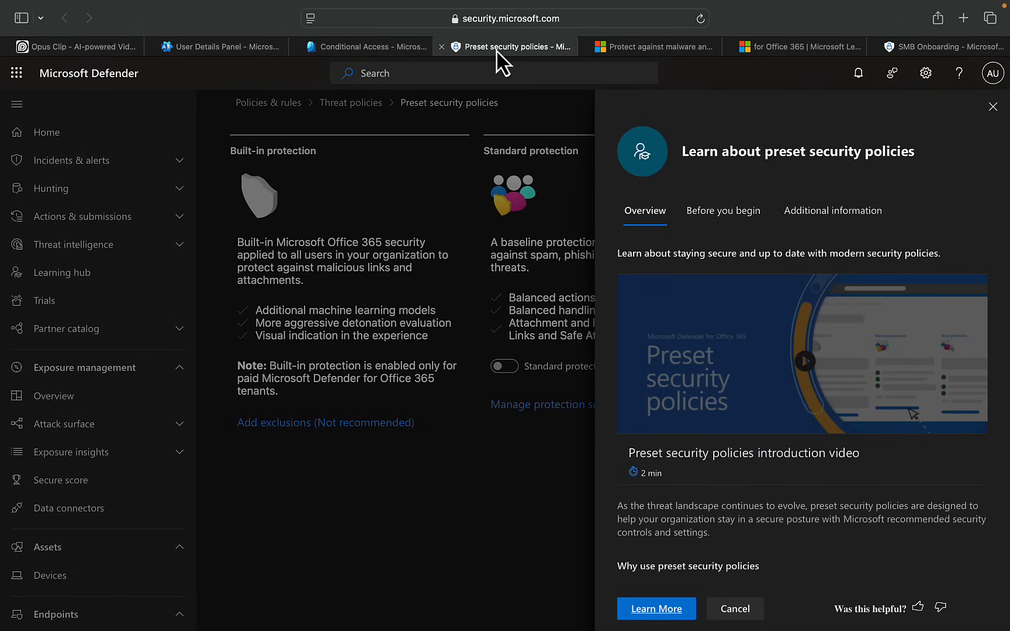
mouse_move(438, 199)
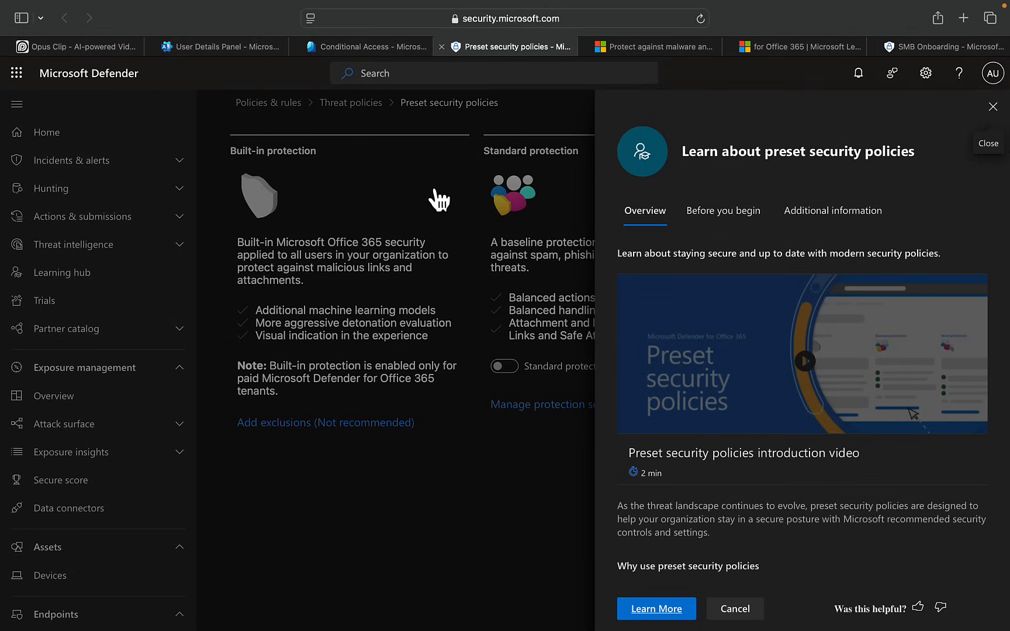
mouse_move(863, 283)
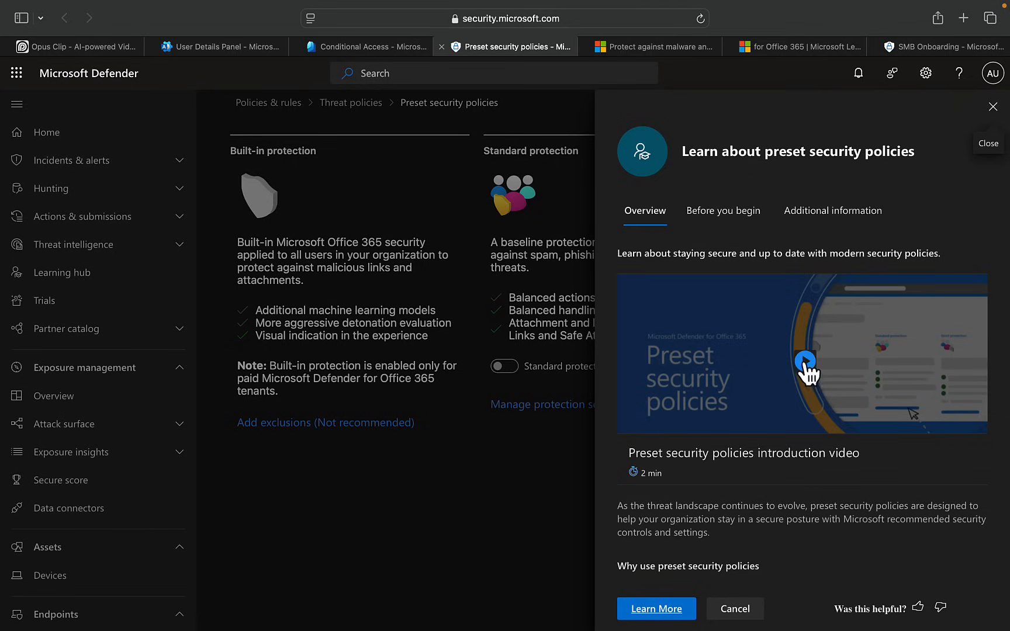
mouse_move(887, 466)
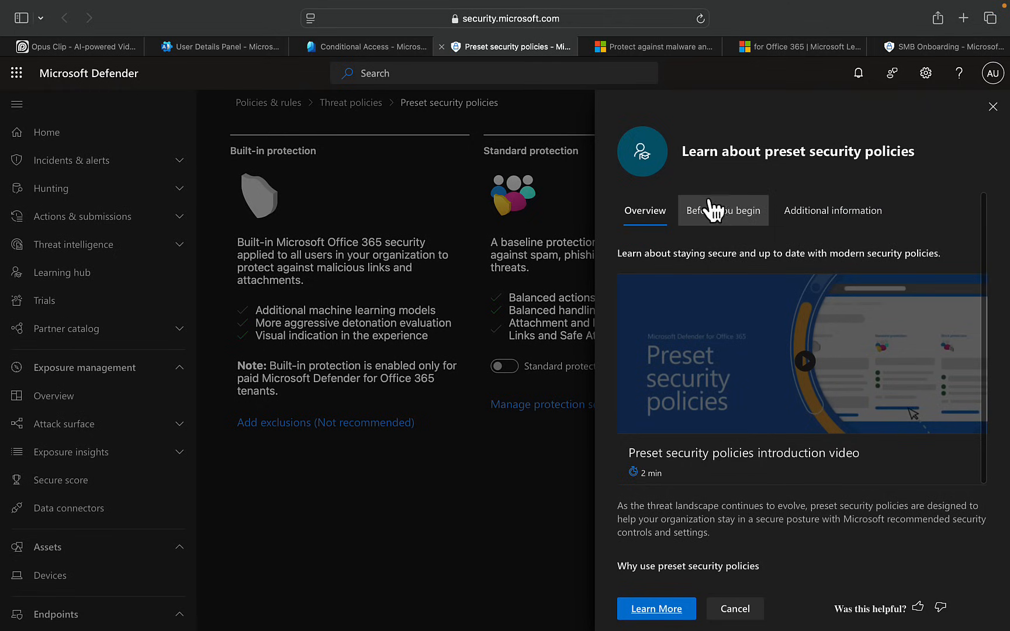
click(722, 210)
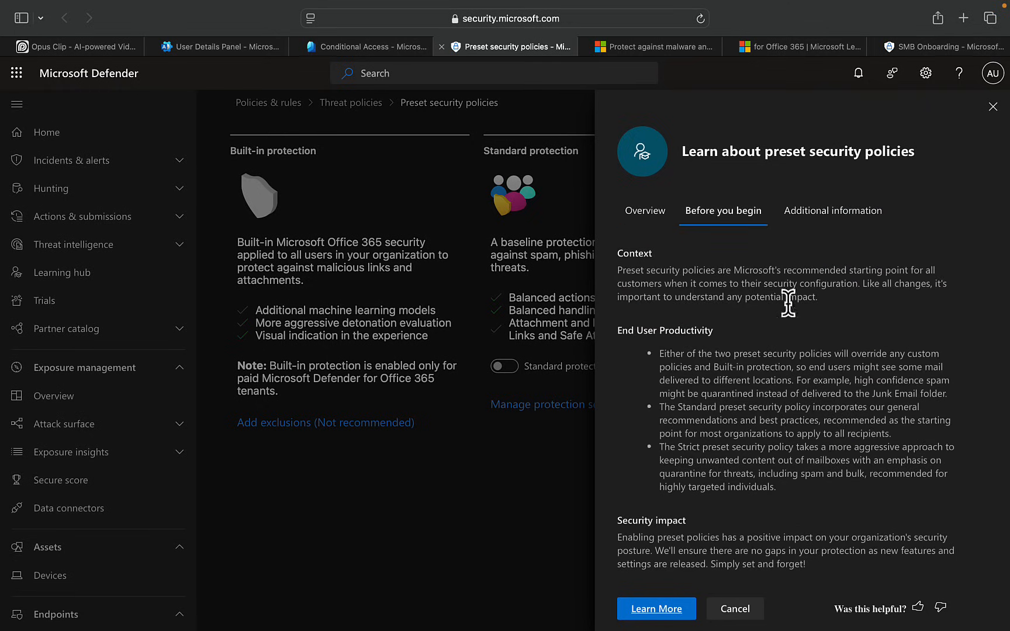
scroll(down, 3)
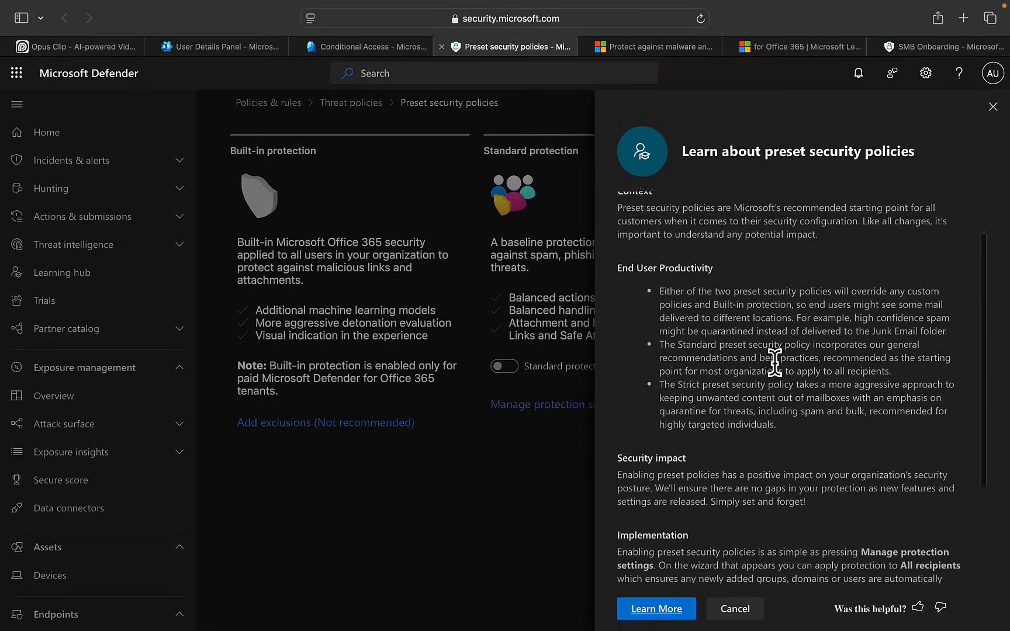
scroll(down, 3)
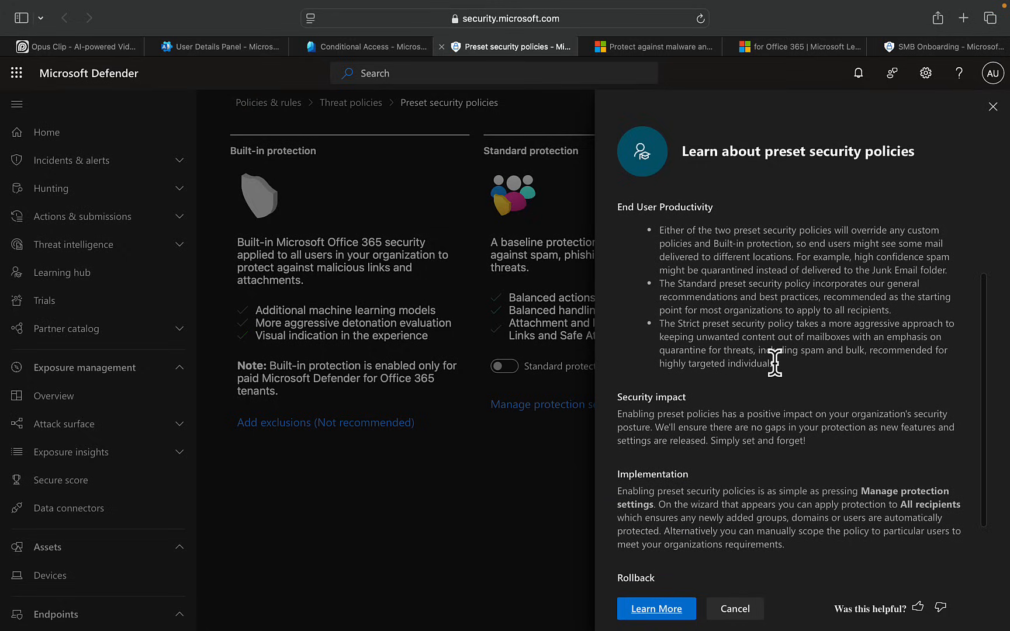
scroll(down, 3)
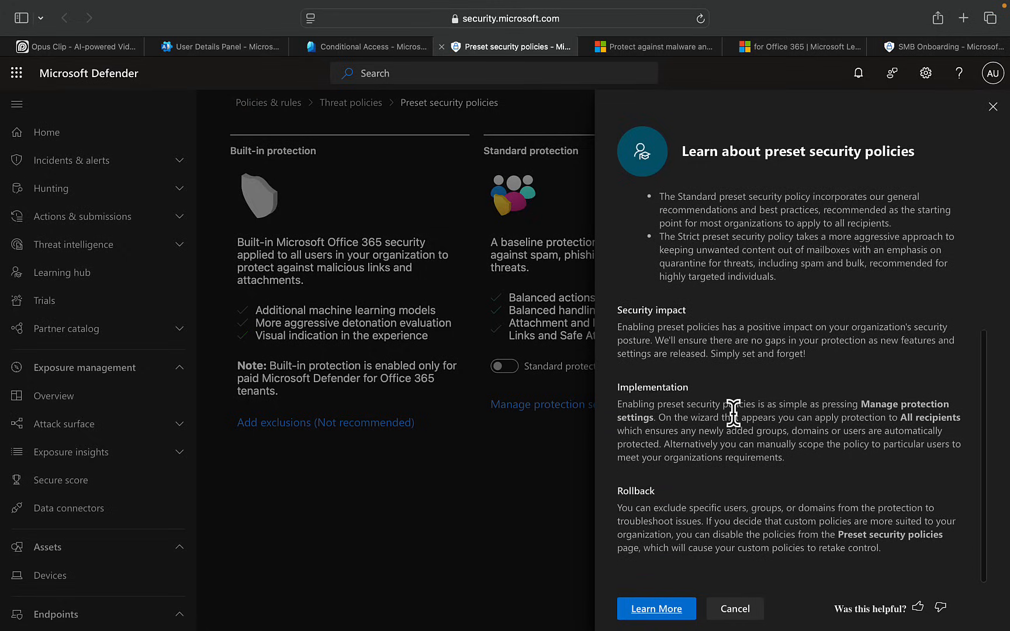
click(722, 214)
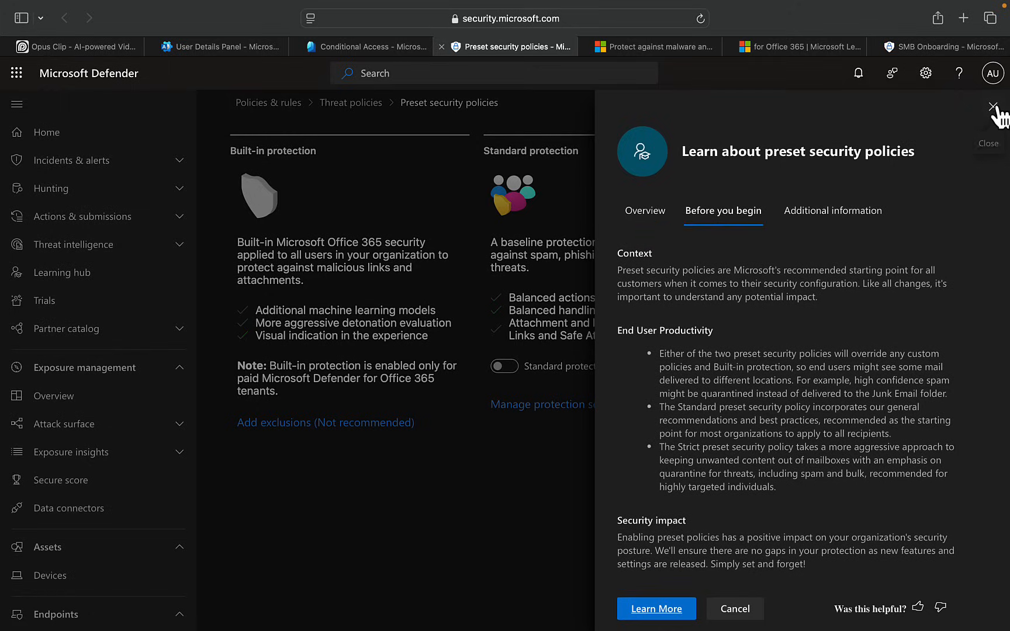
click(992, 105)
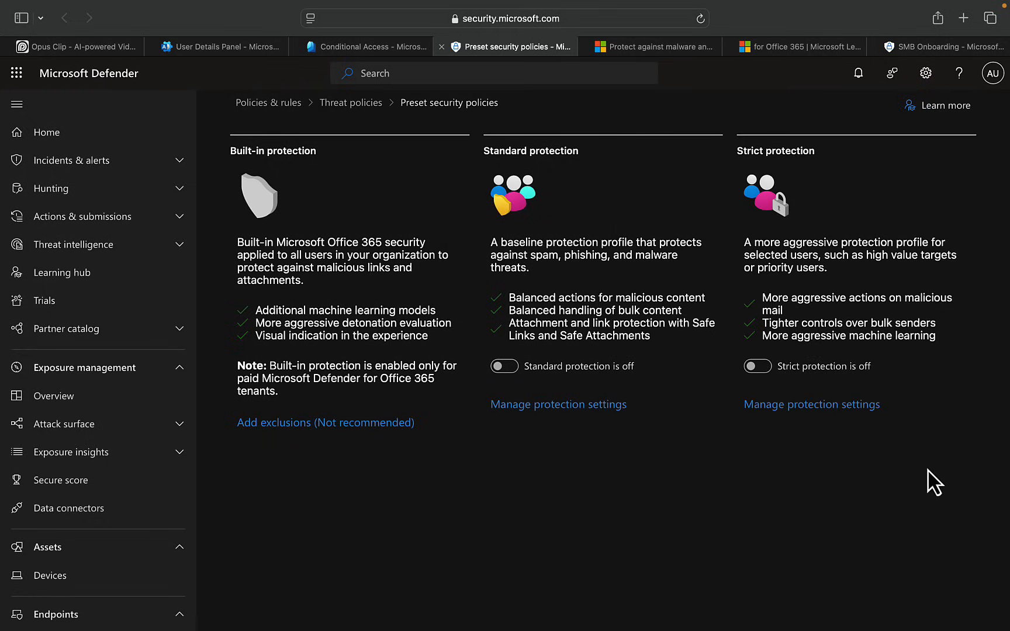
mouse_move(429, 547)
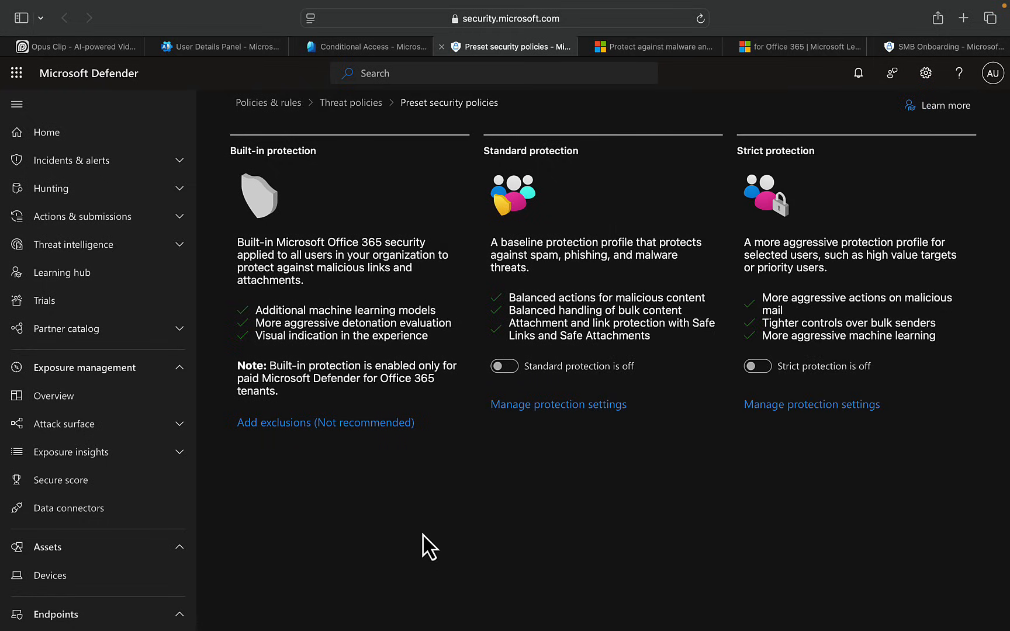
mouse_move(429, 427)
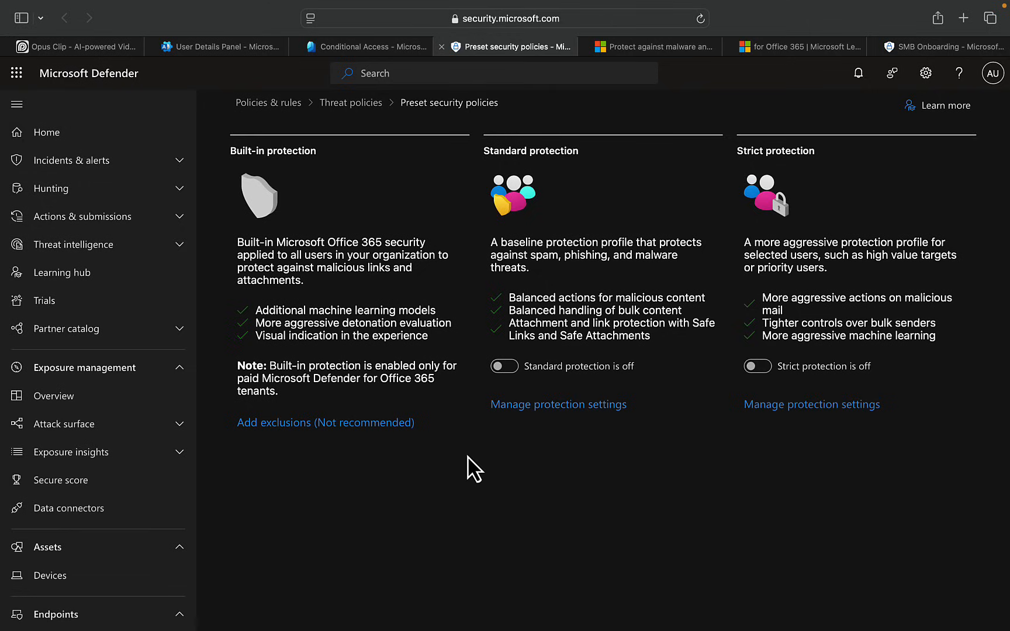
mouse_move(361, 312)
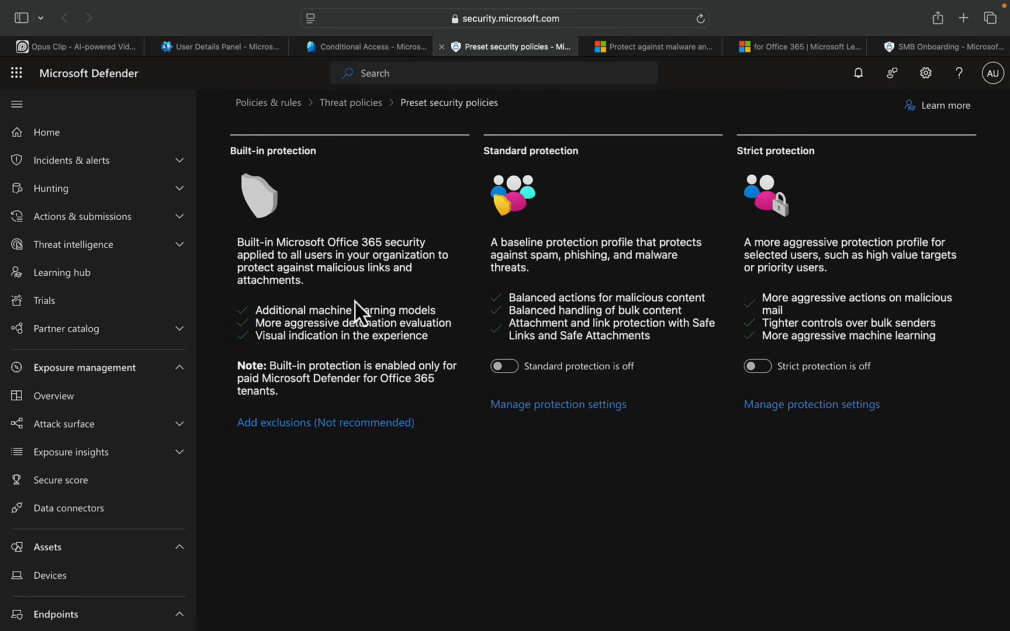
mouse_move(329, 317)
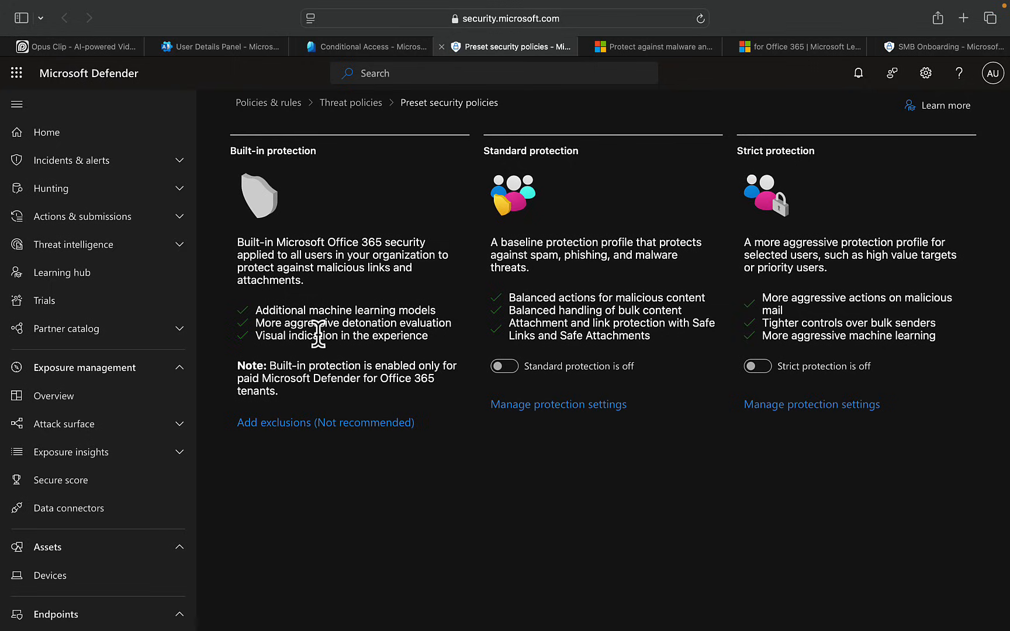
mouse_move(336, 356)
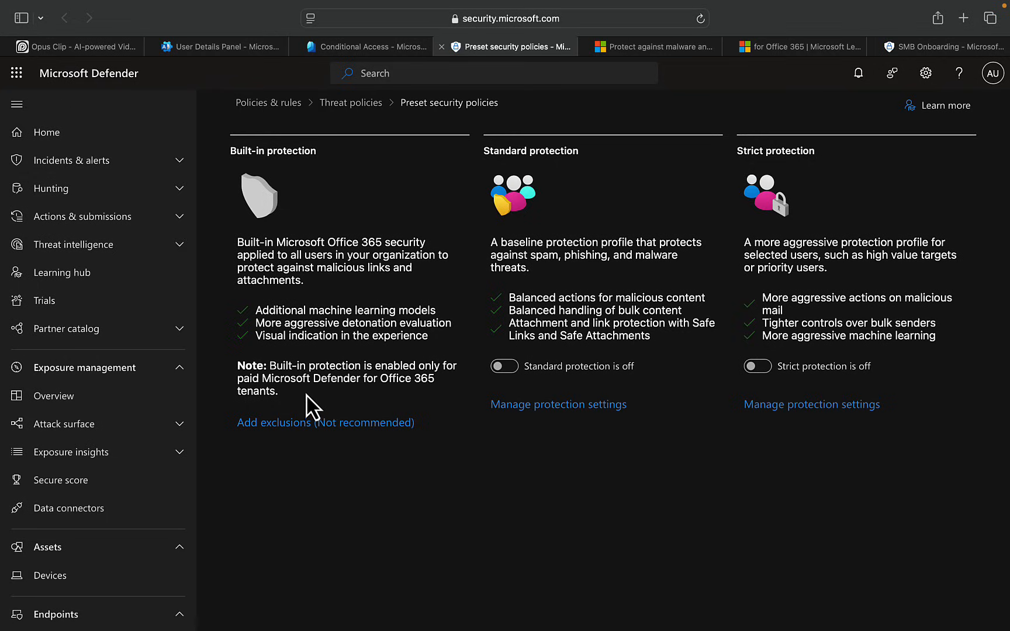
mouse_move(349, 397)
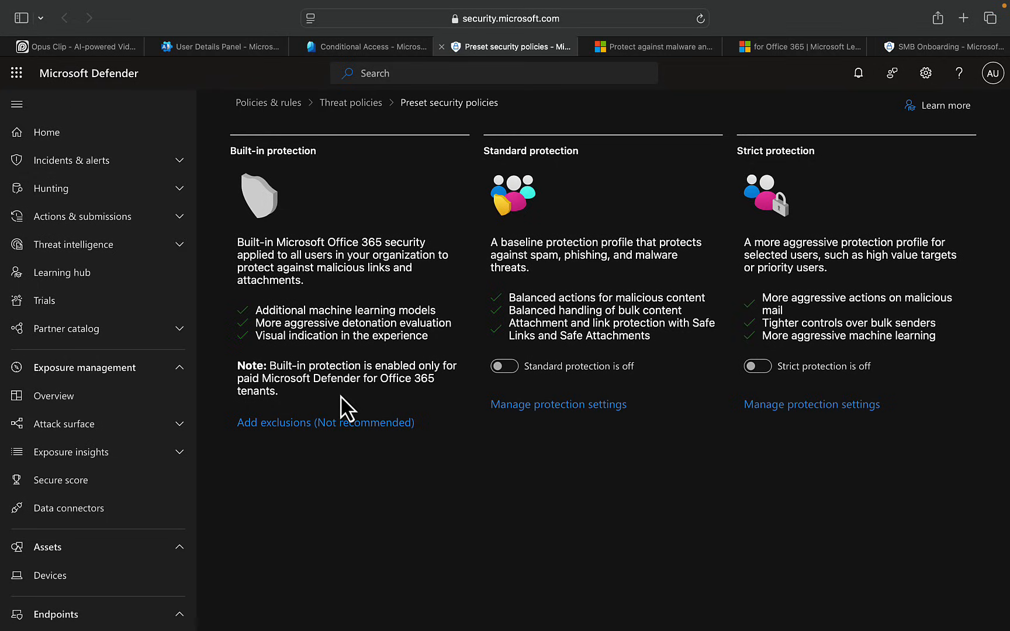
mouse_move(324, 422)
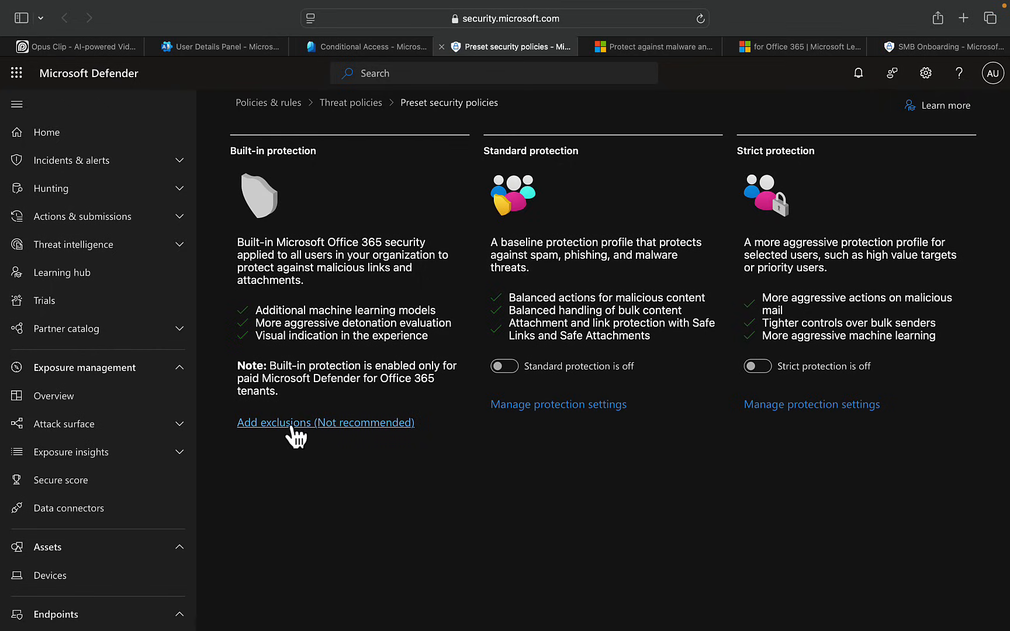
click(325, 422)
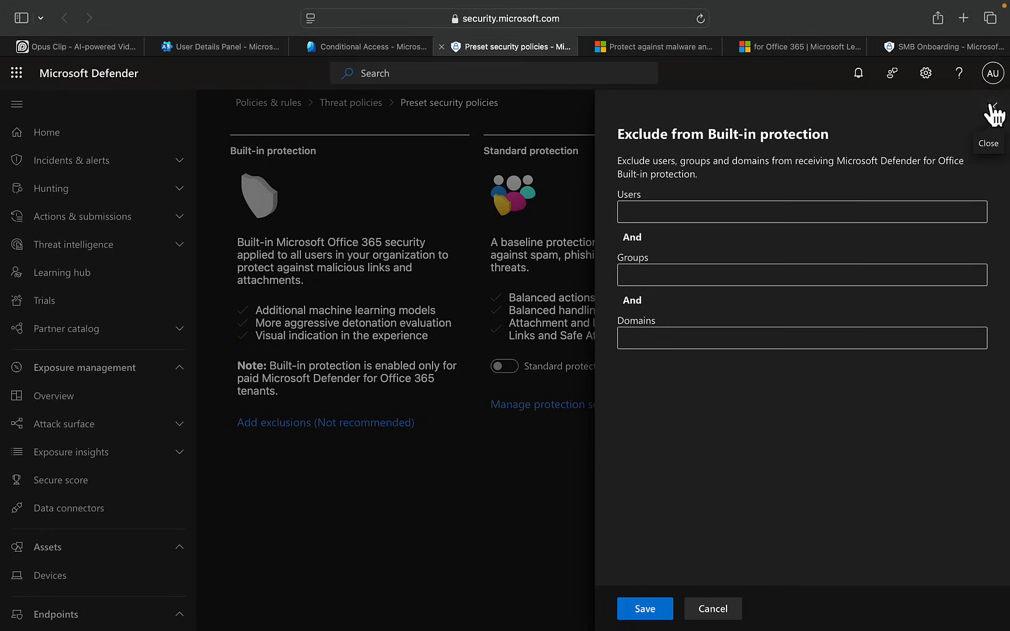
click(993, 115)
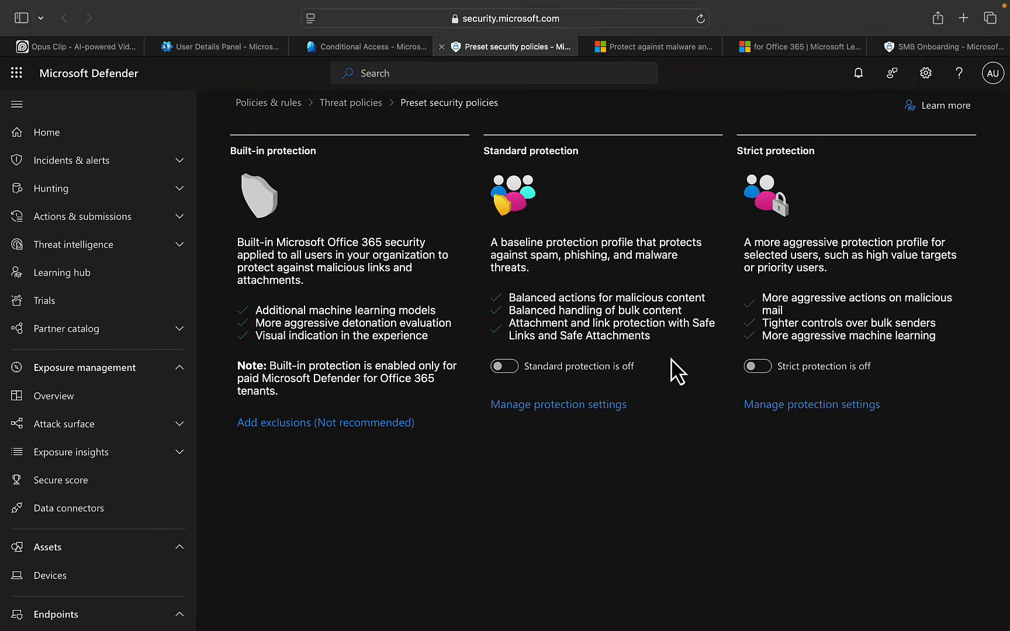
mouse_move(696, 482)
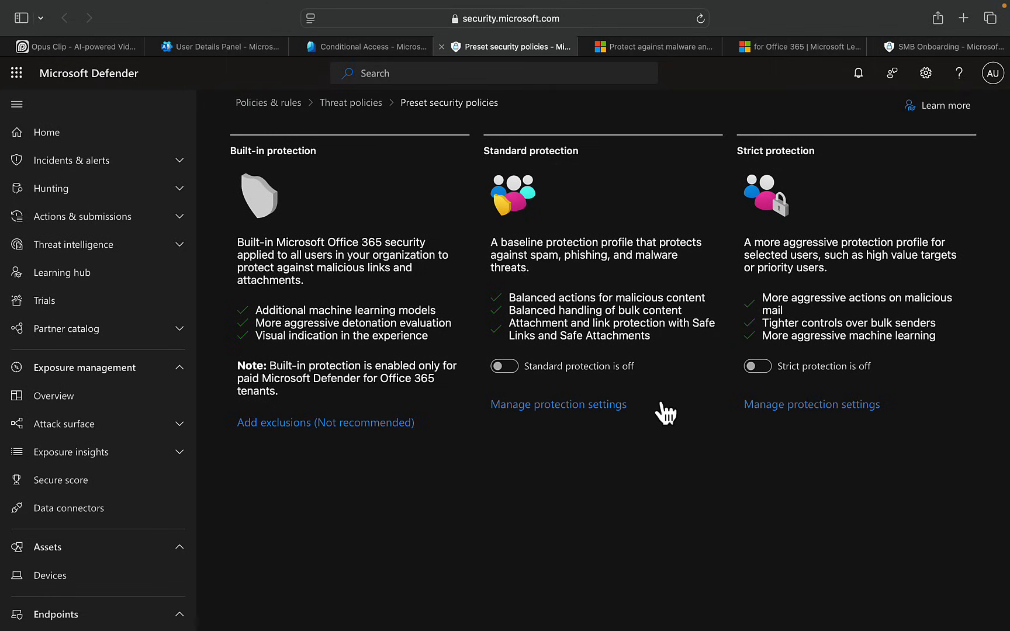
mouse_move(504, 366)
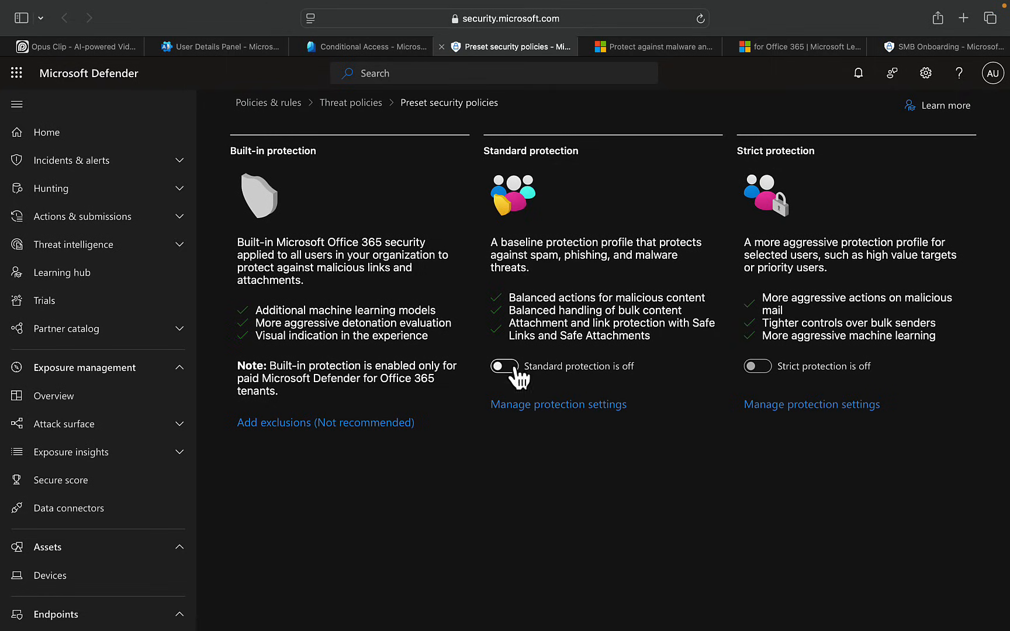
mouse_move(659, 434)
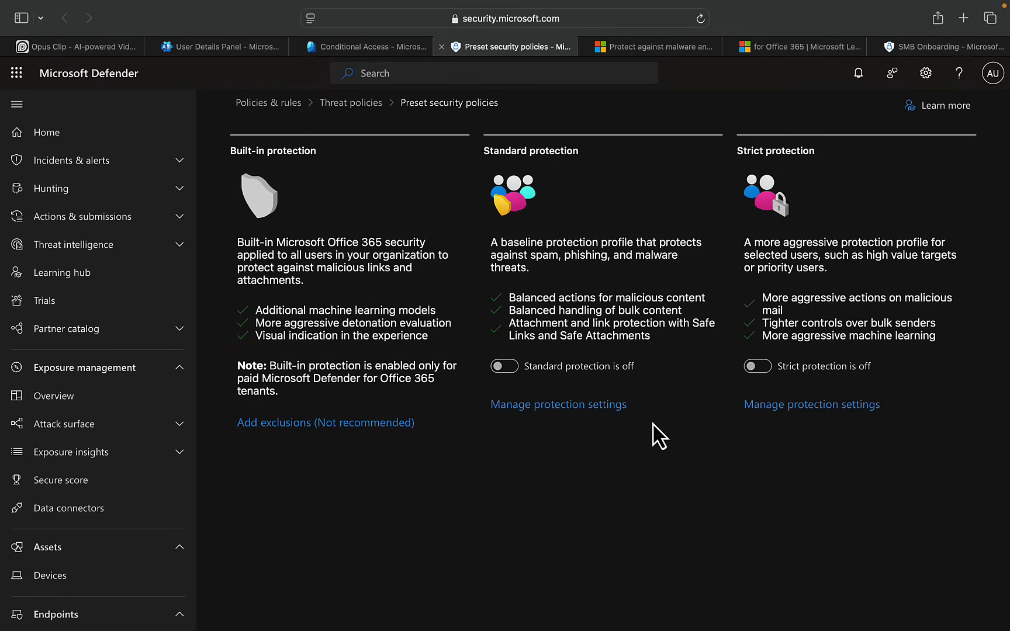
click(557, 403)
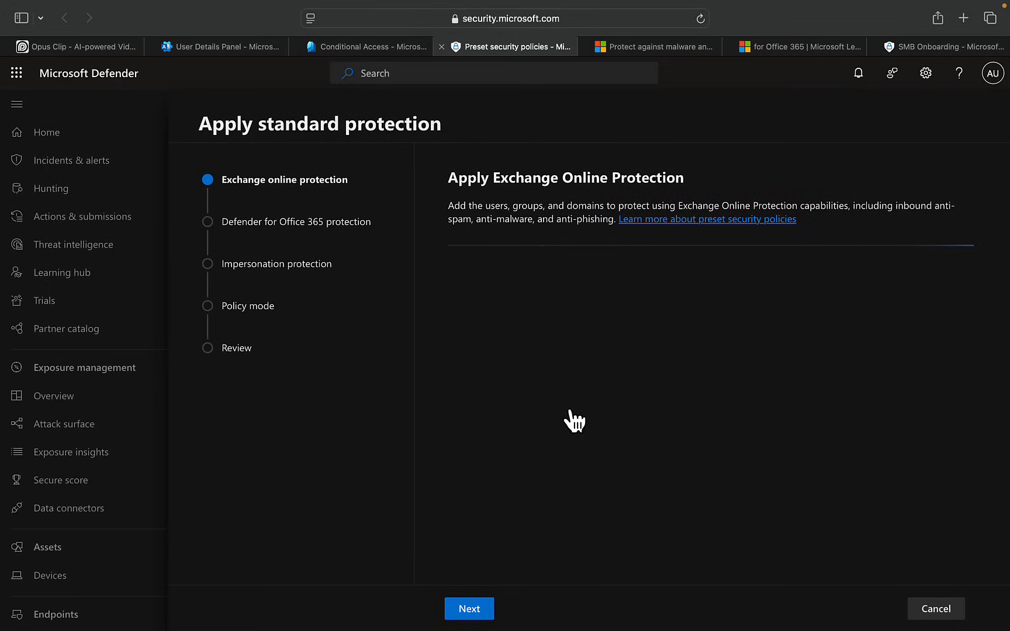
- Set Exchange Online Protection to All recipients and continue to the Defender for Office 365 step
click(455, 322)
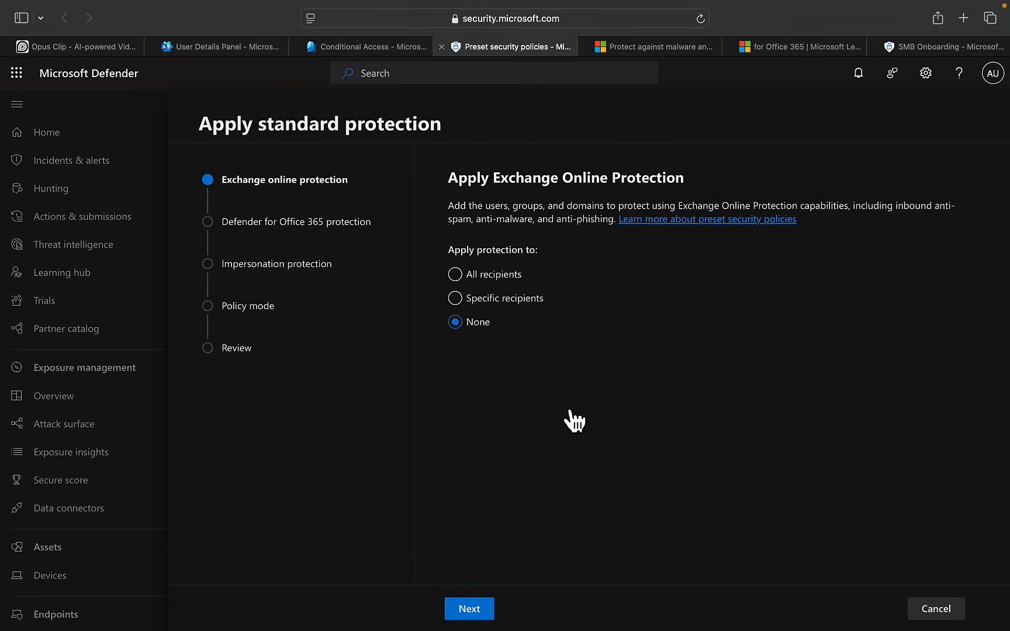
mouse_move(390, 173)
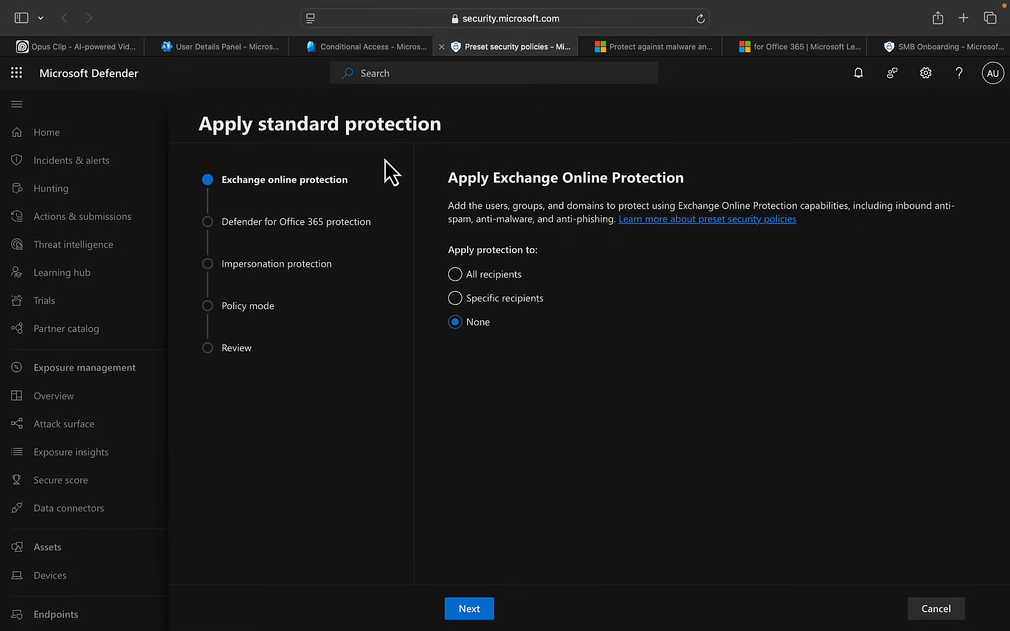
mouse_move(636, 351)
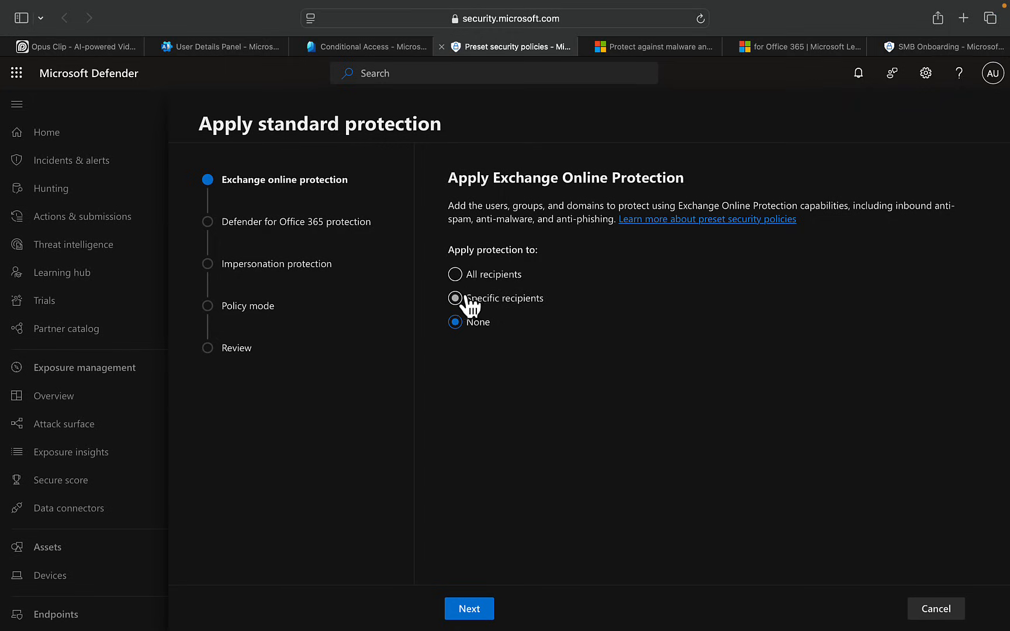
click(454, 274)
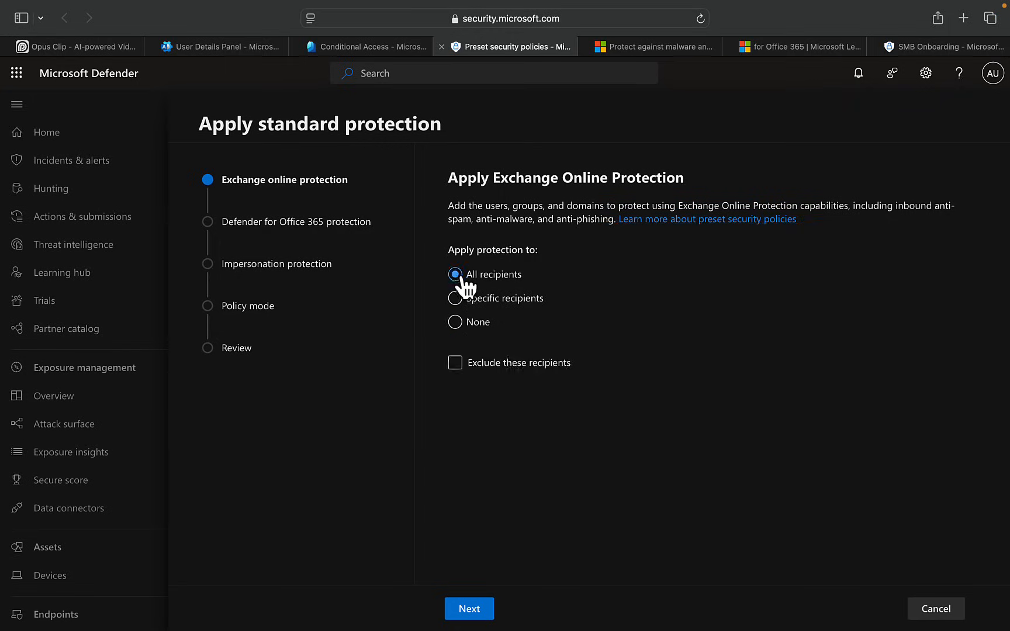
click(456, 274)
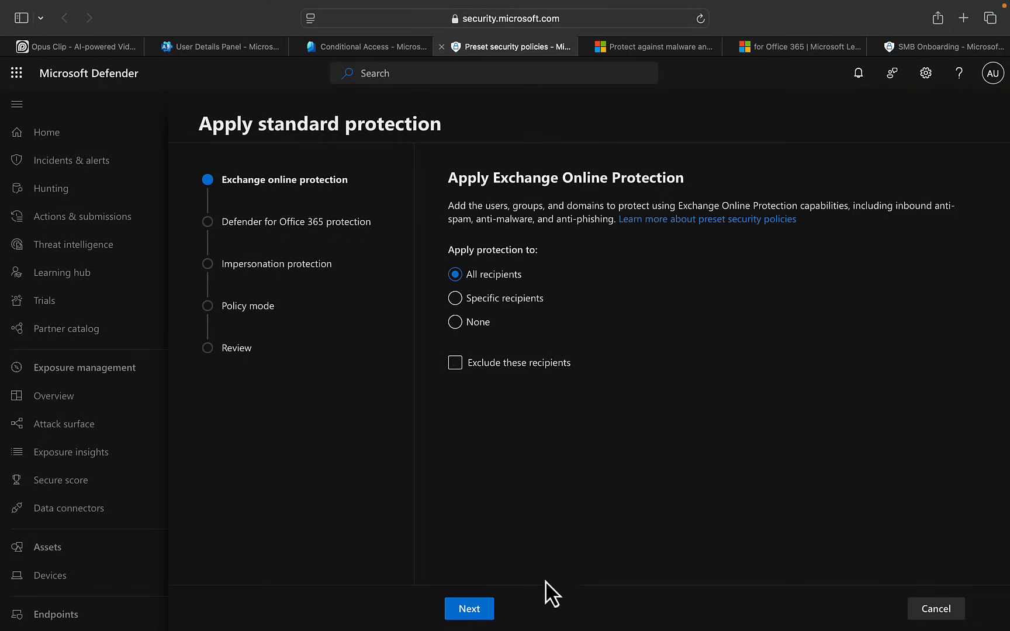
click(468, 609)
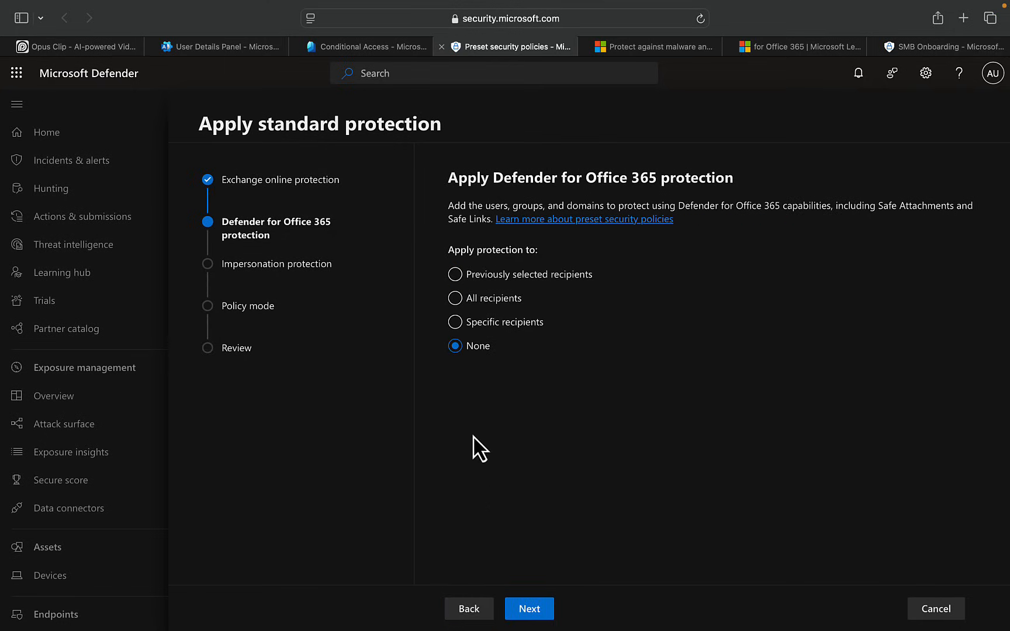
mouse_move(672, 365)
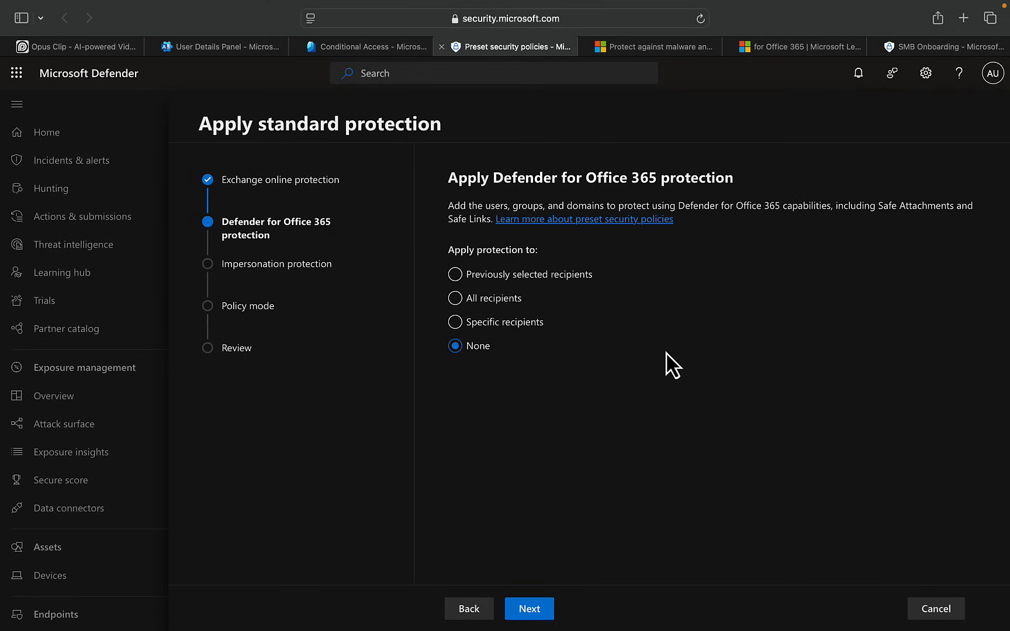
mouse_move(716, 296)
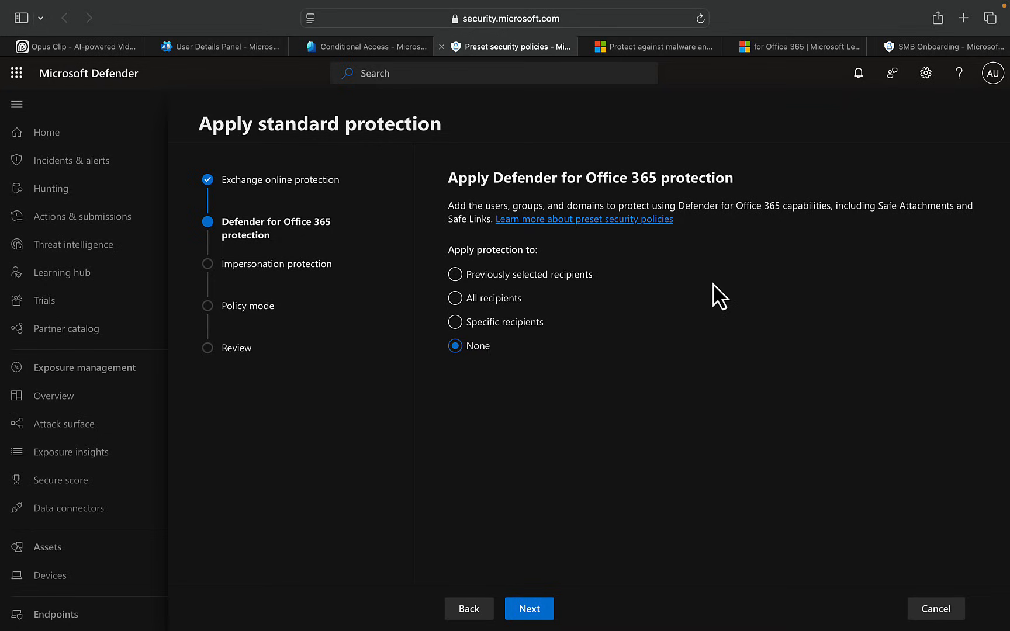
mouse_move(791, 352)
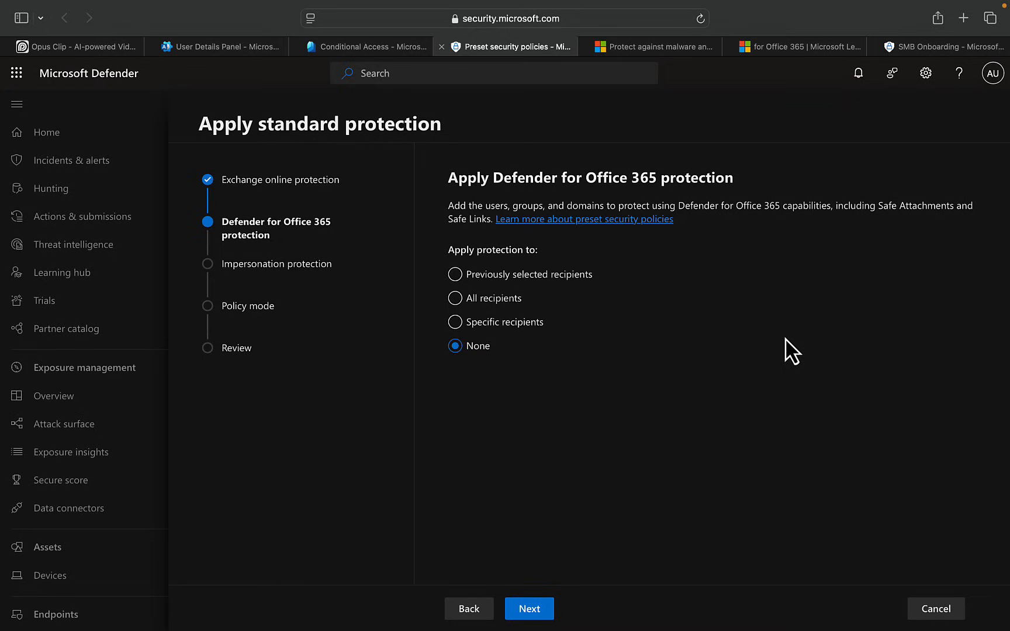
mouse_move(530, 263)
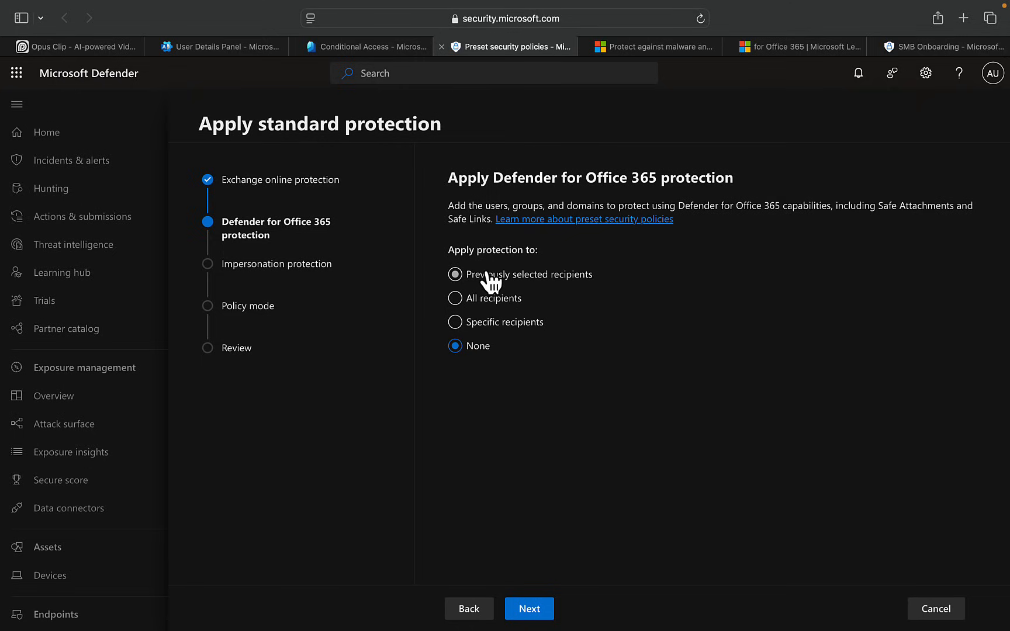
- Set Defender for Office 365 protection to Previously selected recipients and continue to Impersonation protection
click(455, 274)
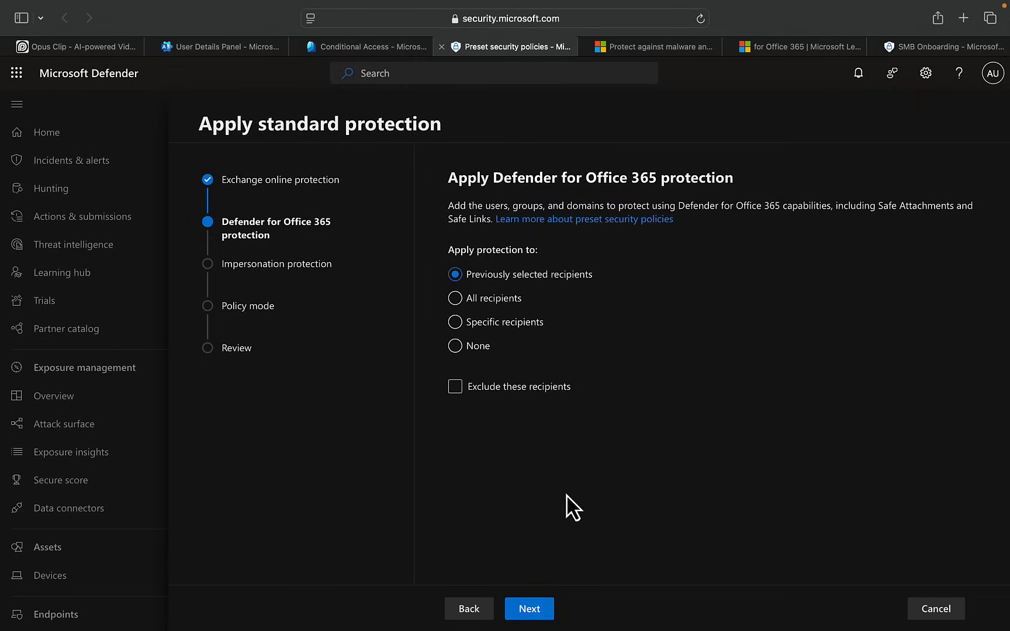
click(528, 608)
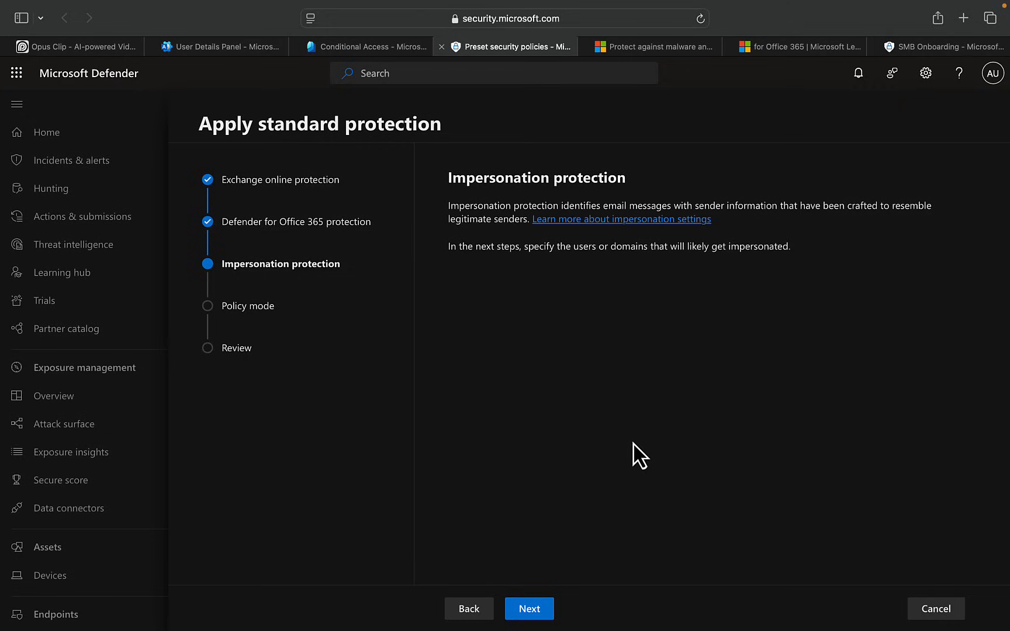
mouse_move(585, 272)
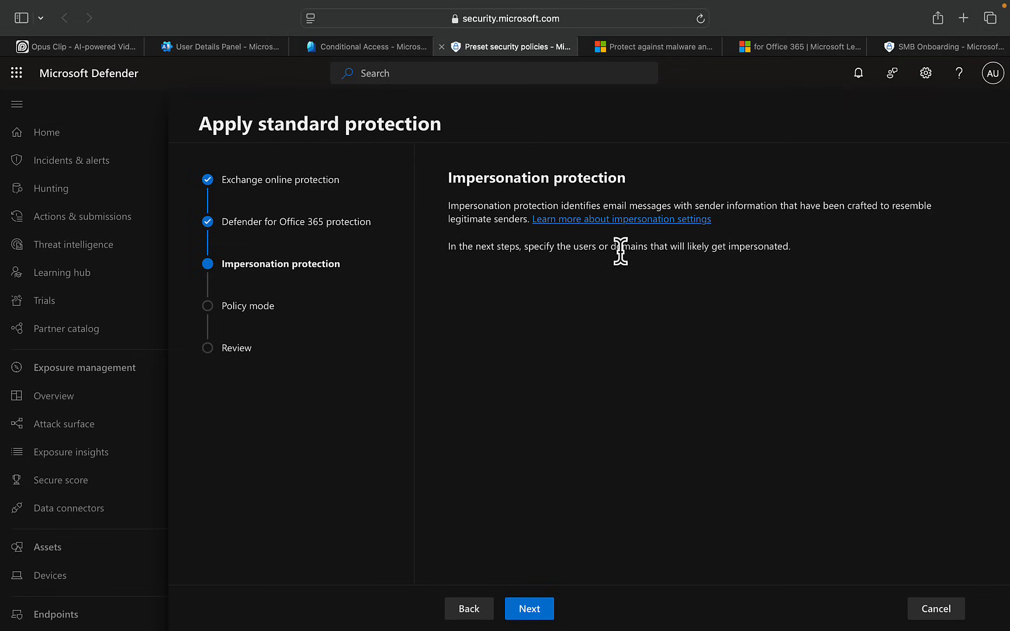
mouse_move(545, 560)
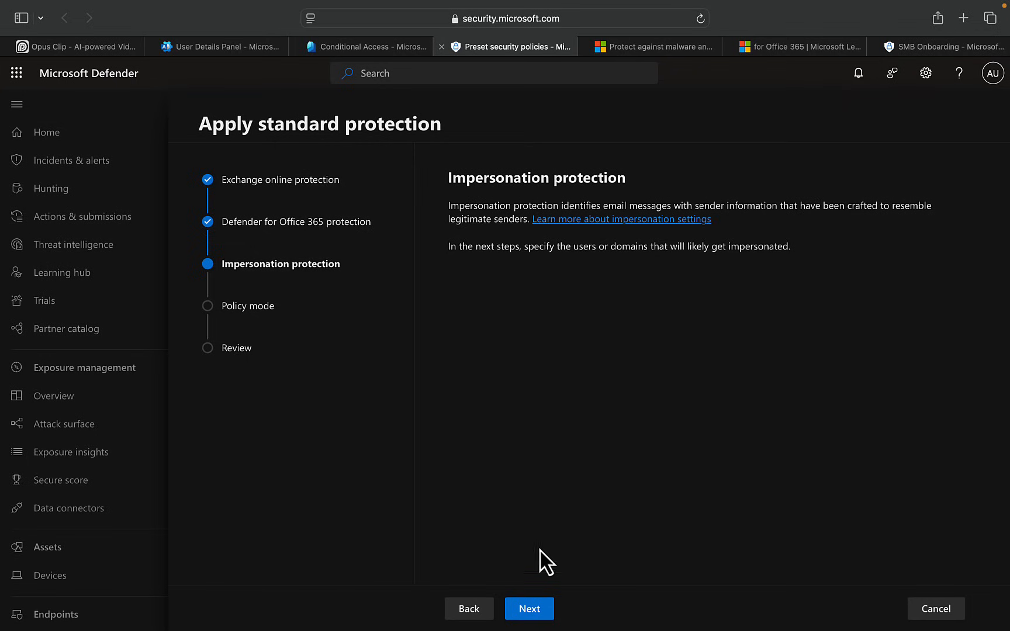
- Pass through protected users, protected domains and trusted senders adding nothing, reaching Policy mode
click(528, 609)
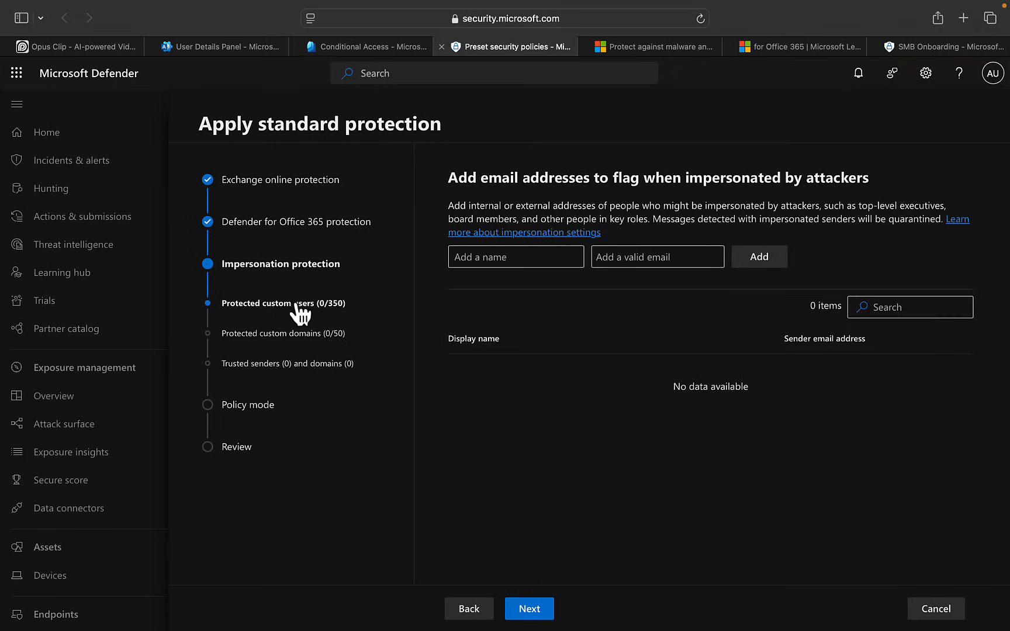
mouse_move(298, 357)
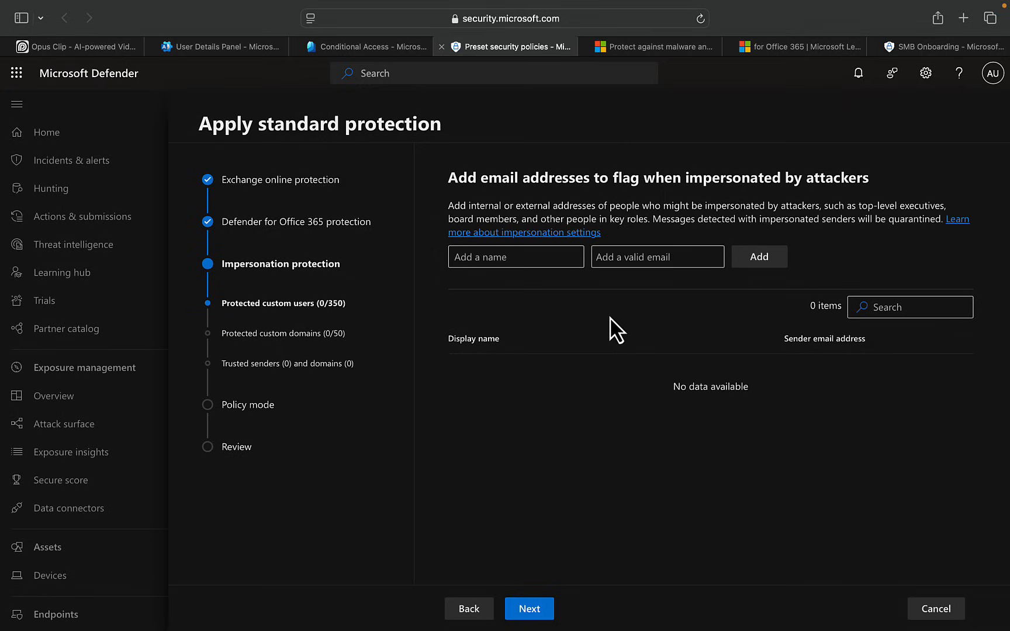
mouse_move(601, 295)
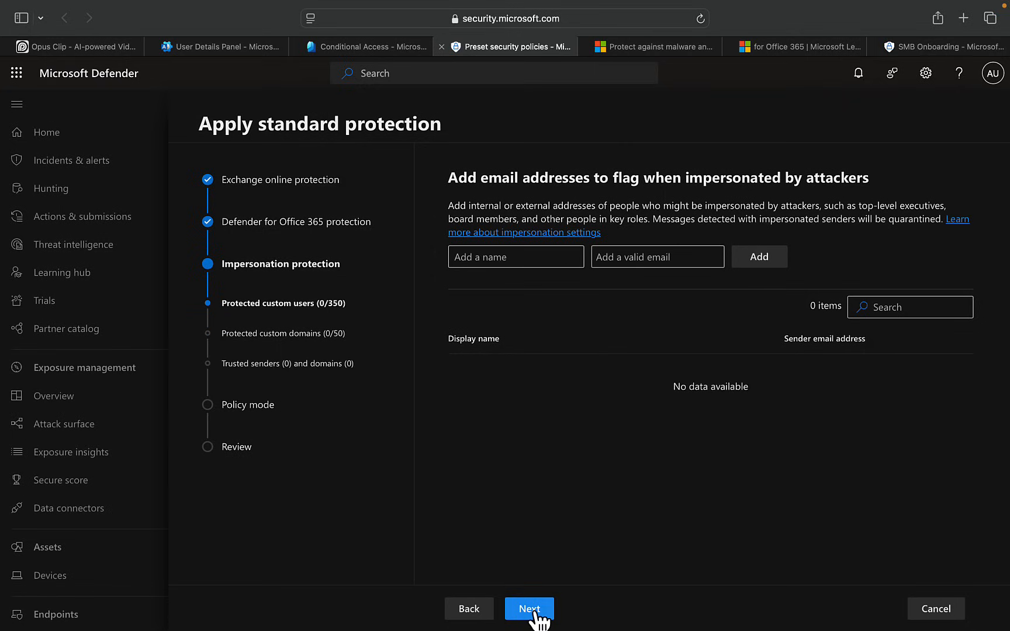
click(528, 608)
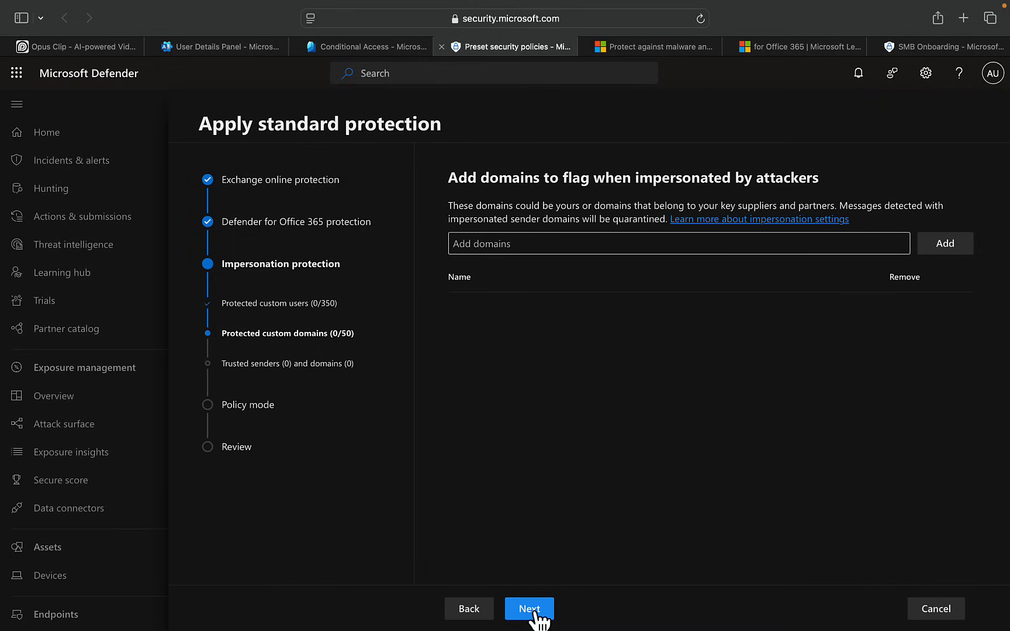
mouse_move(593, 384)
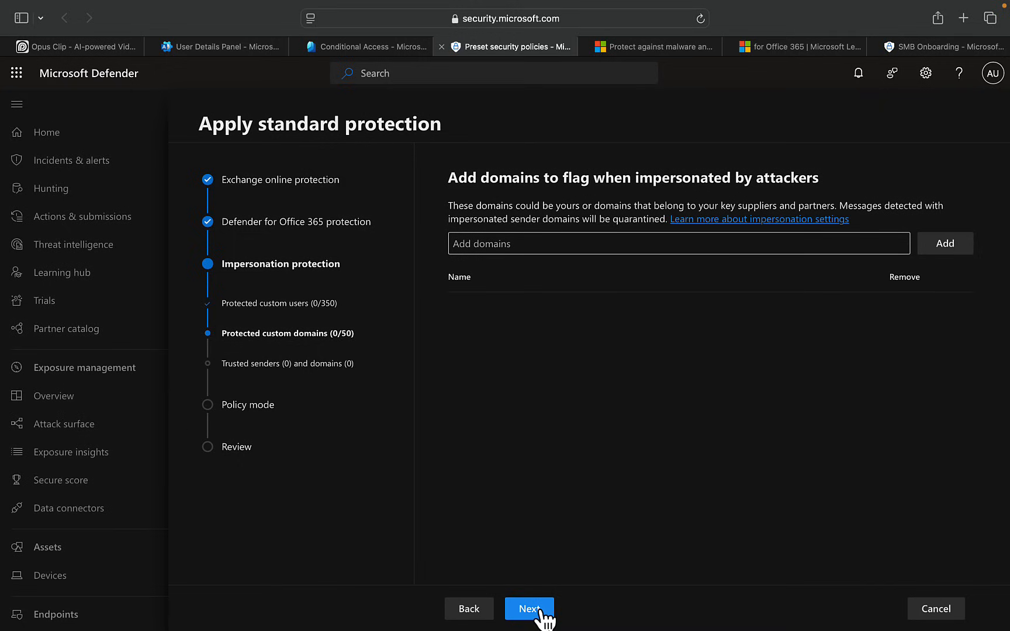
click(528, 609)
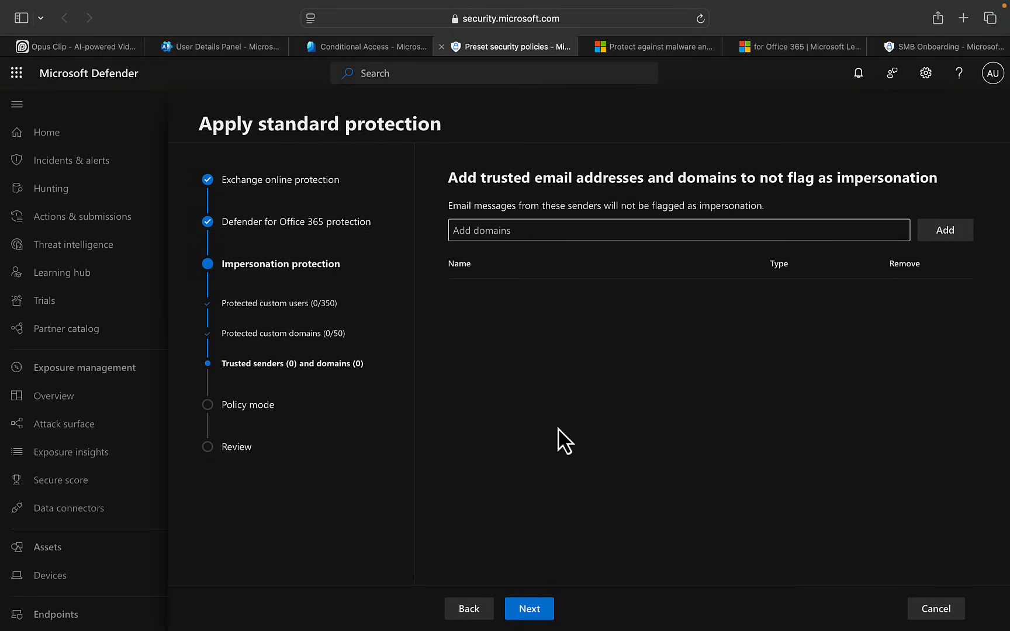
mouse_move(555, 461)
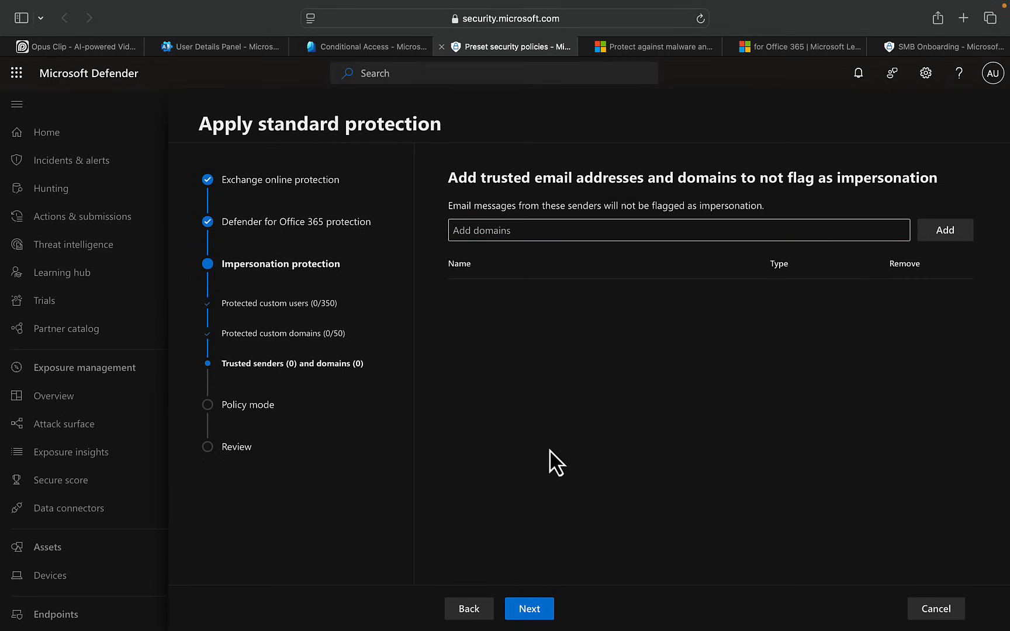
click(528, 609)
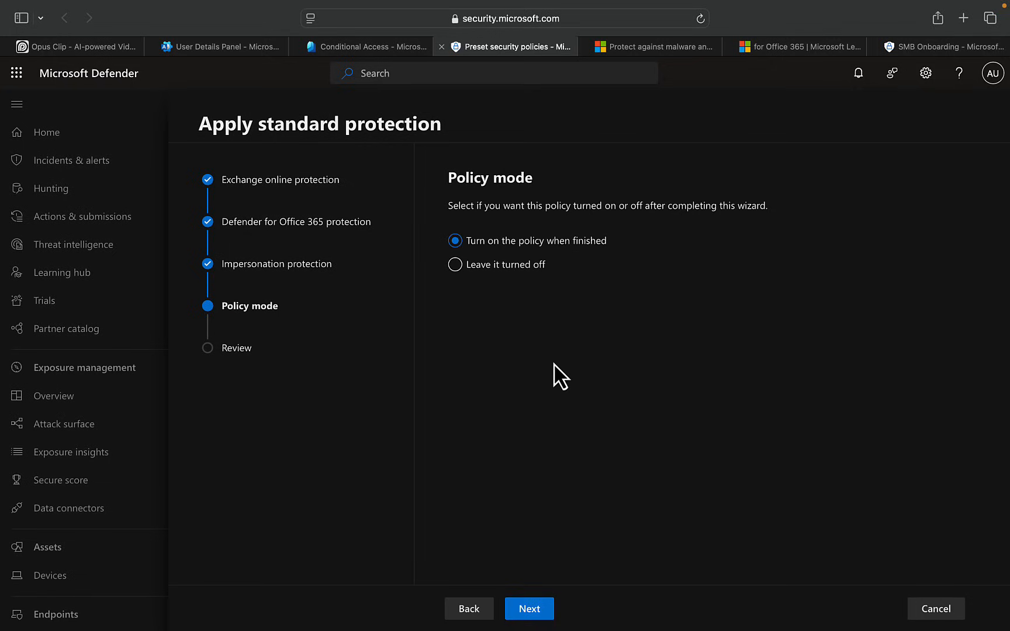
mouse_move(519, 231)
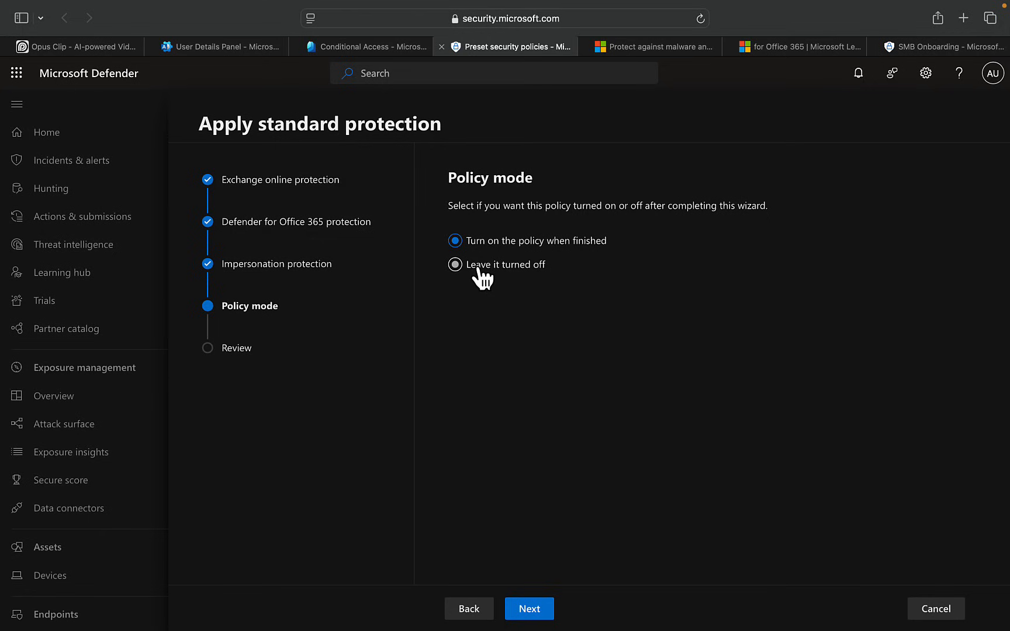
- Choose 'Leave it turned off', review the summary and confirm the standard protection policy
click(454, 264)
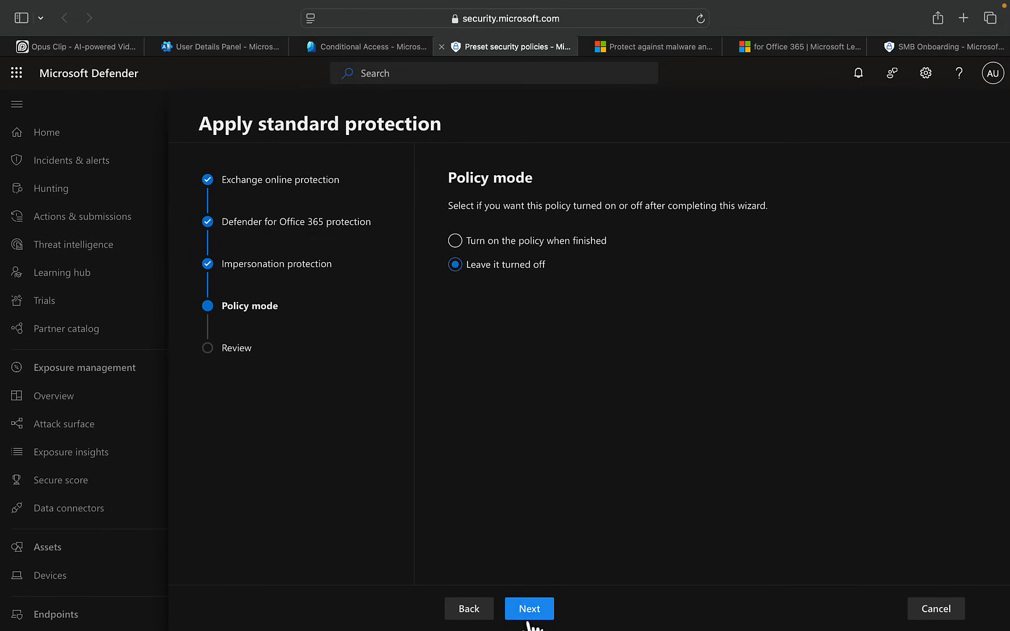
click(528, 609)
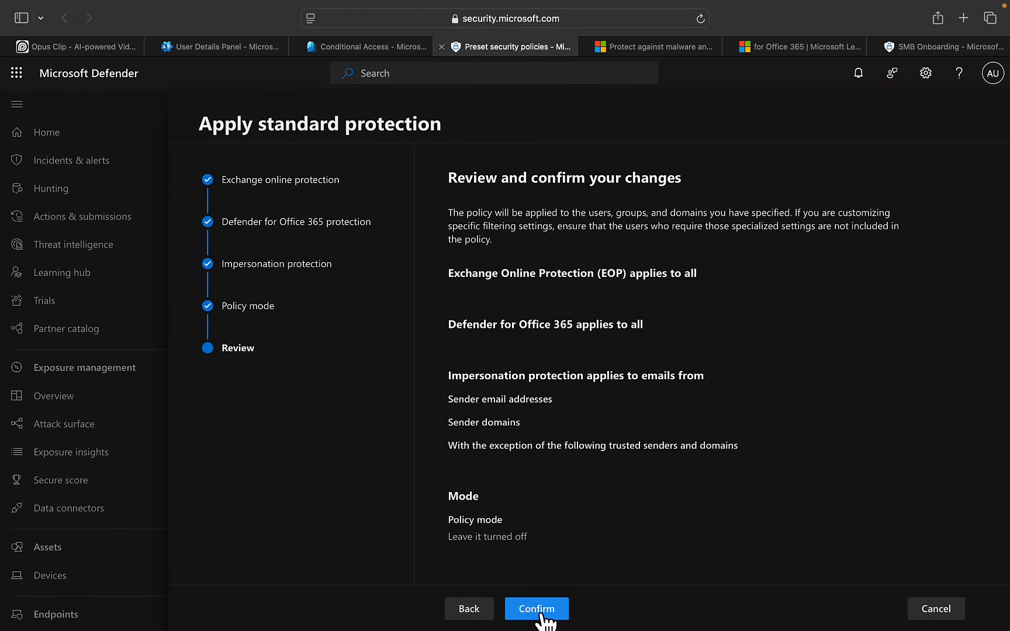
mouse_move(566, 323)
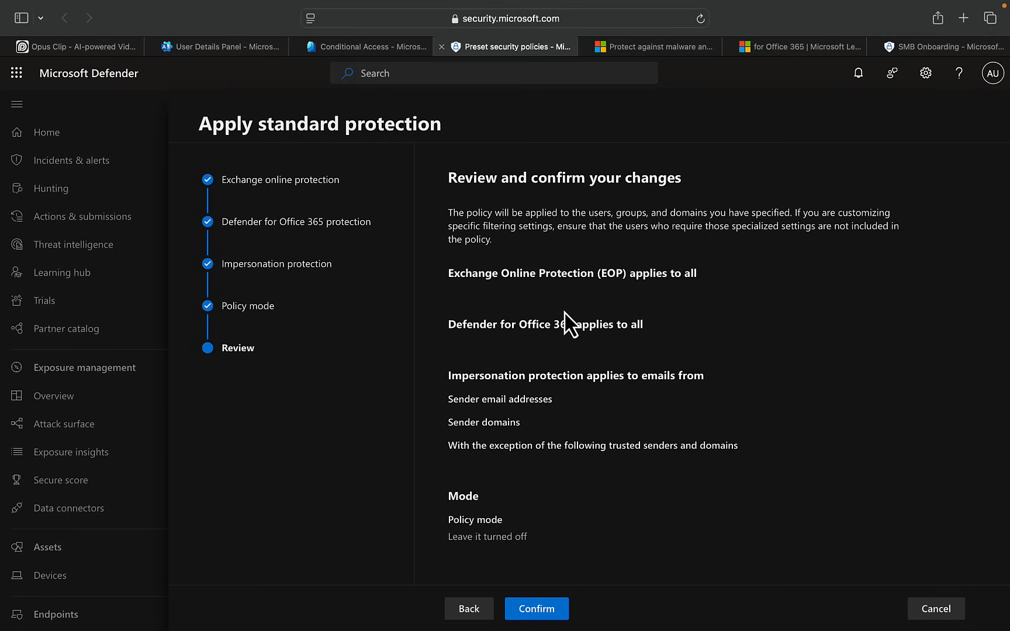
click(535, 609)
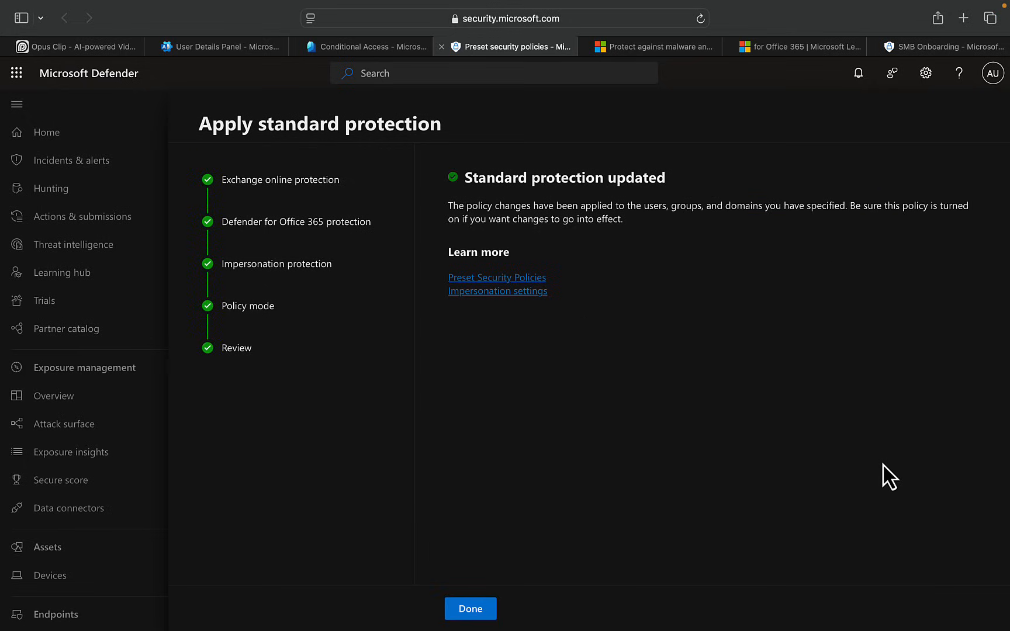
- Return to preset policies, reopen the Standard protection wizard and cancel it, leaving Standard off
click(470, 609)
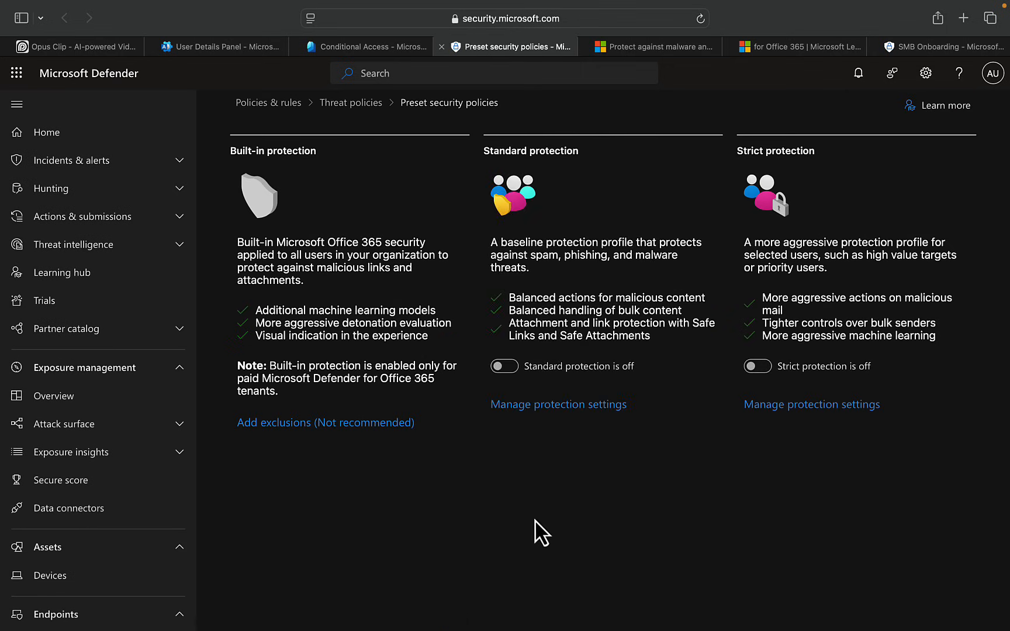
mouse_move(635, 522)
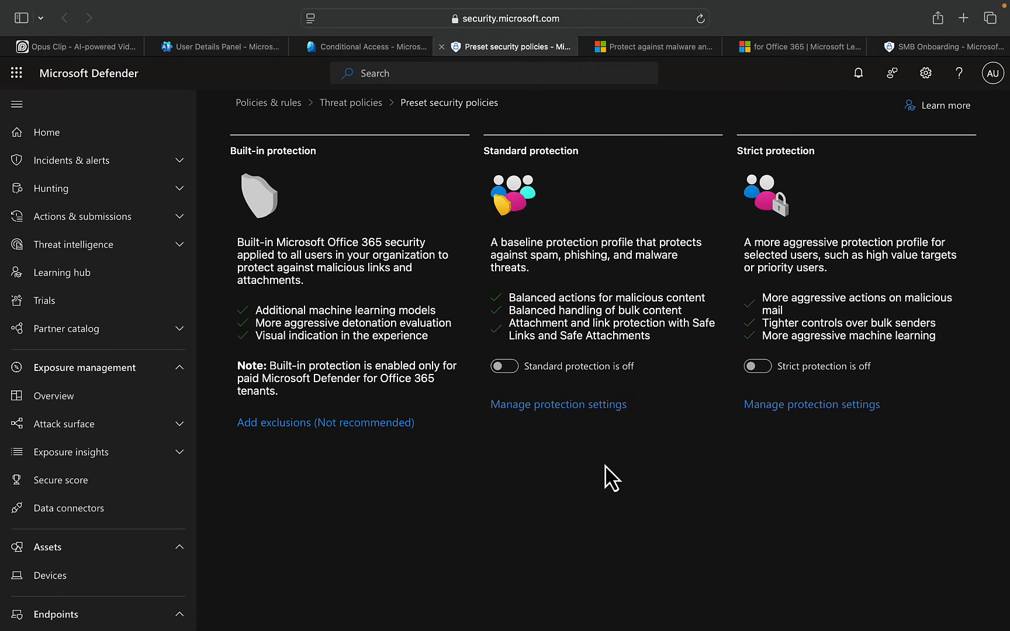
click(557, 403)
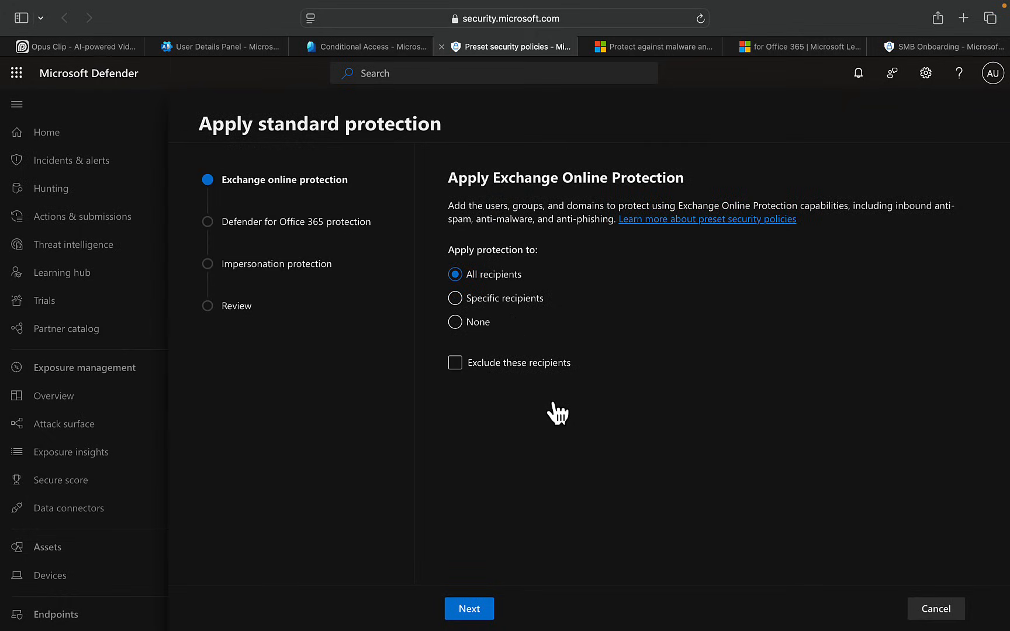
mouse_move(509, 446)
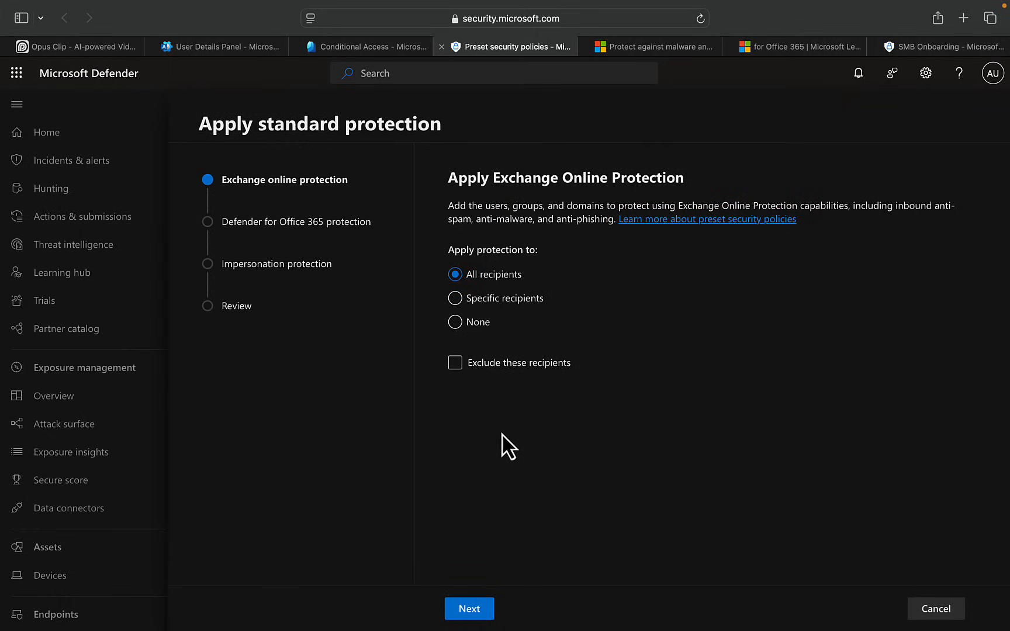
mouse_move(759, 443)
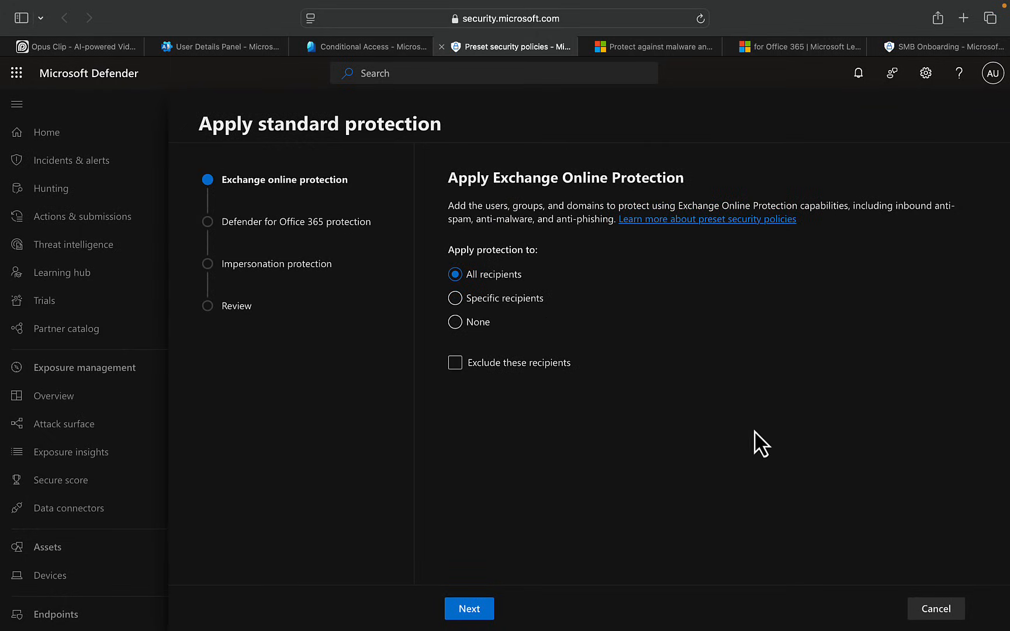
mouse_move(538, 568)
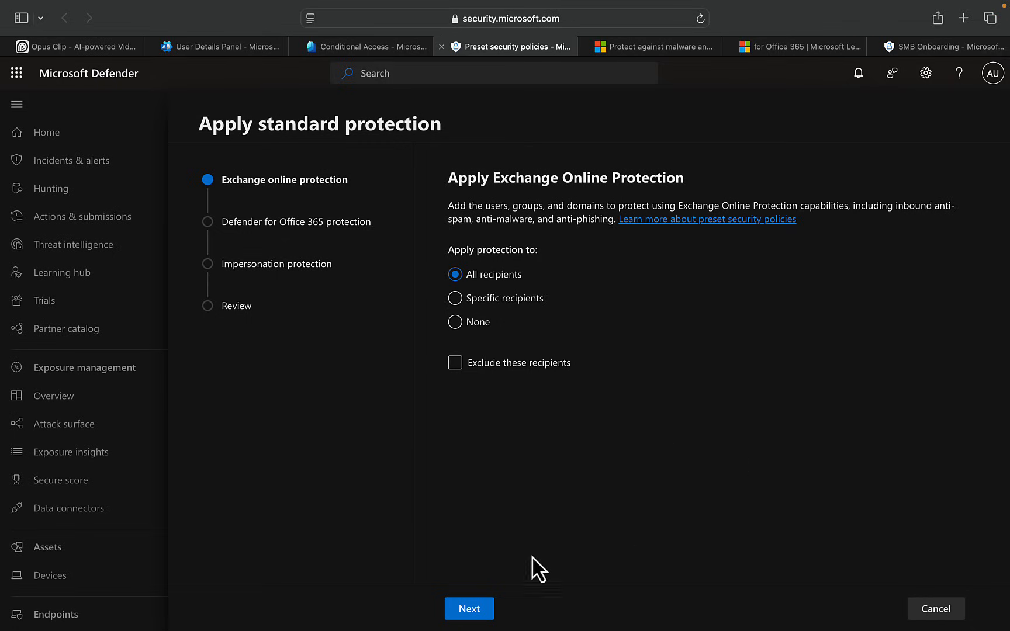
click(468, 608)
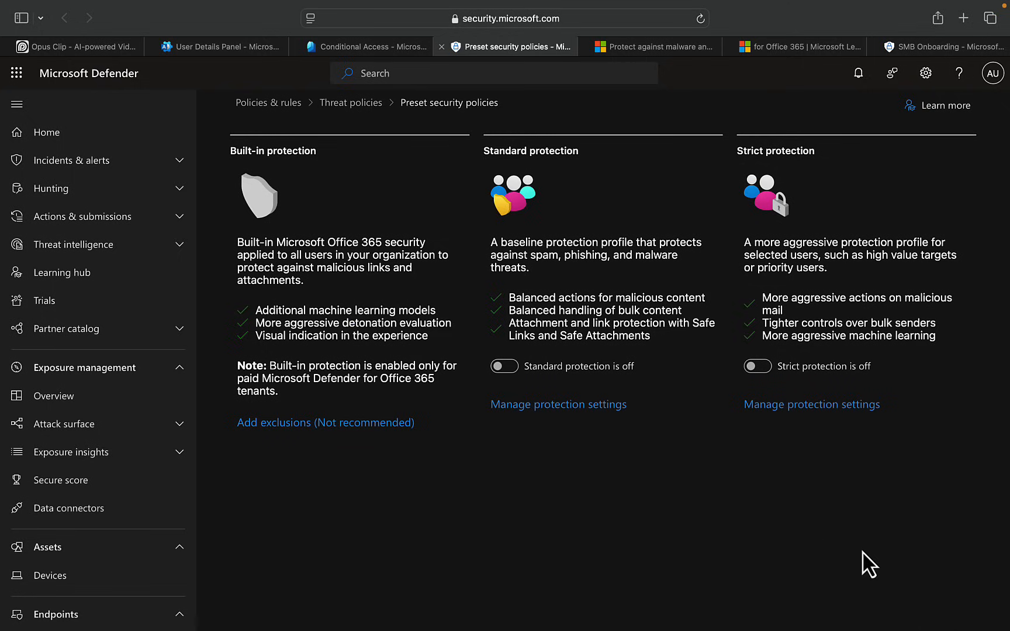
mouse_move(892, 327)
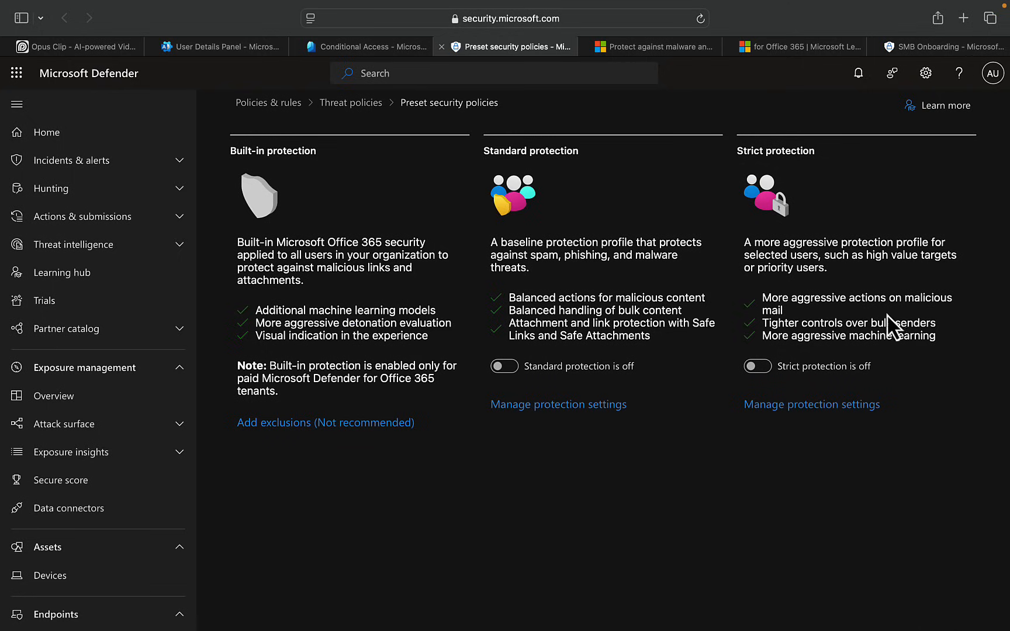
mouse_move(806, 542)
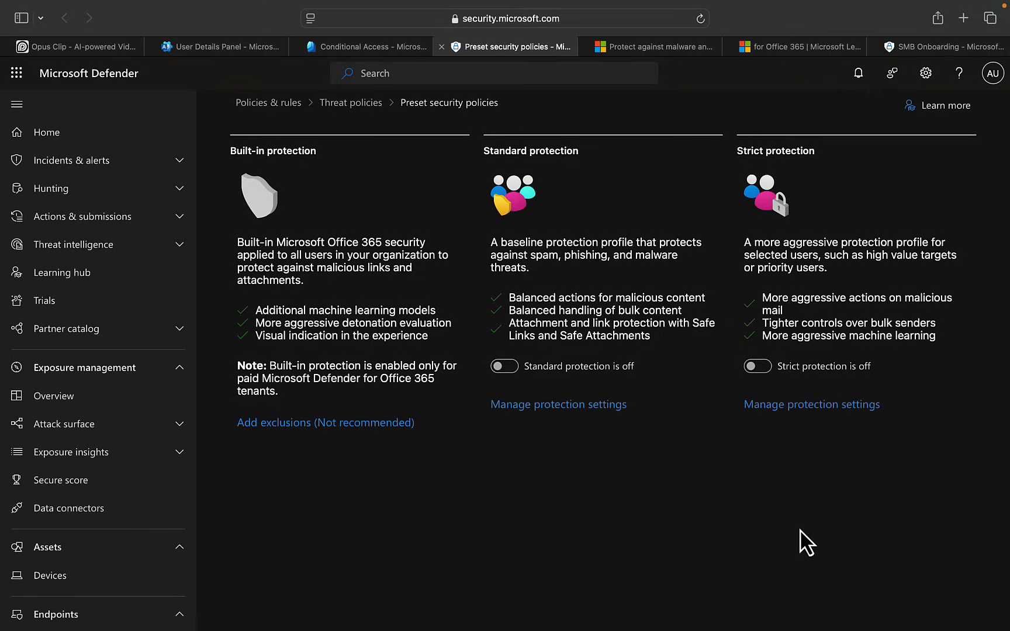
mouse_move(791, 502)
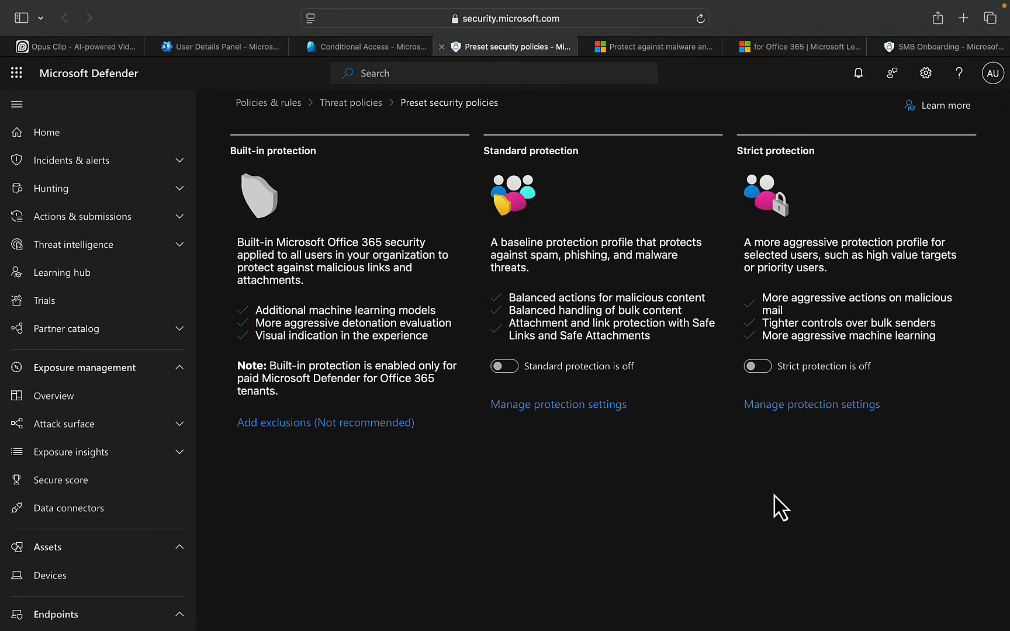
mouse_move(777, 467)
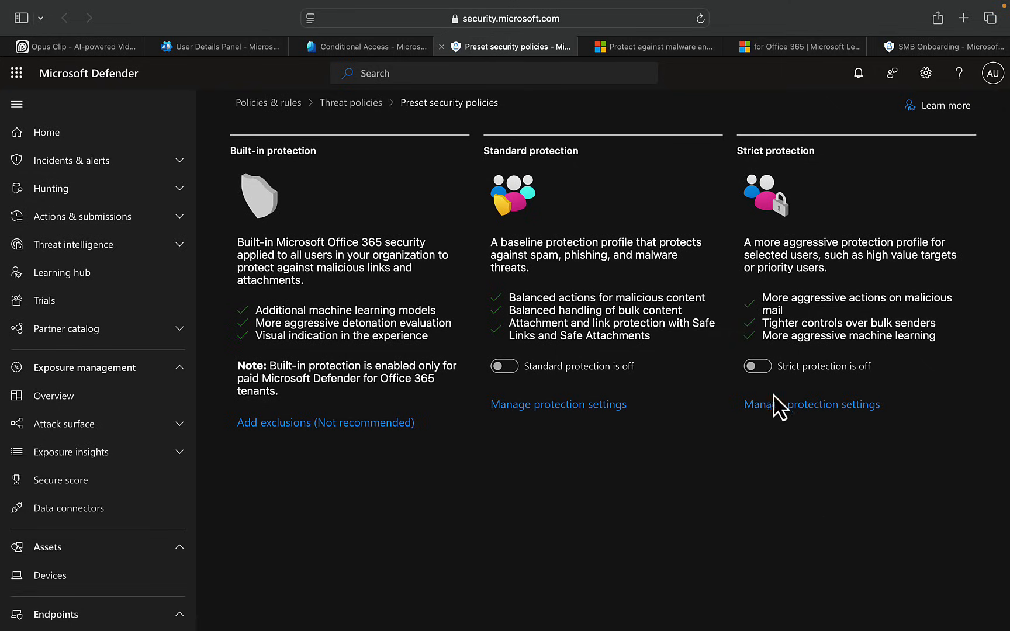
- Begin strict protection setup and try entering specific recipients in the Exchange Online Protection step
click(811, 403)
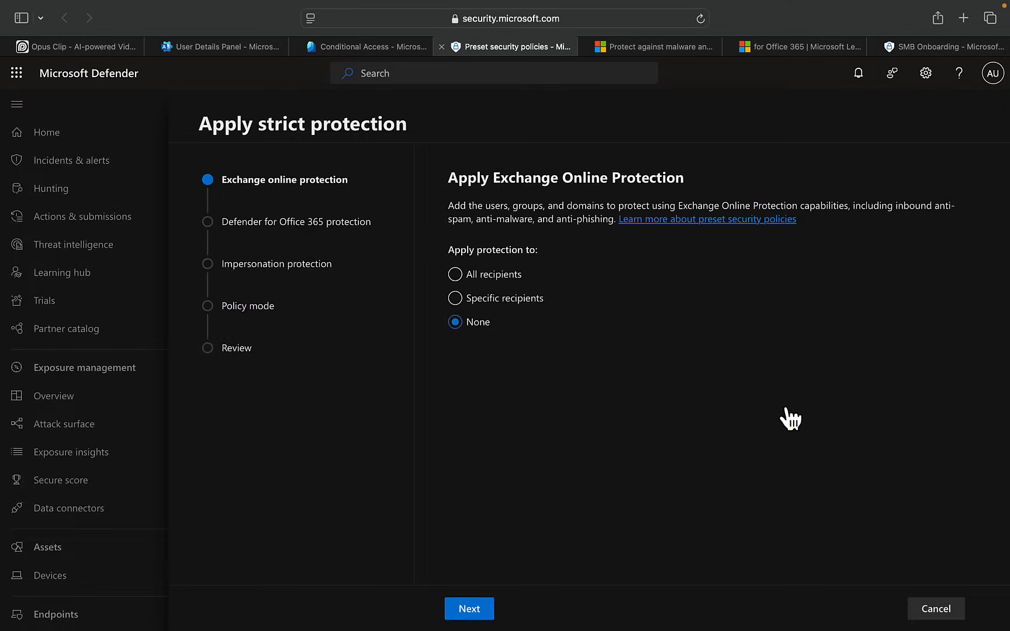
click(455, 298)
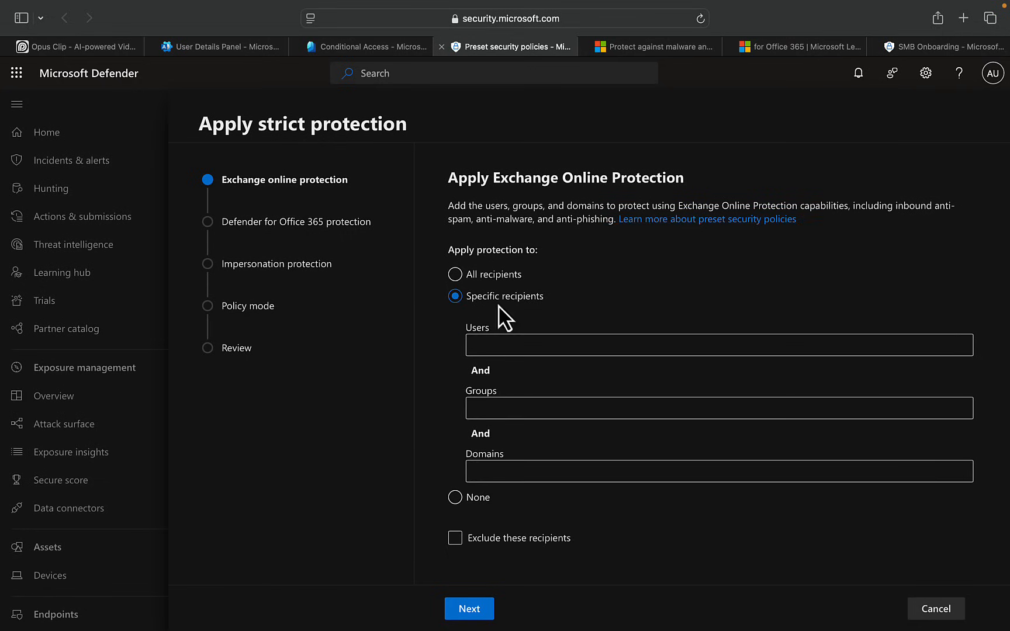
click(717, 345)
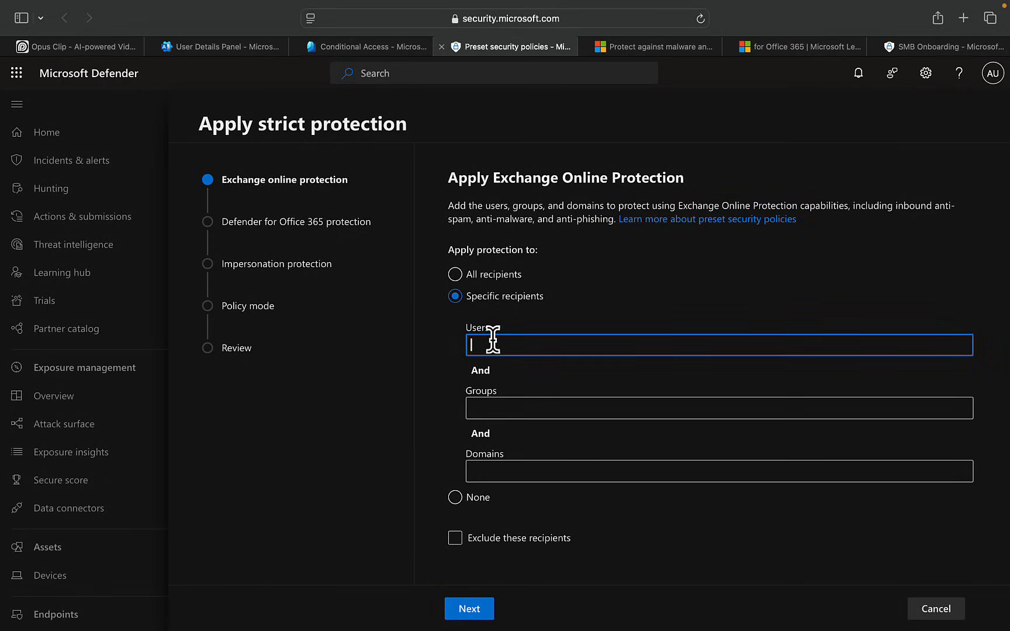
text(be)
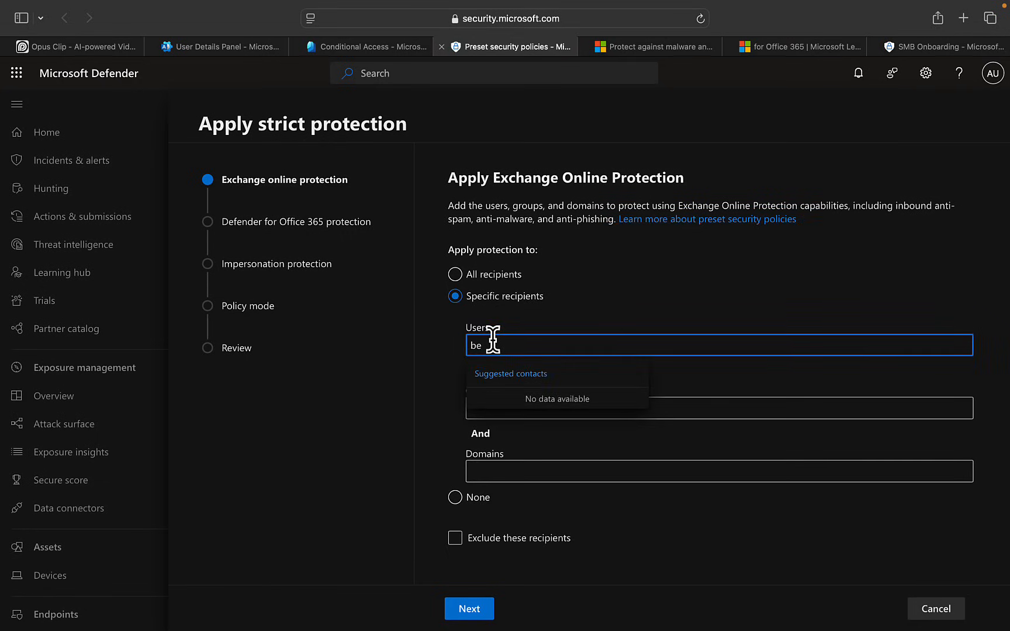
key(Backspace)
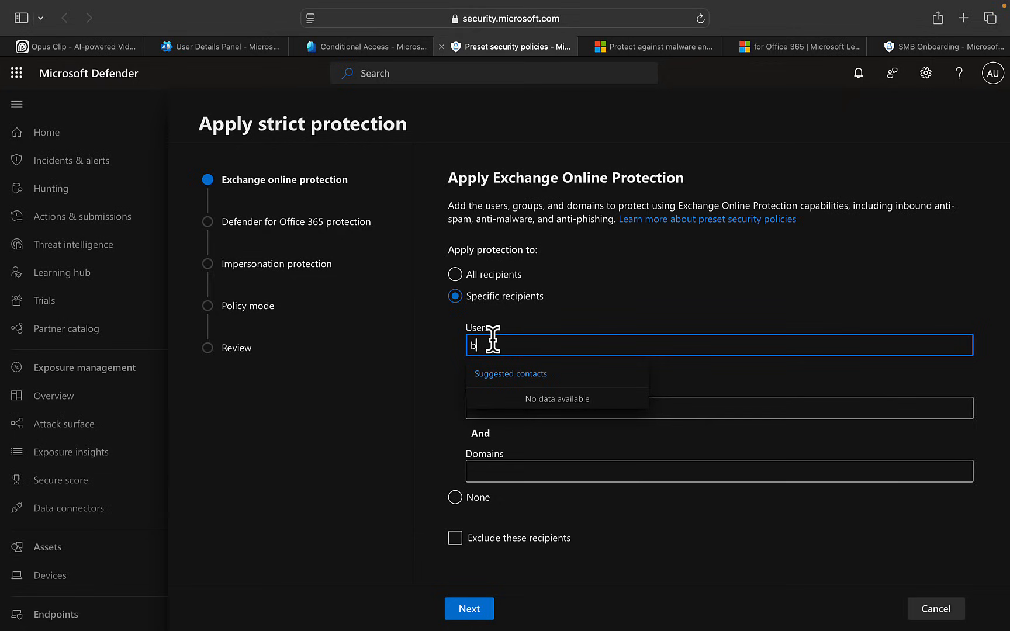
text(pe)
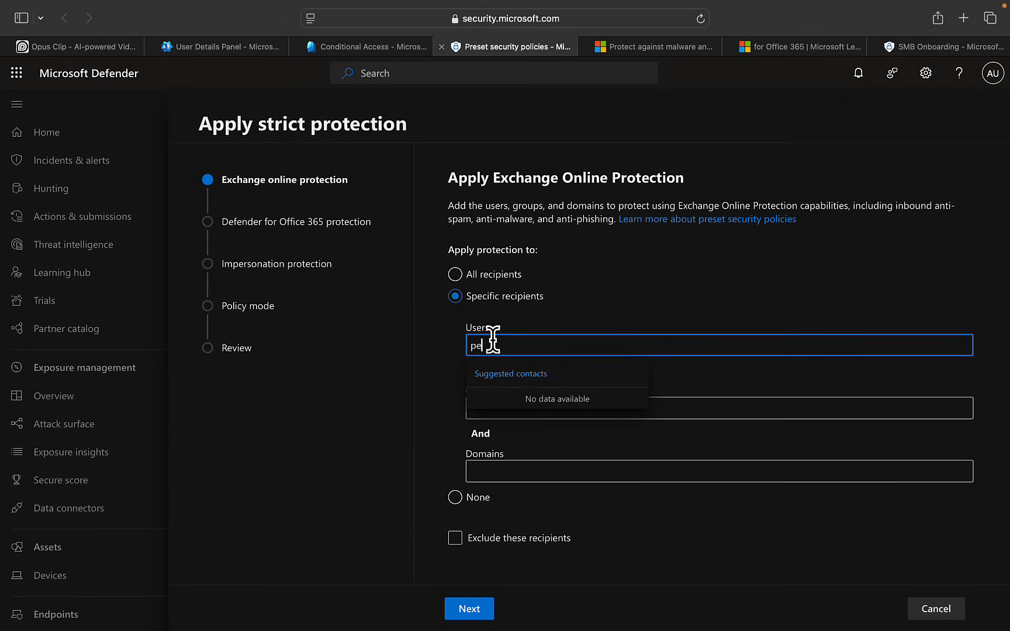
text(t)
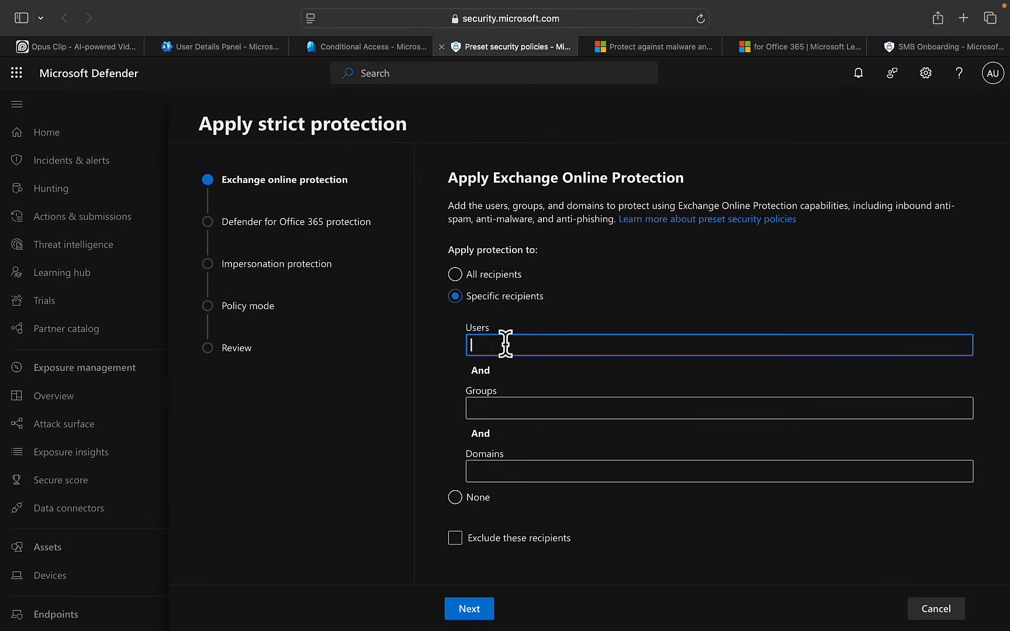
text(p)
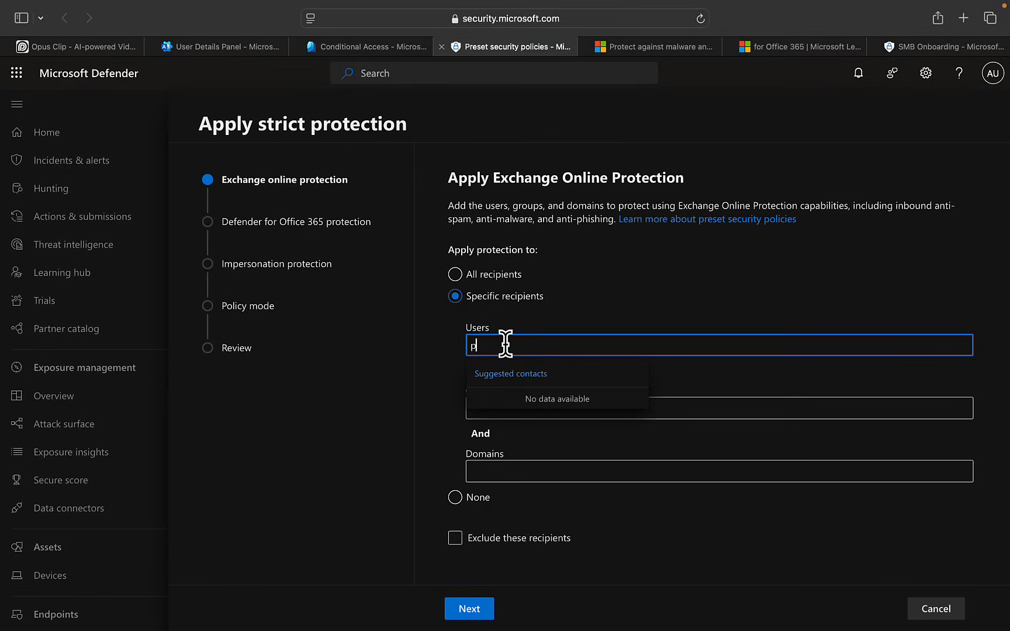
- Apply Exchange Online Protection to all recipients with the recipient exclusion turned off
click(455, 273)
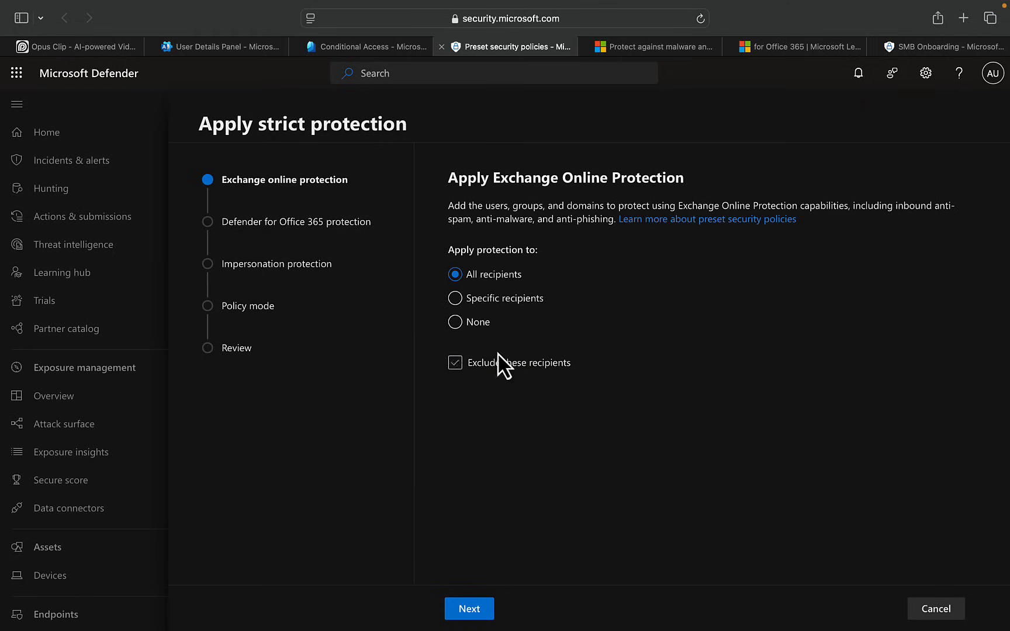
click(454, 362)
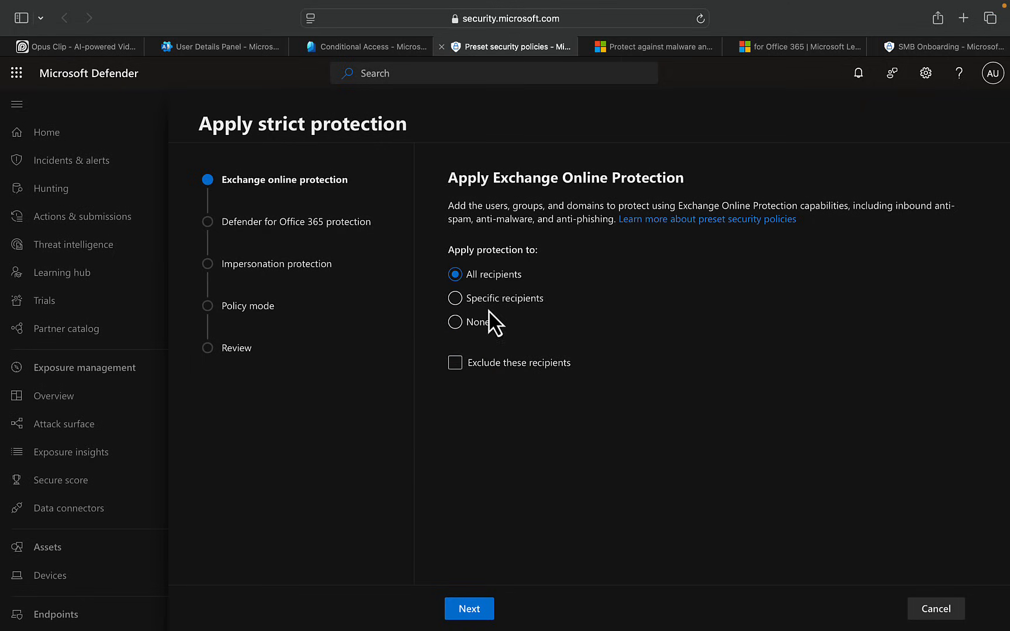
mouse_move(594, 365)
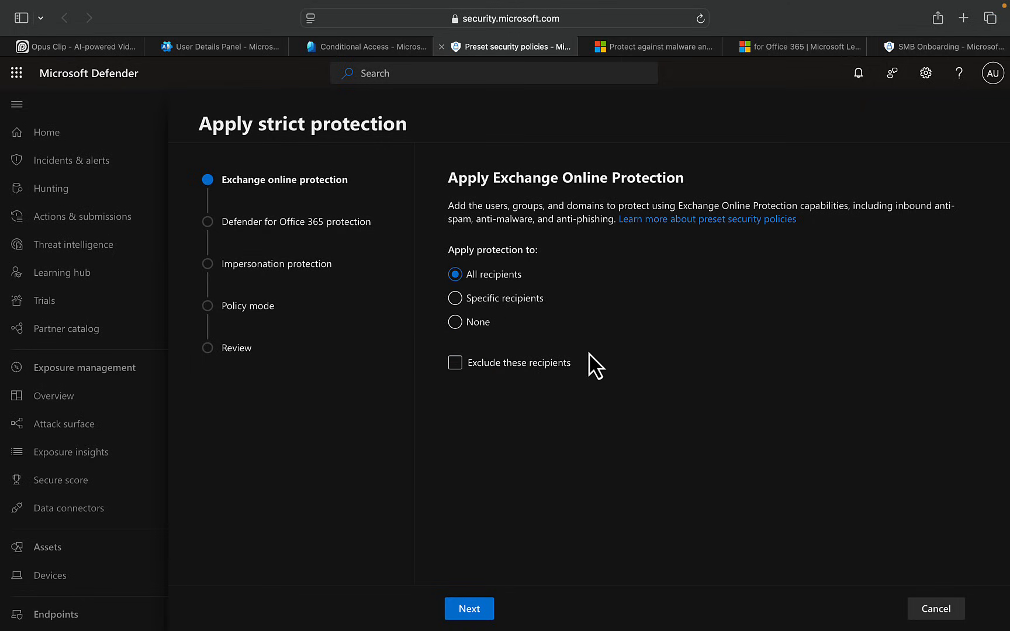
mouse_move(664, 385)
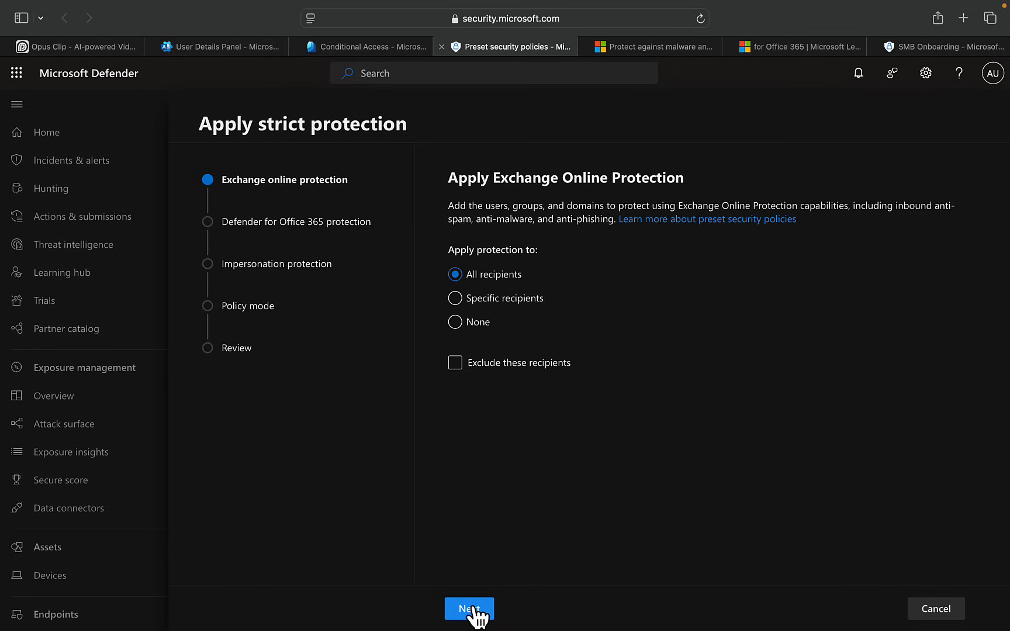
- Apply Defender for Office 365 to previously selected recipients and advance through impersonation users and domains to trusted senders
click(469, 609)
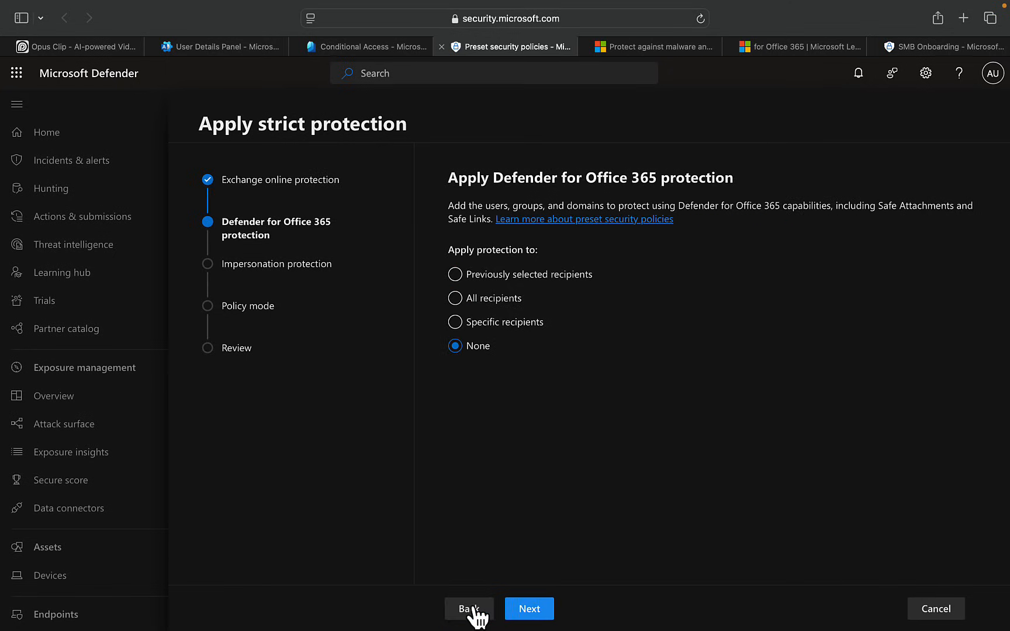
mouse_move(629, 332)
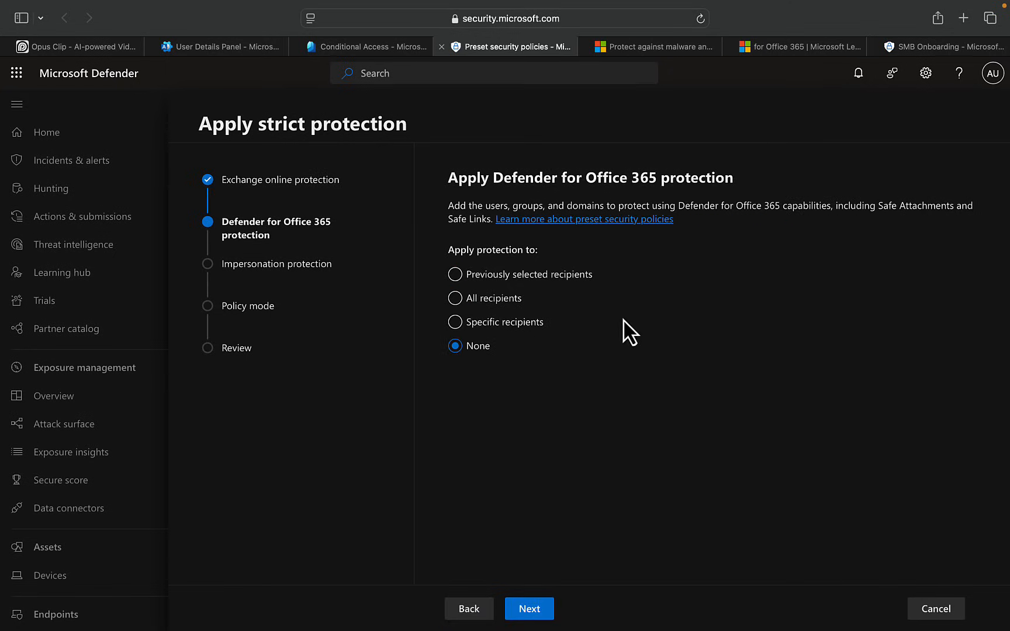
mouse_move(589, 366)
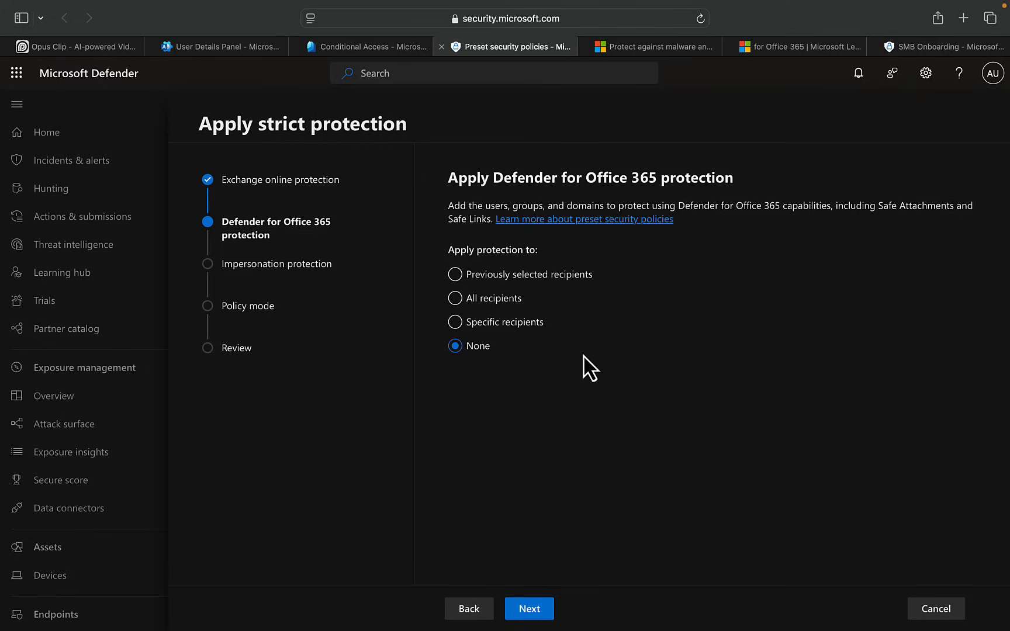
click(454, 274)
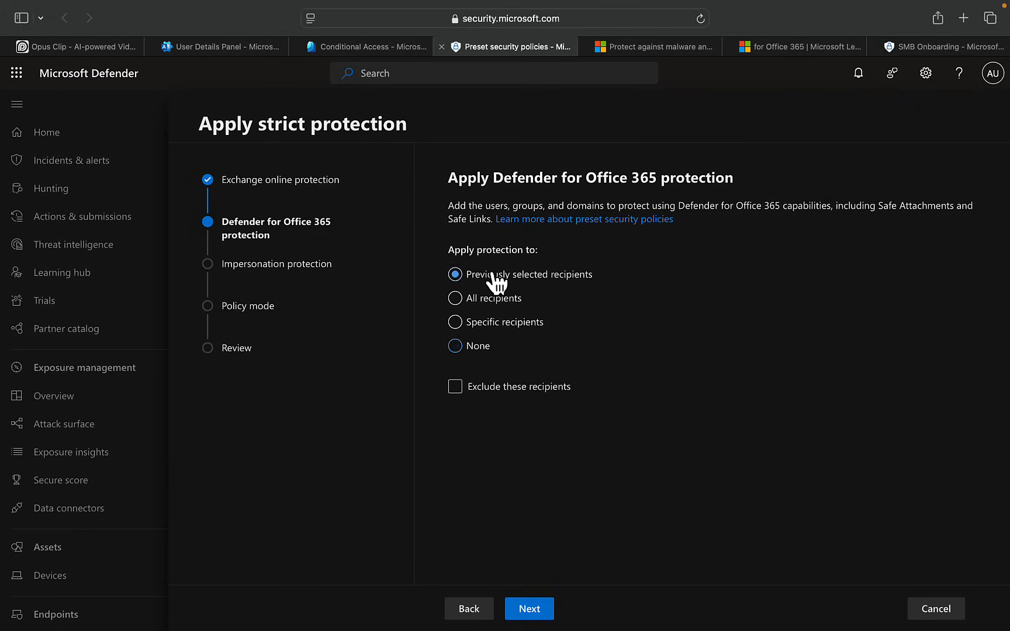
click(528, 609)
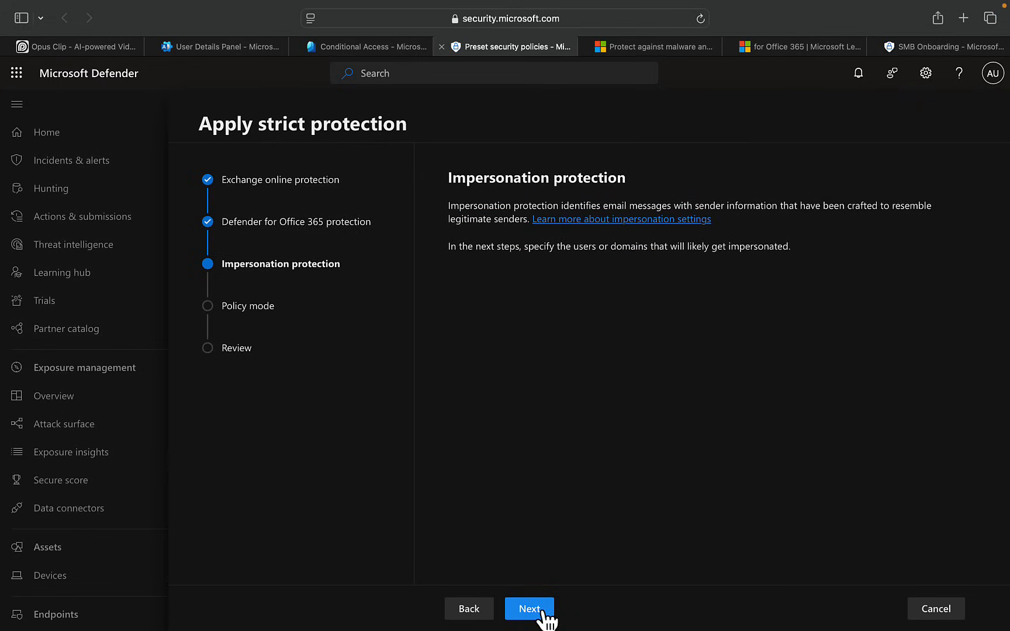
click(528, 609)
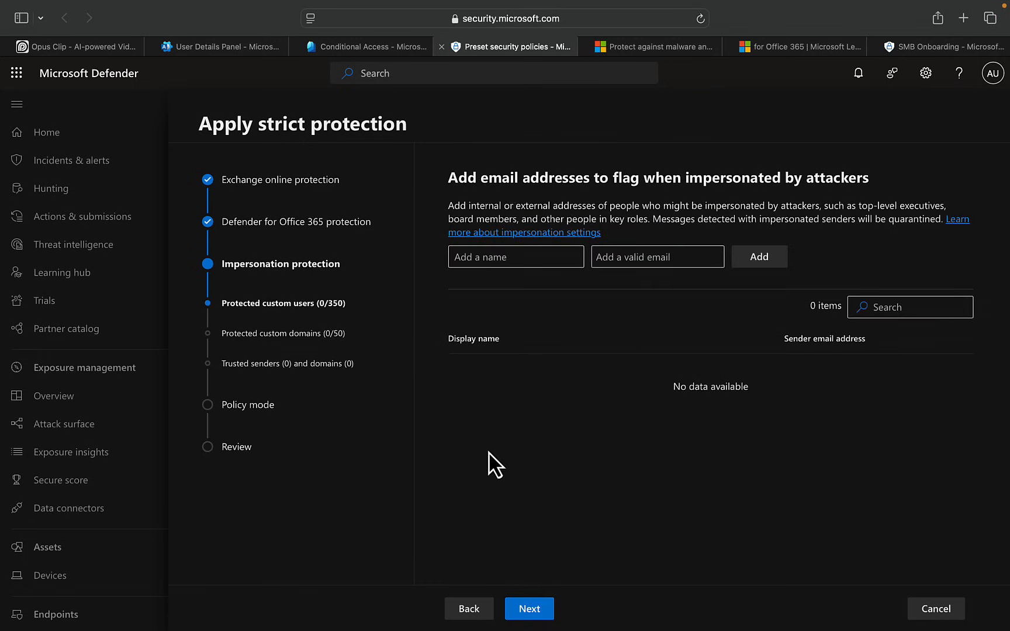
mouse_move(370, 309)
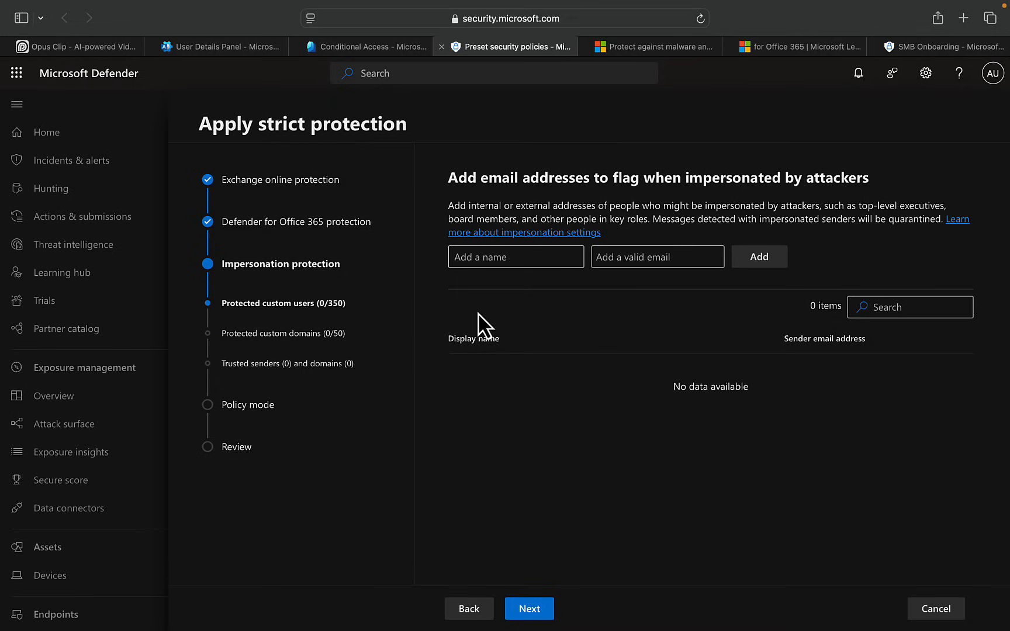
mouse_move(541, 225)
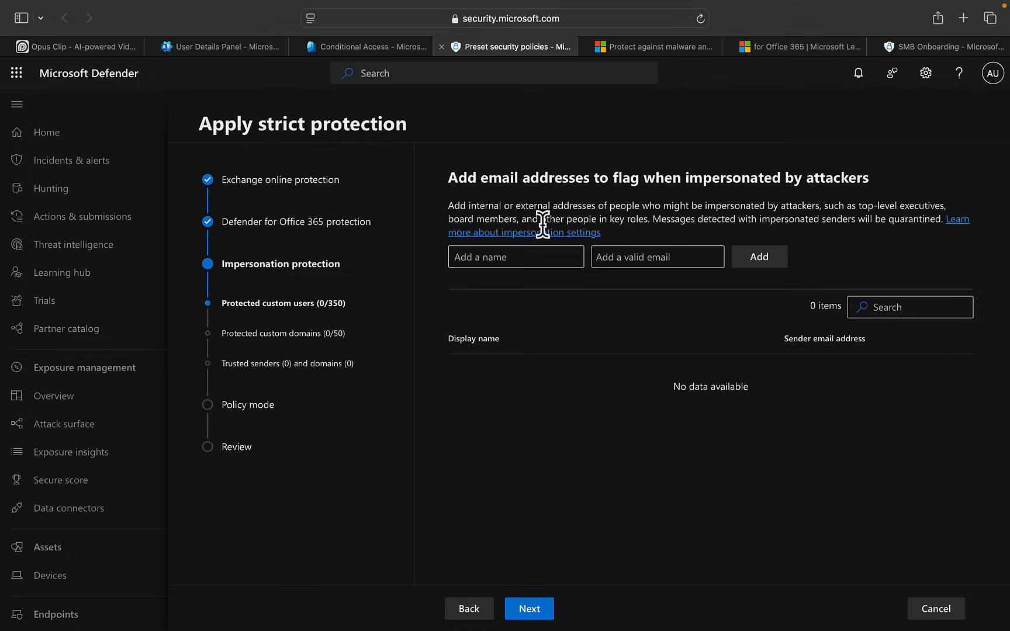
mouse_move(507, 405)
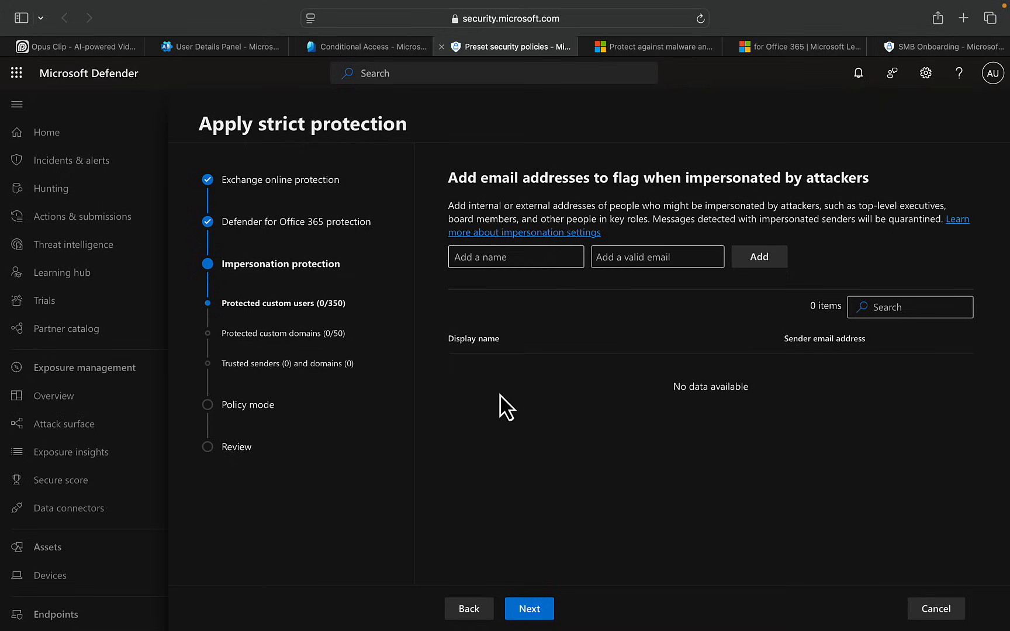
click(528, 608)
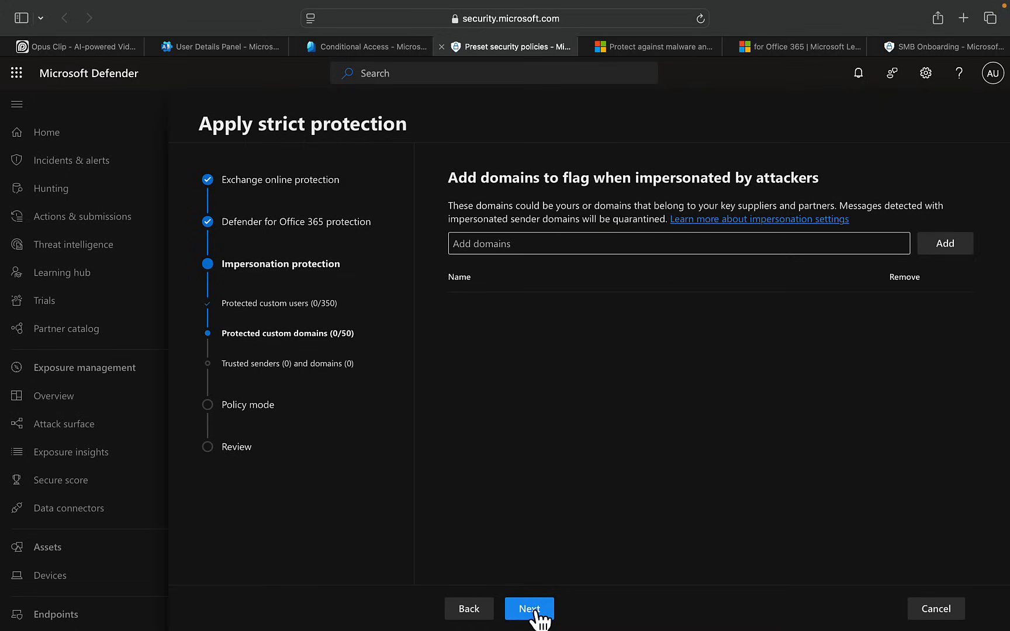
click(529, 609)
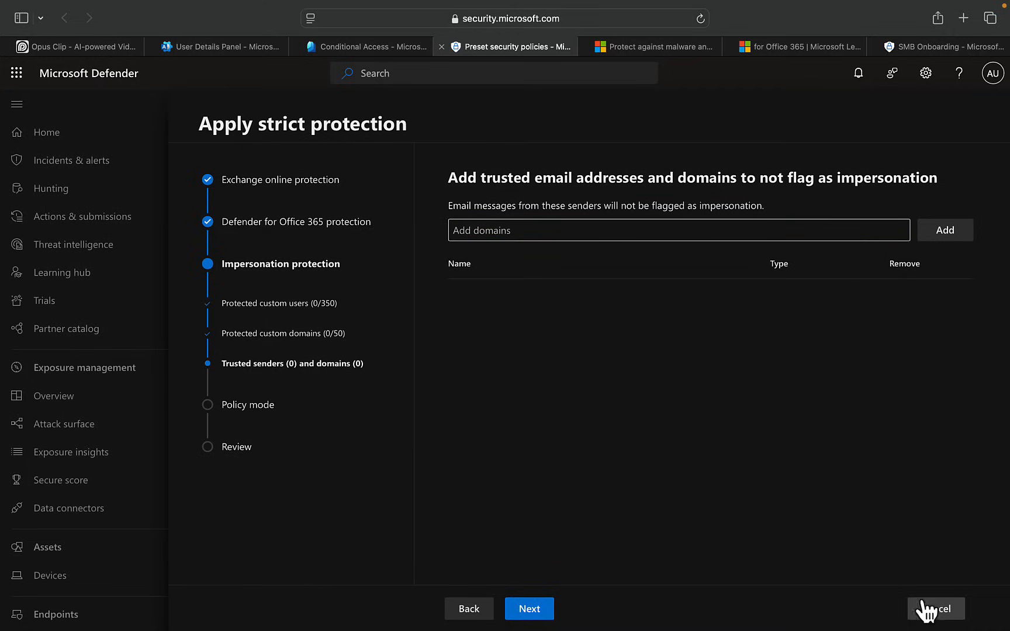
- Cancel the Apply strict protection wizard, returning to the Home dashboard
click(935, 609)
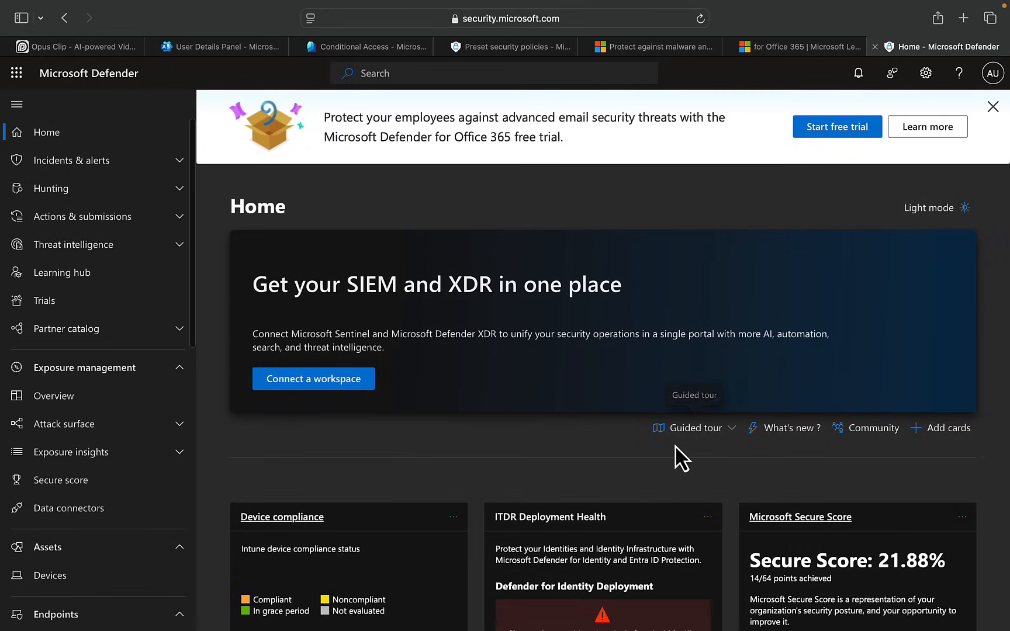
mouse_move(477, 480)
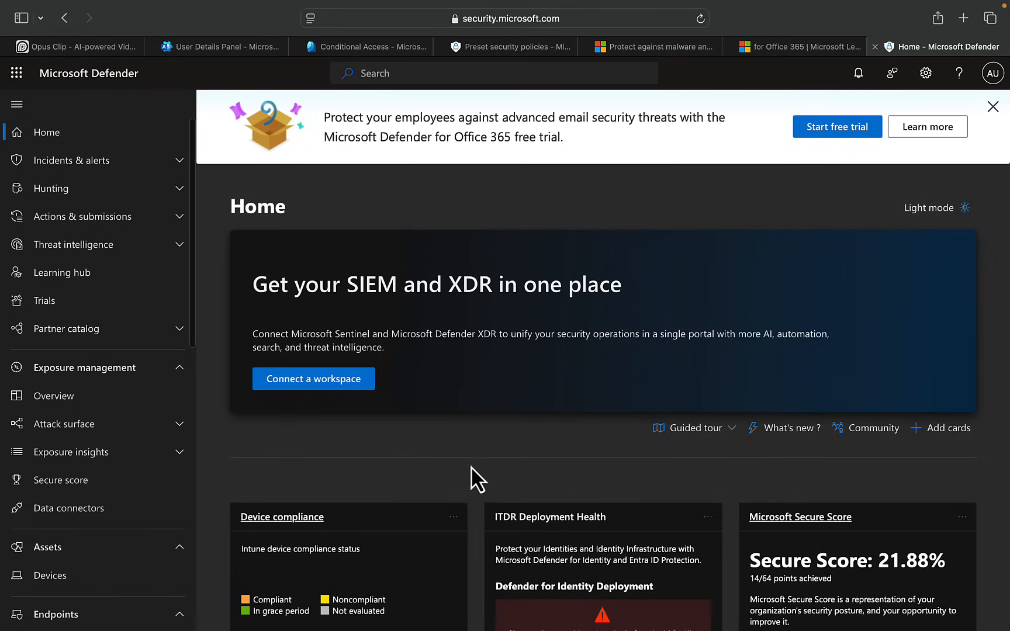